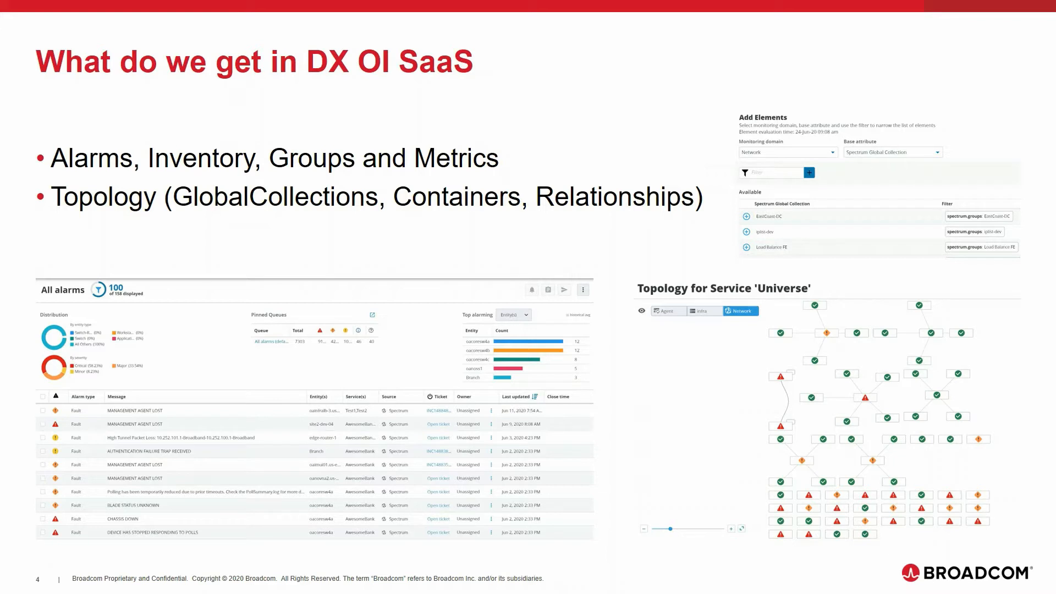
Advance from the 'What do we get in DX OI SaaS' slide to the certificate import slide.
key(Right)
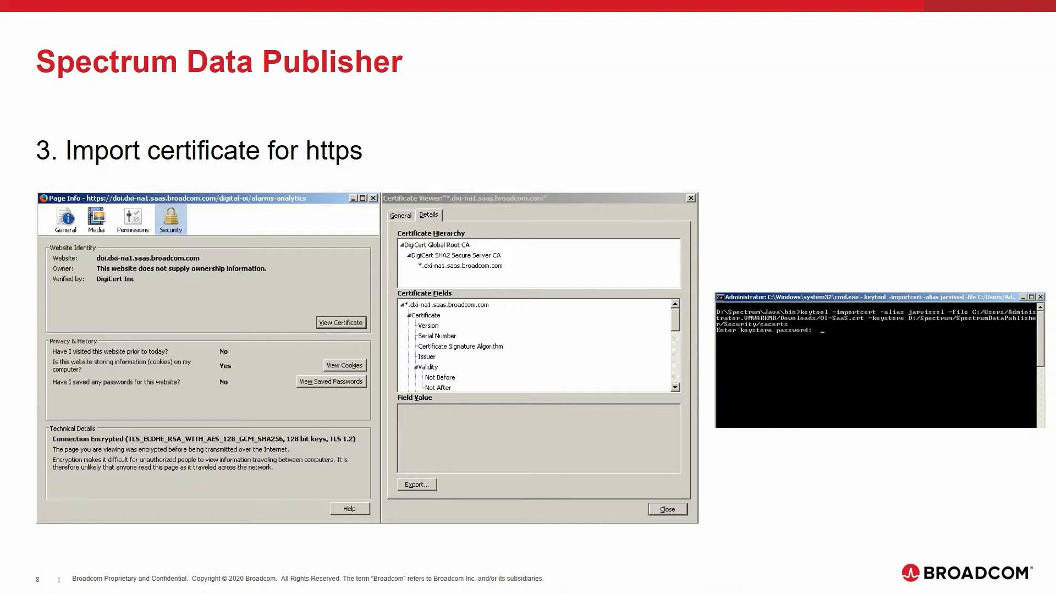
Advance past the 'Import certificate for https' slide to the Tech Docs Portal.
key(Right)
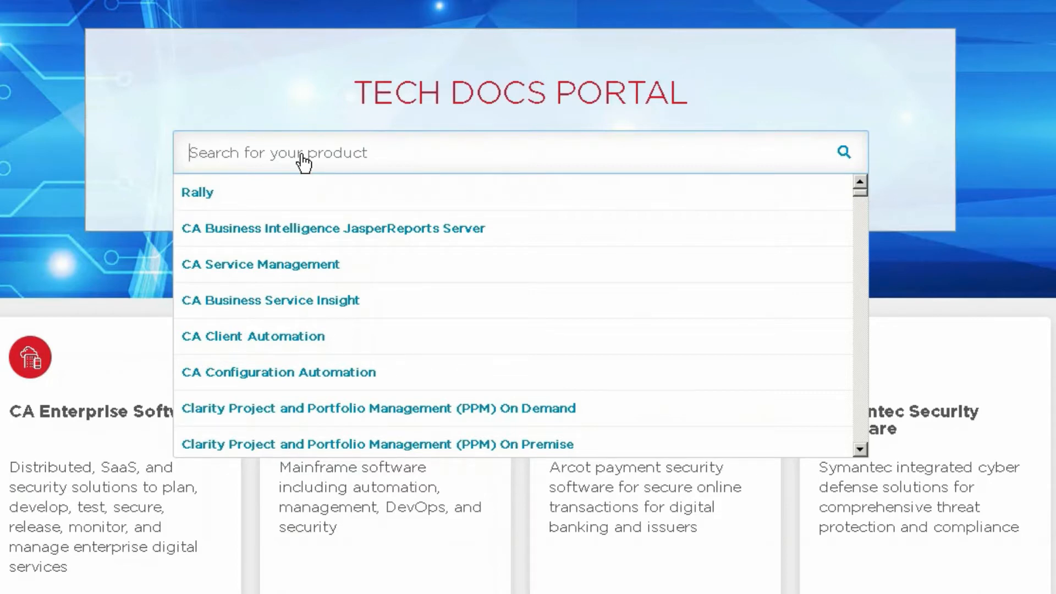
Search TechDocs for 'saas' and choose the DX Operational Intelligence - SaaS documentation.
text(saa)
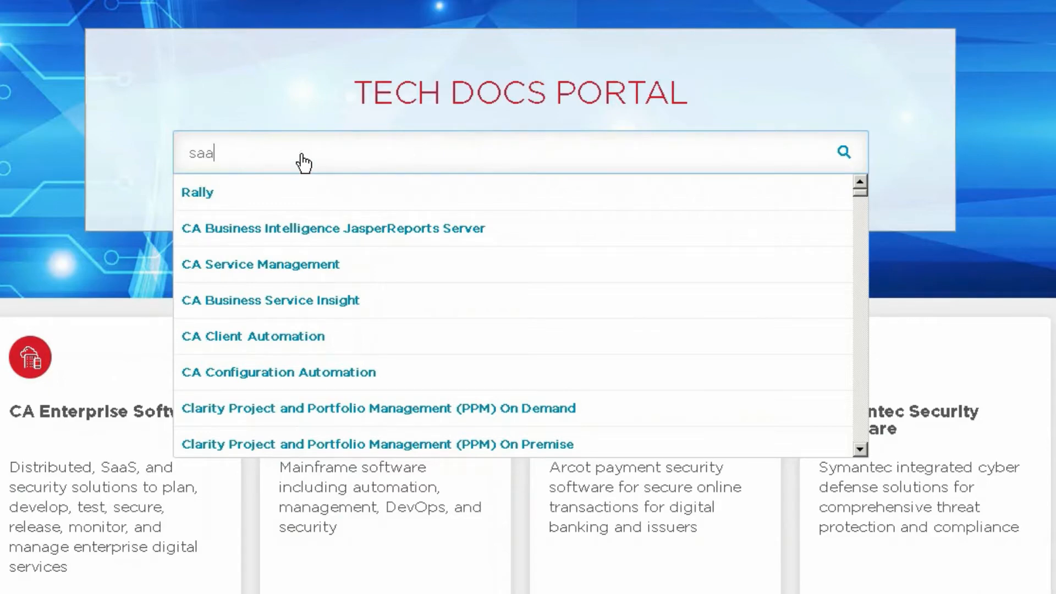
text(s)
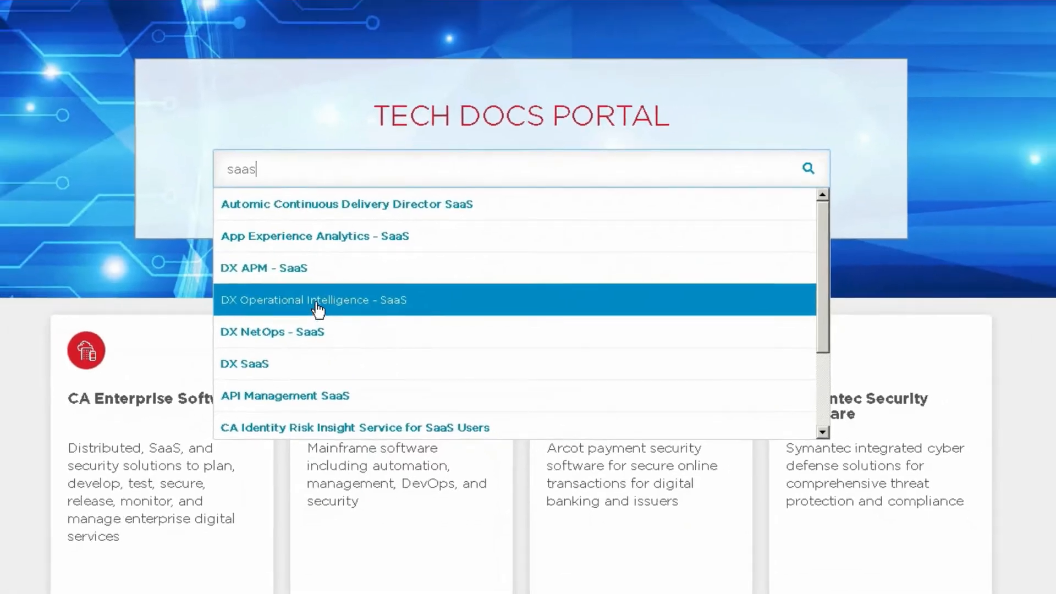
click(314, 299)
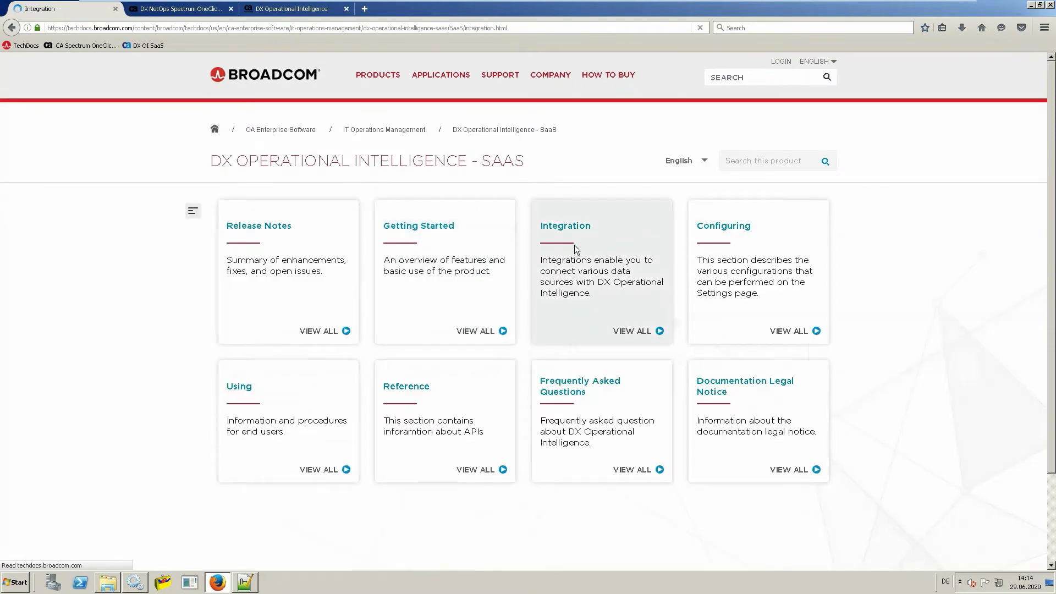
Navigate Integration > Integrate CA Products to the Add DX NetOps Spectrum topic.
click(631, 330)
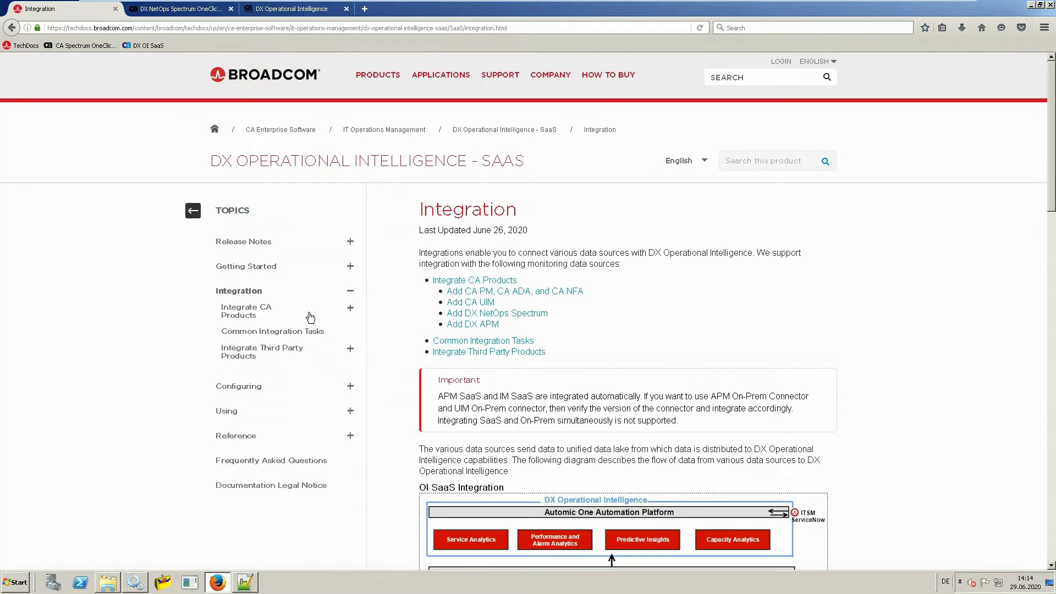
click(349, 310)
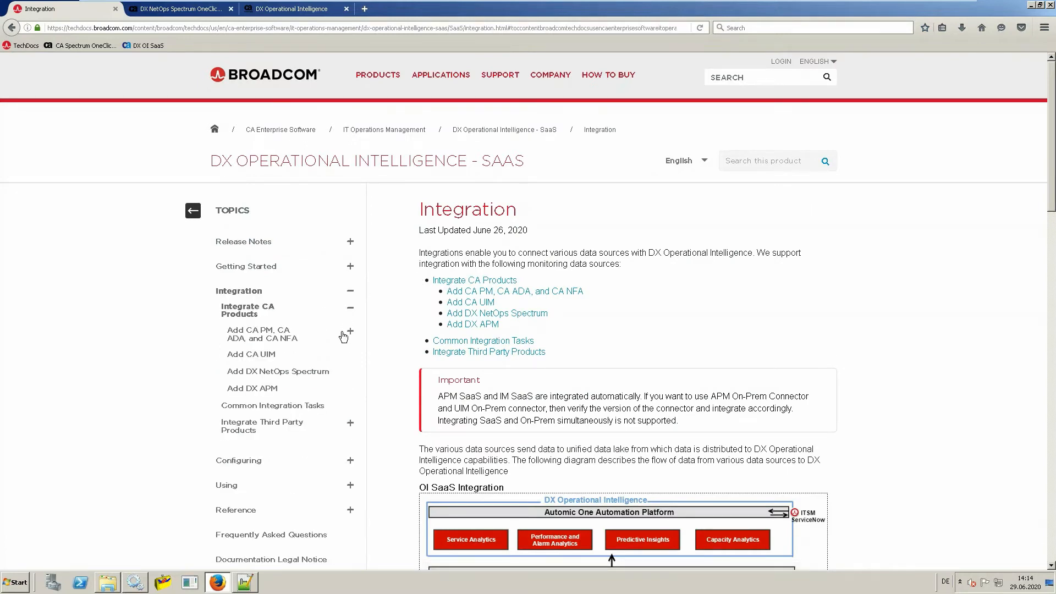
click(277, 371)
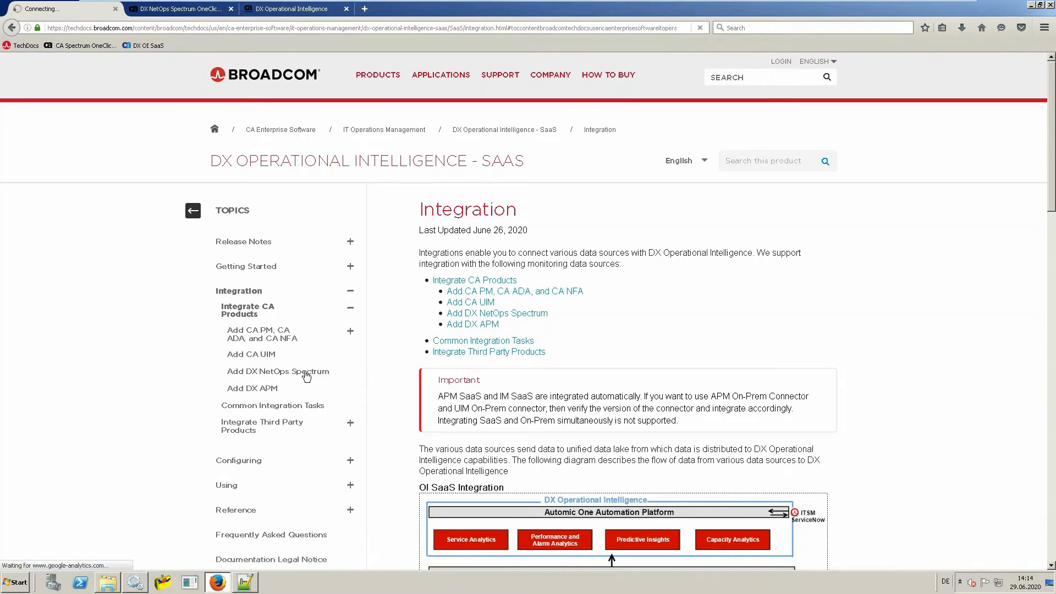
click(276, 371)
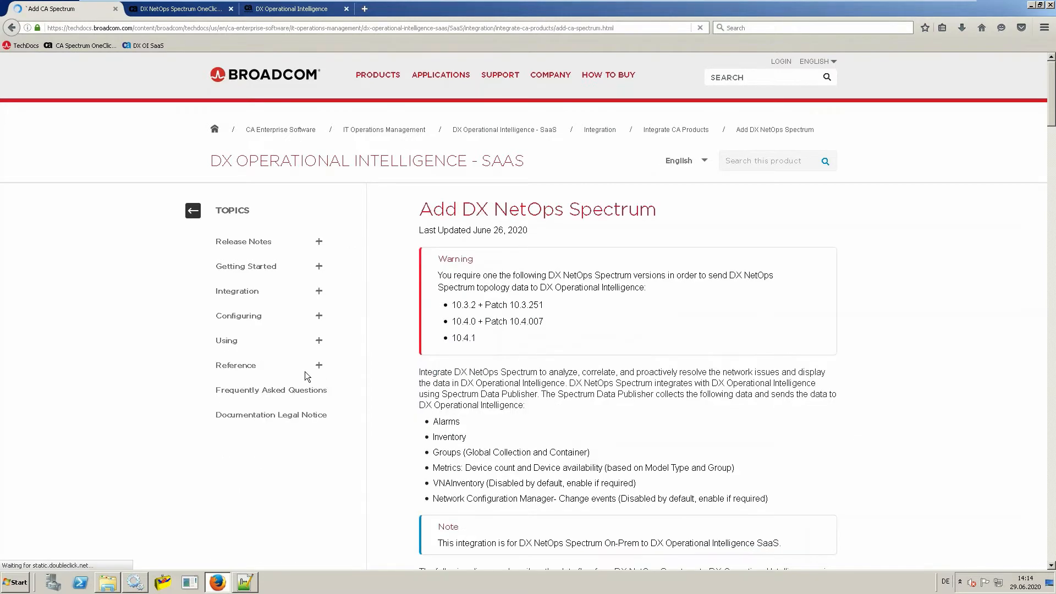
click(318, 290)
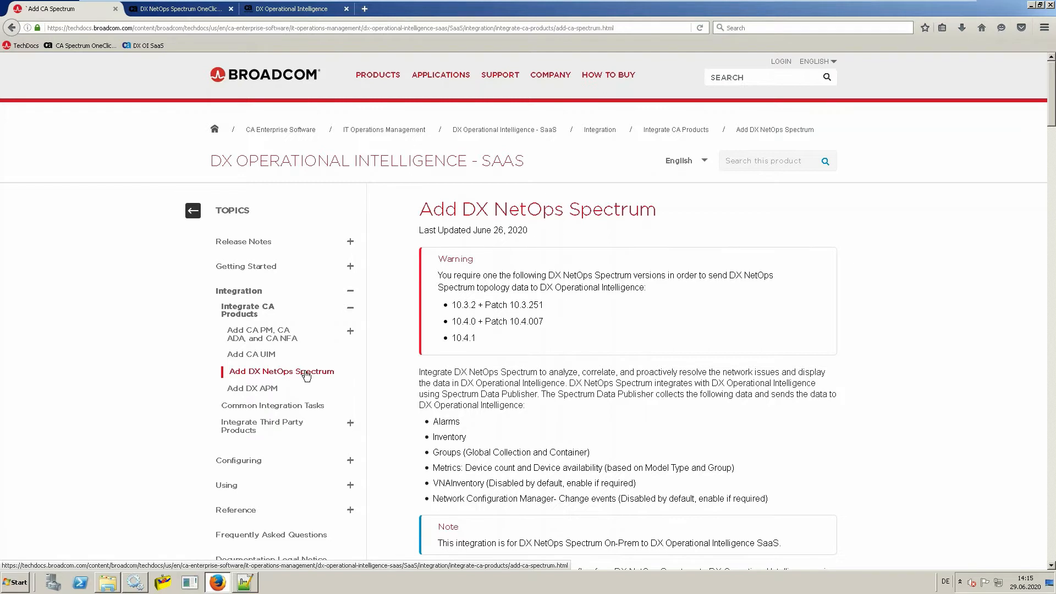
mouse_move(178, 8)
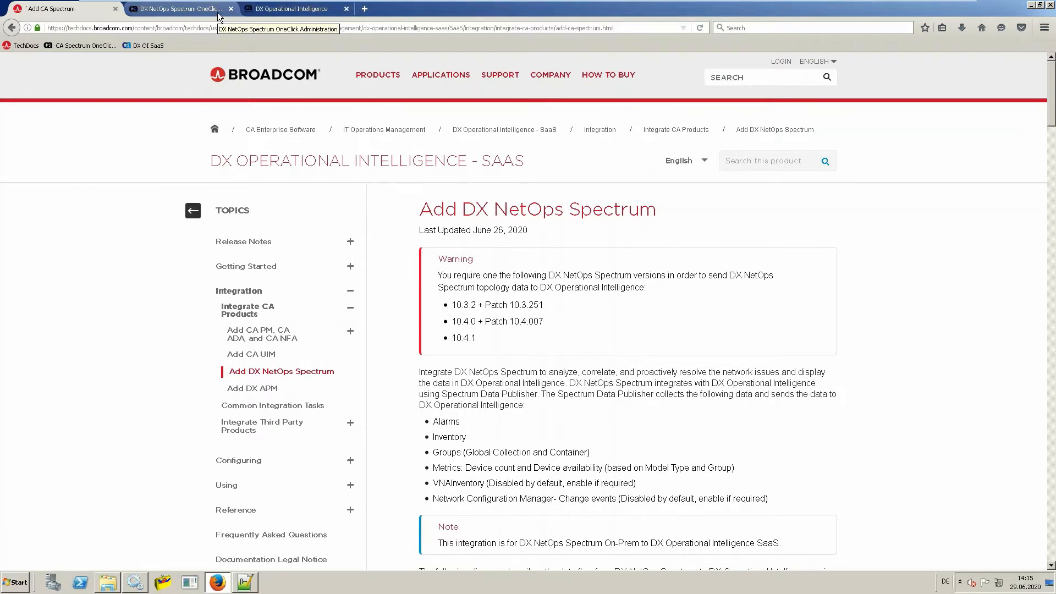
Download SpectrumDataPublisher.jar via the Analytics Configuration page's 'DX NetOps Spectrum - DX OI Connector' link.
click(177, 8)
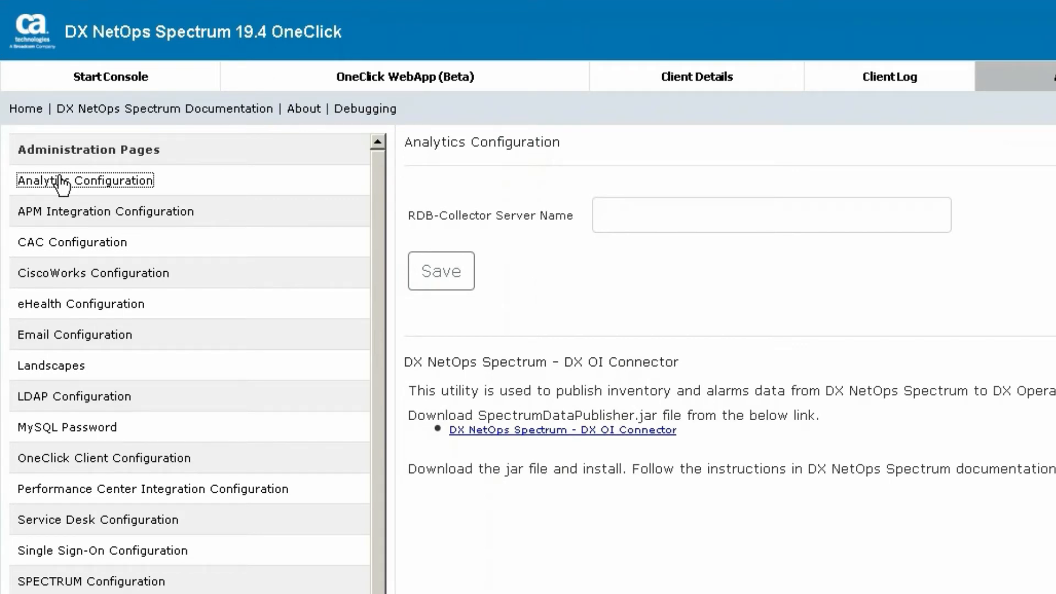
mouse_move(502, 444)
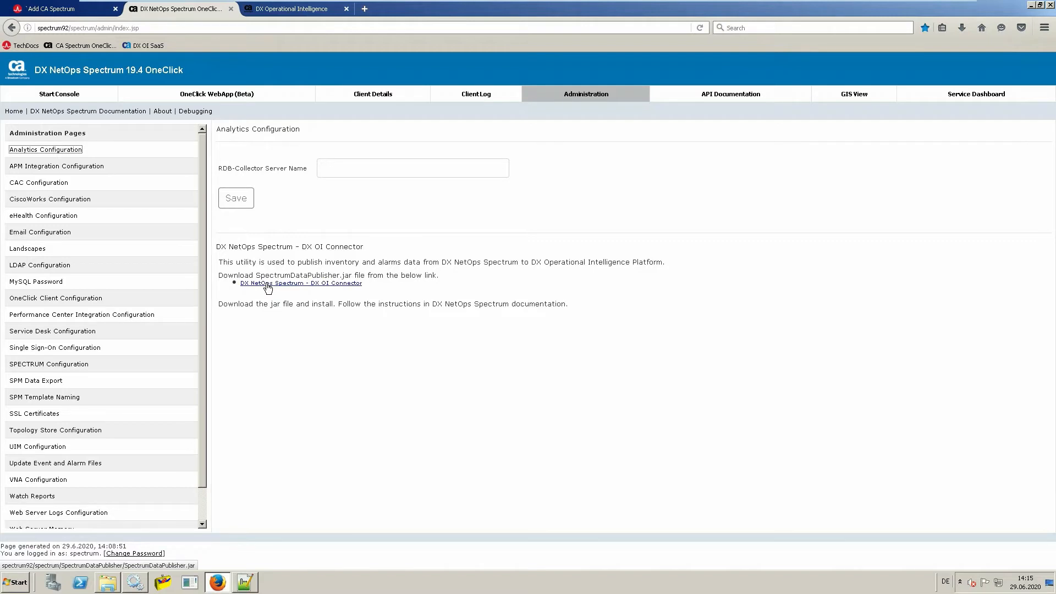
click(300, 282)
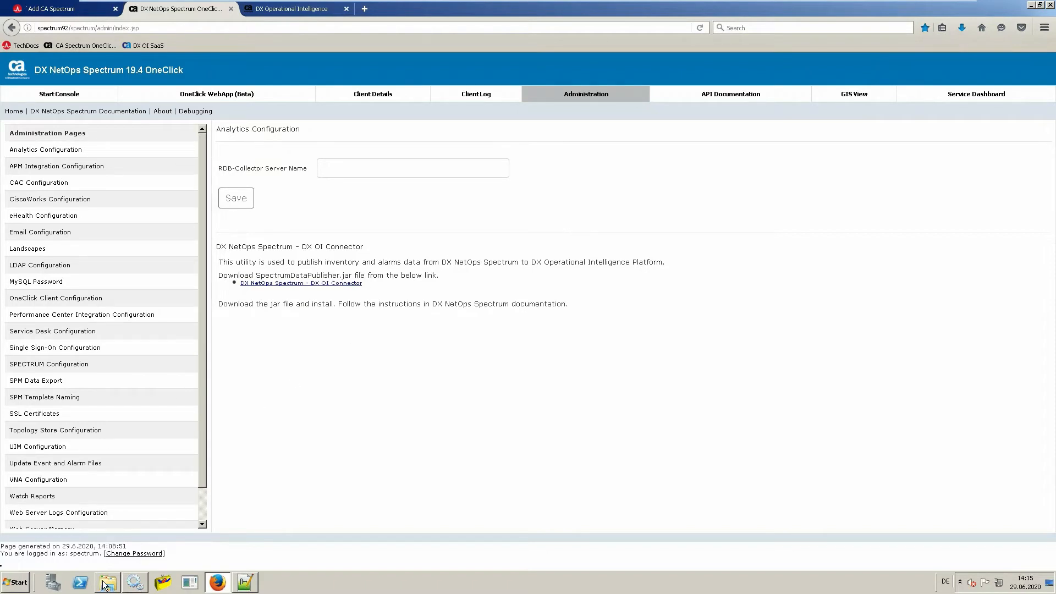
Run the SpectrumDataPublisher.jar installer from the SW folder, installing the connector into D:\Spectrum.
click(106, 582)
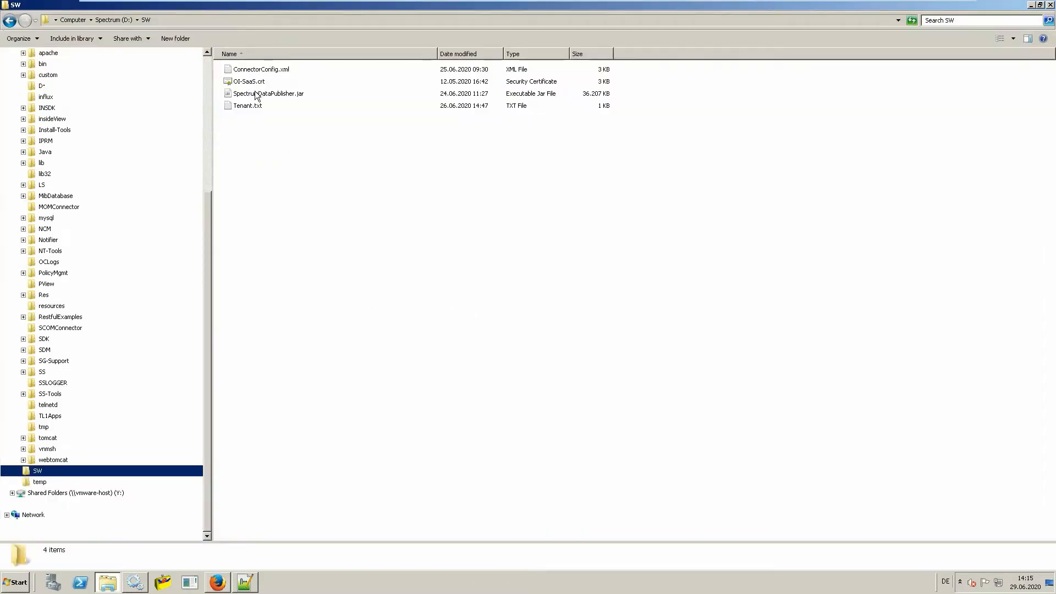
right_click(267, 93)
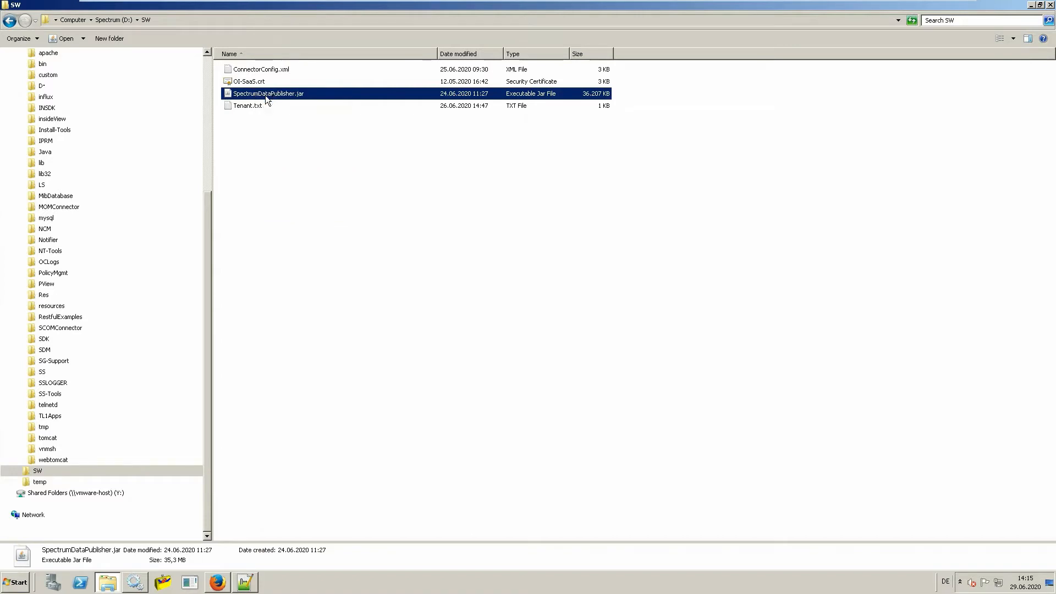
double_click(269, 93)
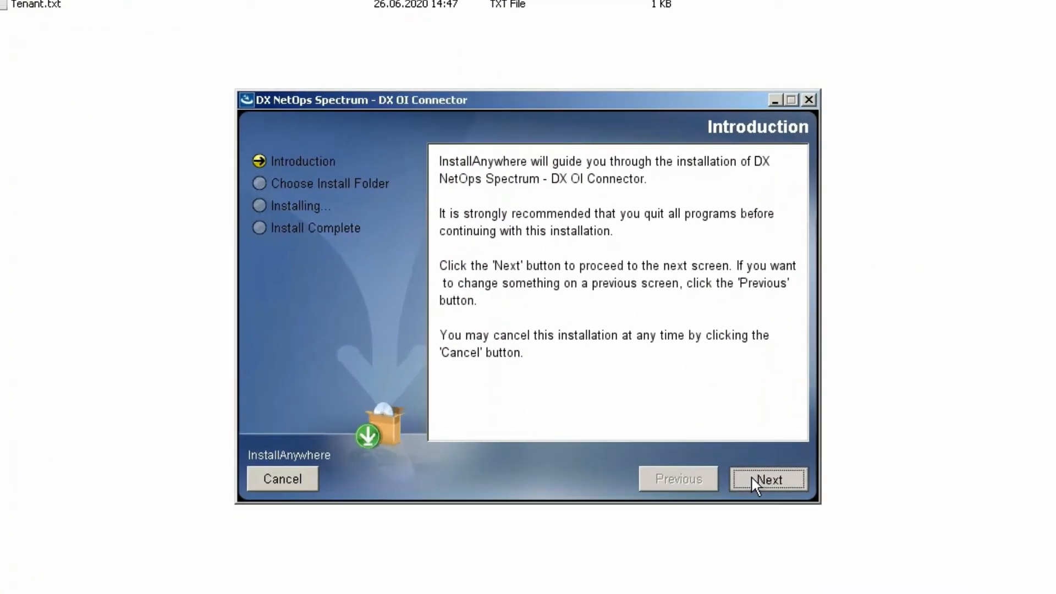
click(767, 479)
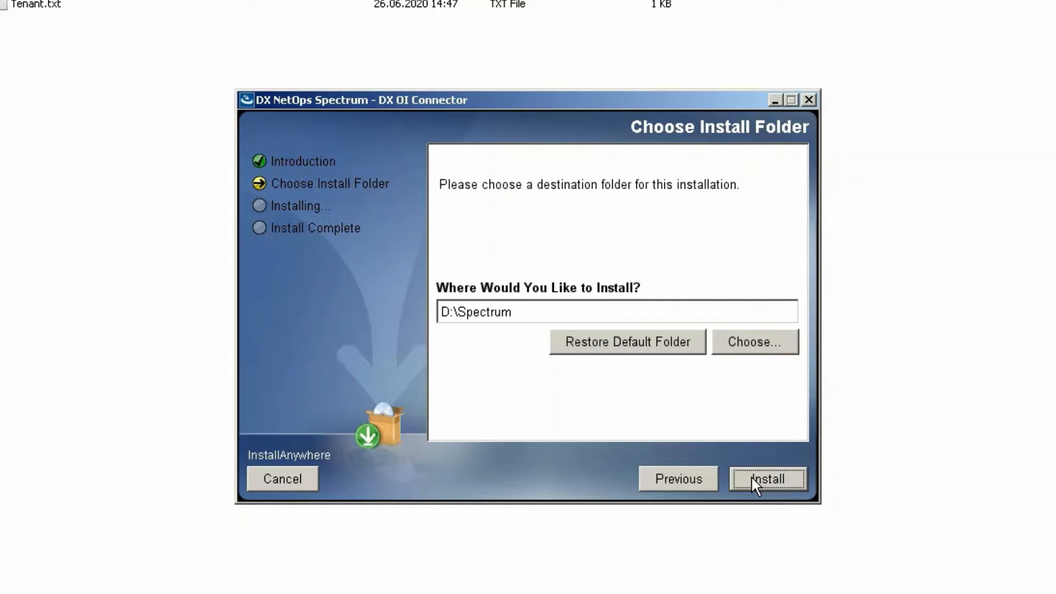
click(766, 479)
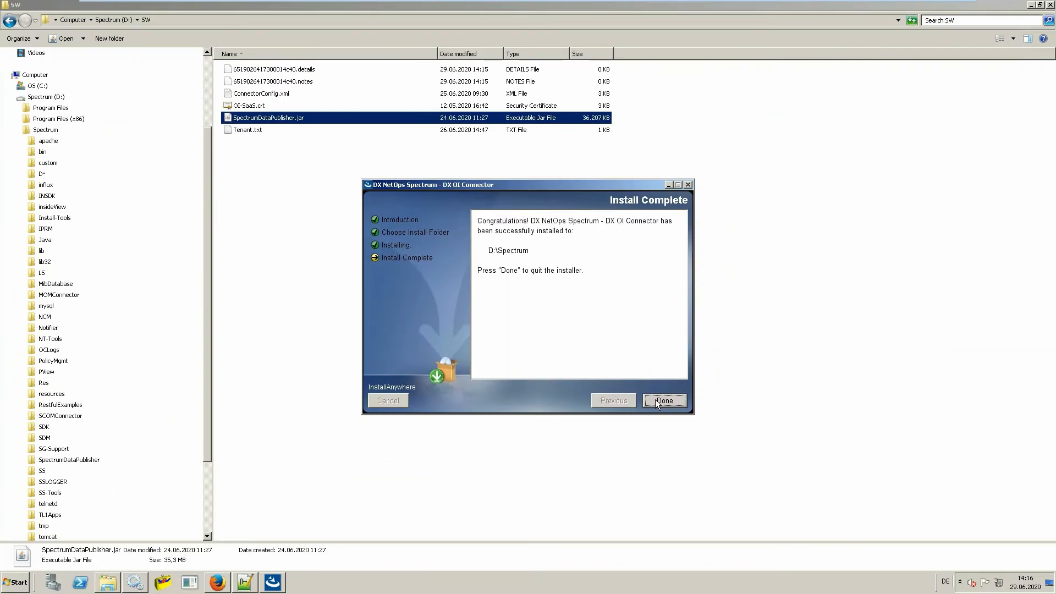
click(663, 401)
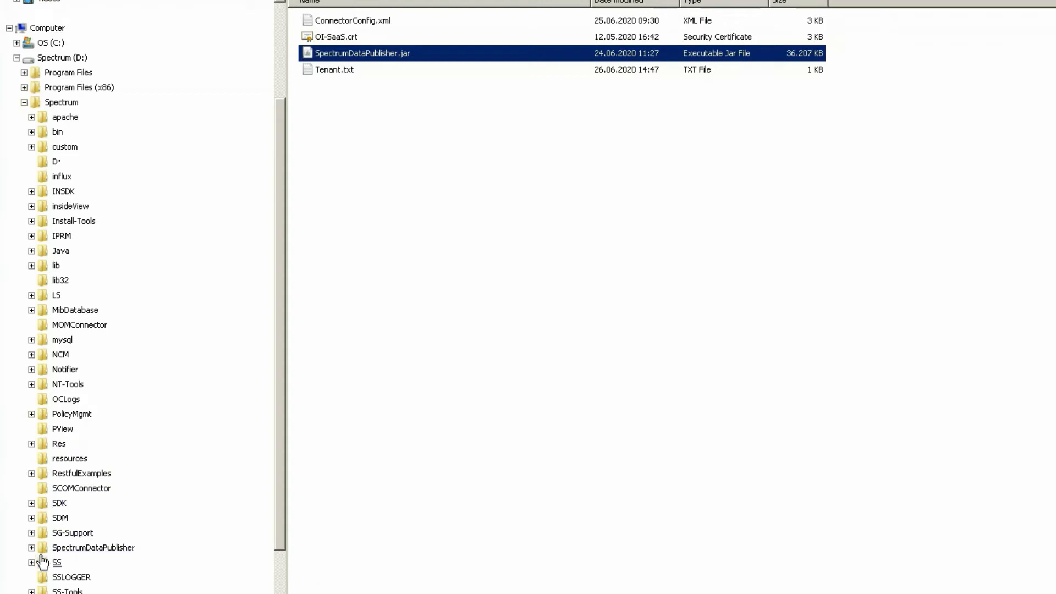
Expand D:\Spectrum\SpectrumDataPublisher, open its config folder and select ConnectorConfig.xml.
click(31, 547)
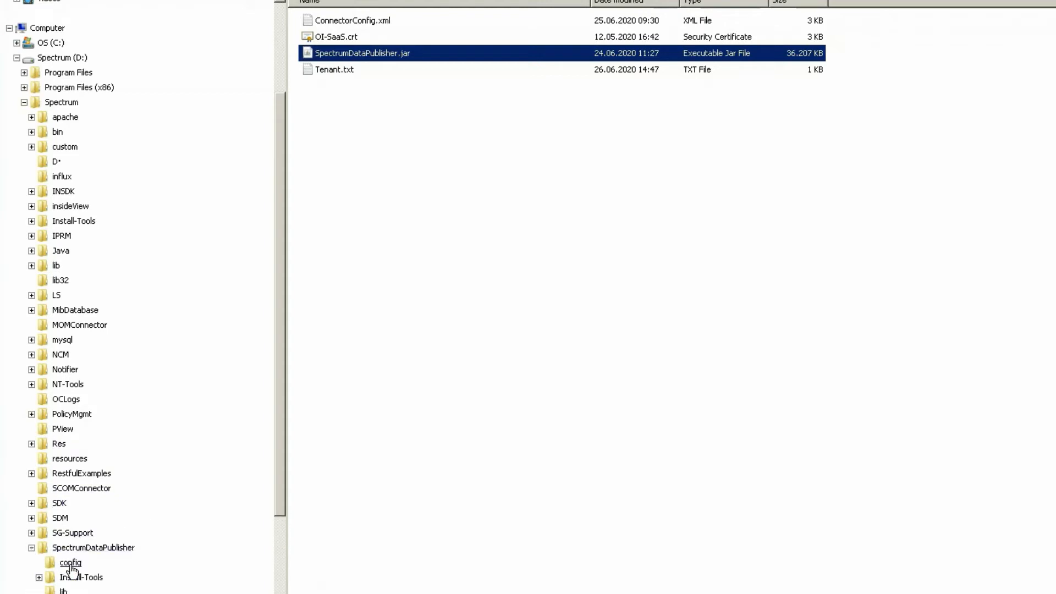
click(69, 562)
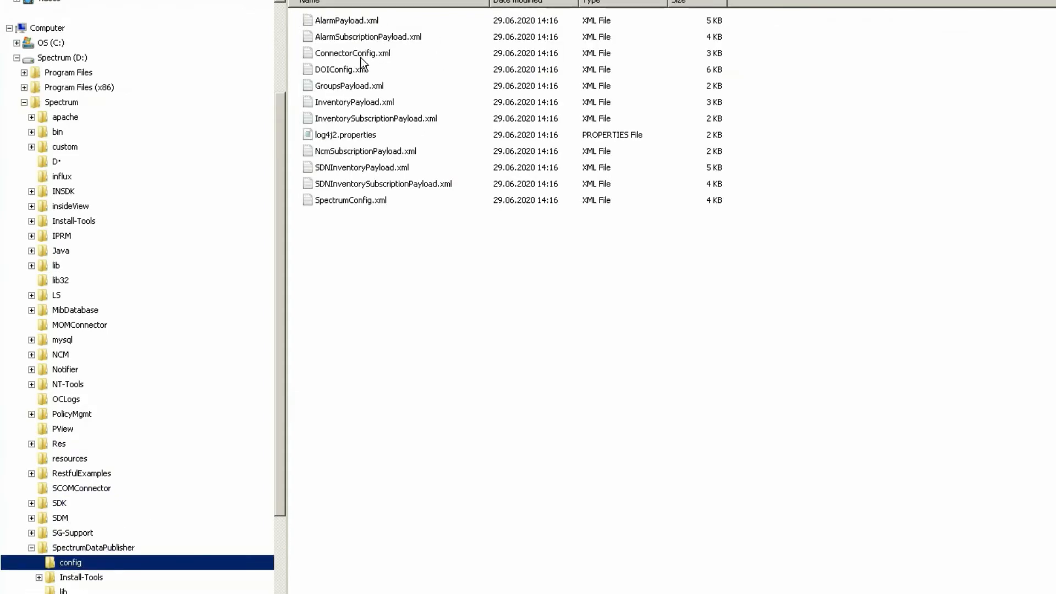
click(352, 54)
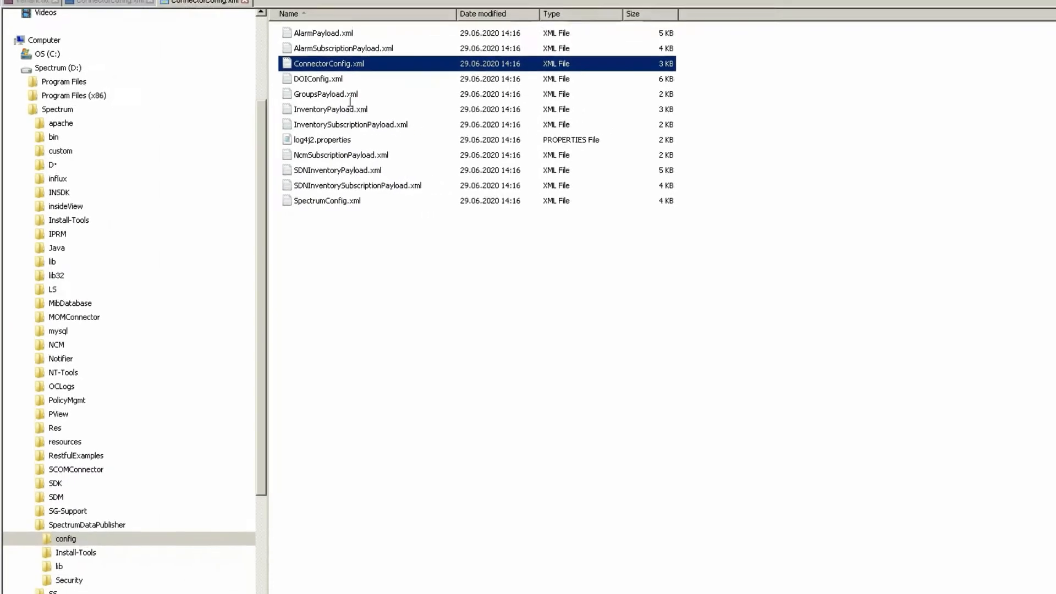
Open ConnectorConfig.xml in Notepad++ and inspect the OneClickHostname and destination settings lines.
double_click(330, 63)
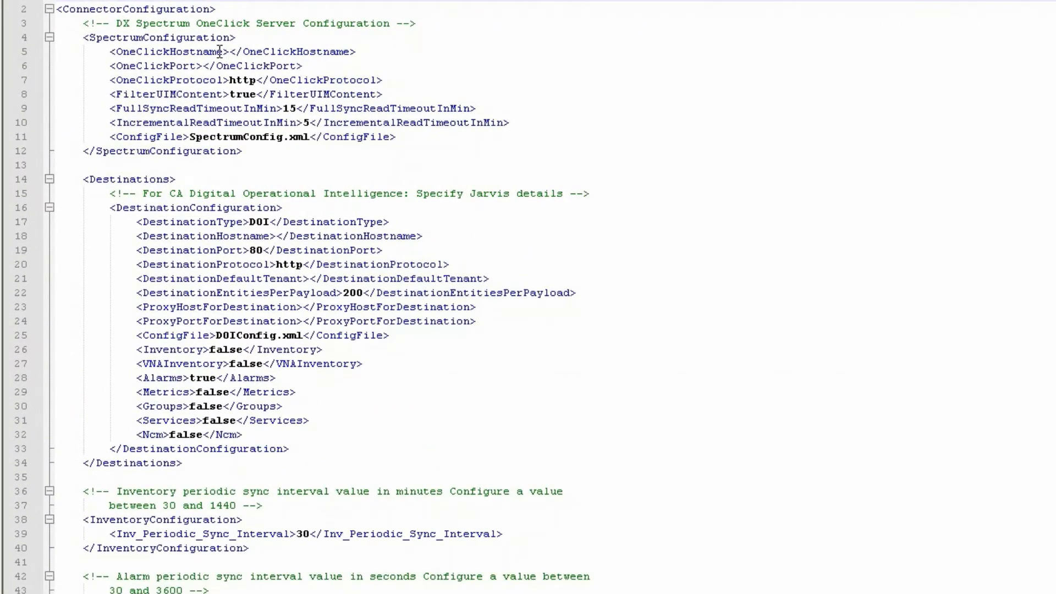
click(202, 66)
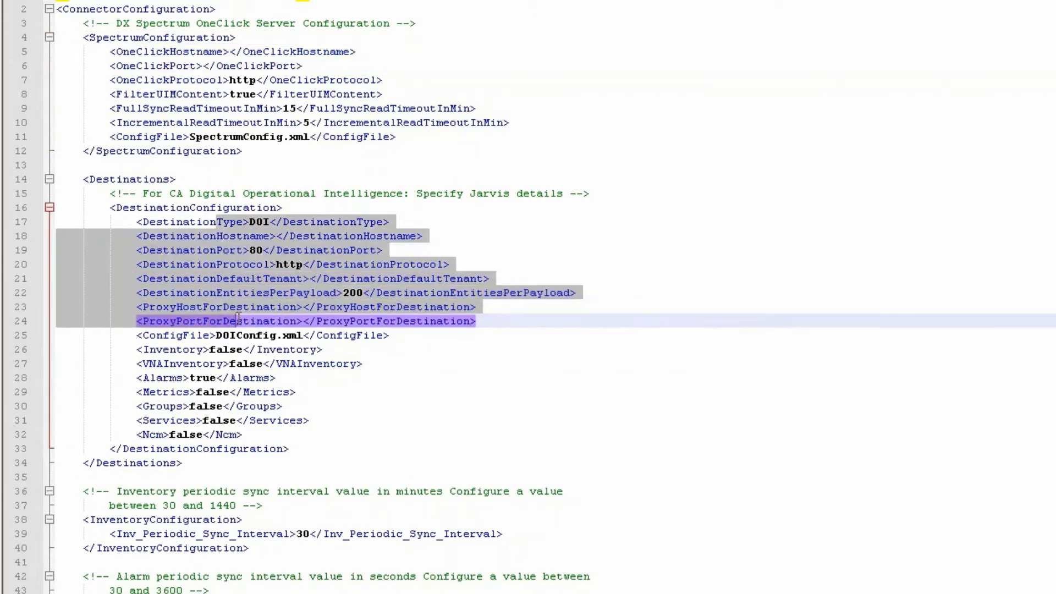
click(249, 292)
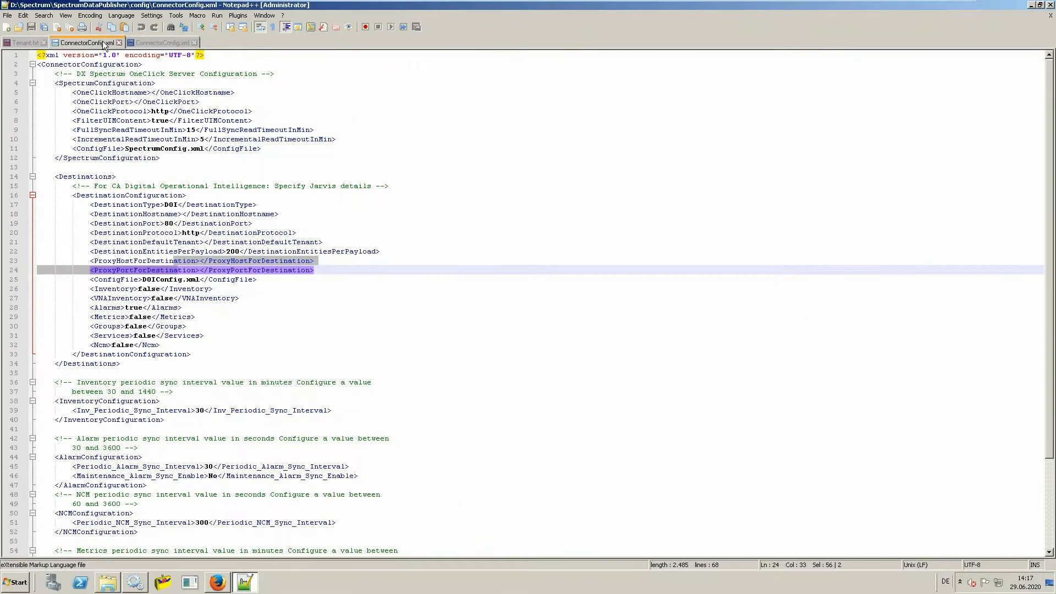
Copy the prepared configuration into the installed ConnectorConfig.xml and save it.
click(161, 43)
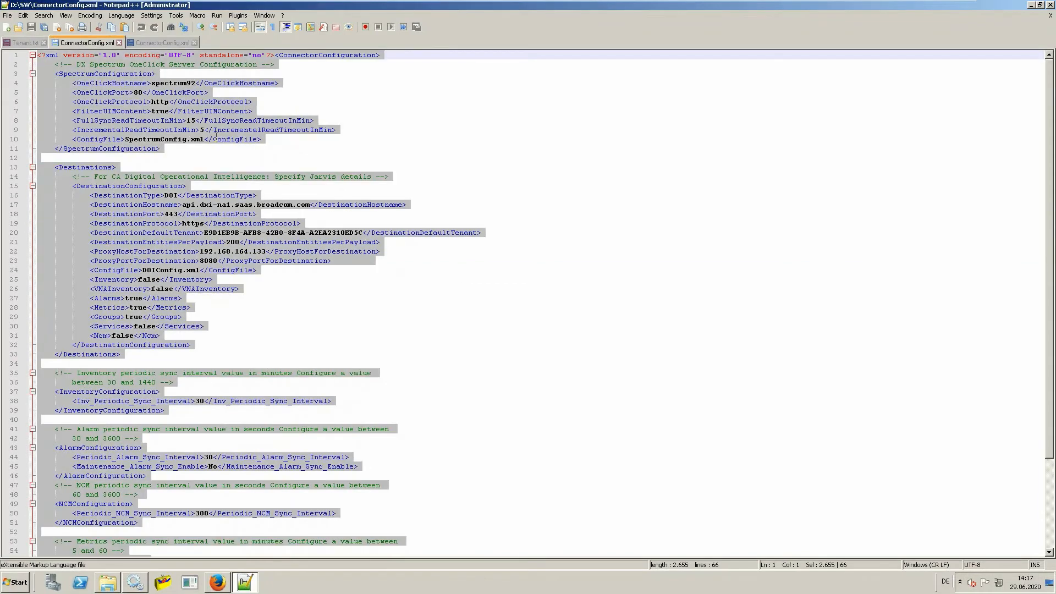
click(158, 42)
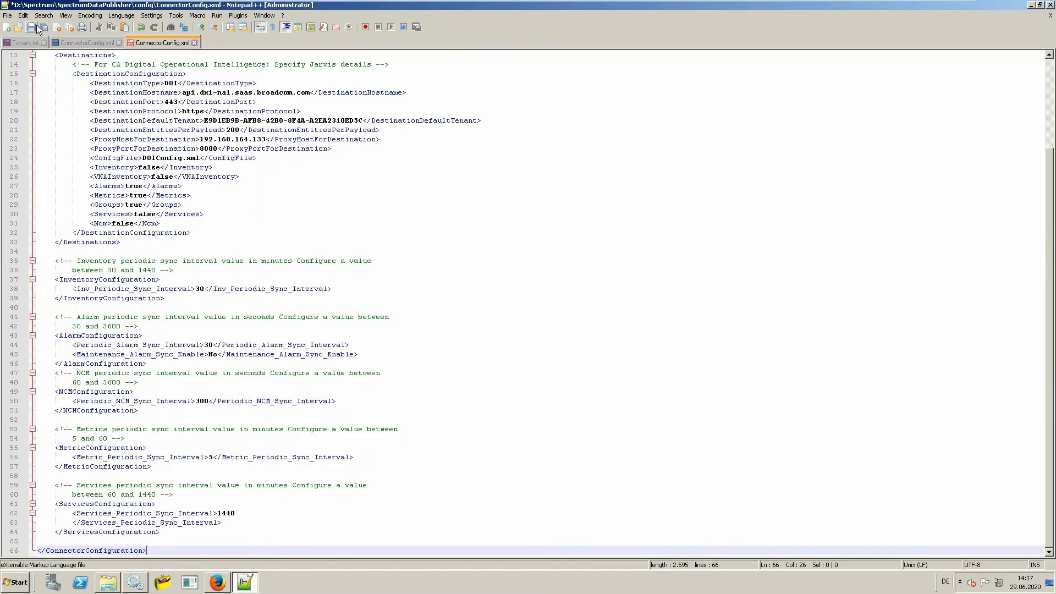
click(43, 27)
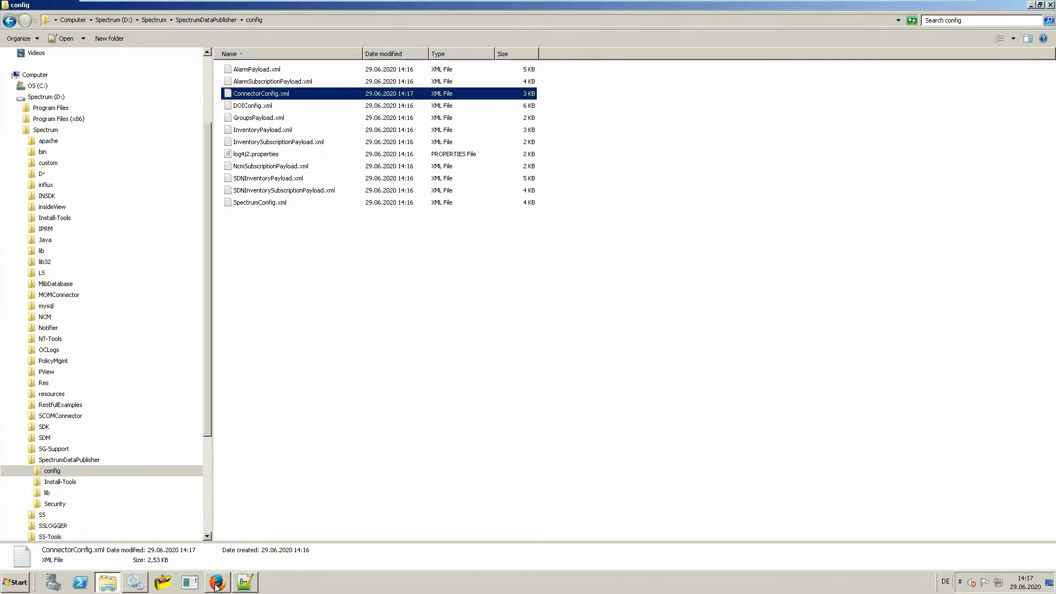
View the details of the *.dxi-na1.saas.broadcom.com certificate from the DX OI page's padlock.
click(215, 582)
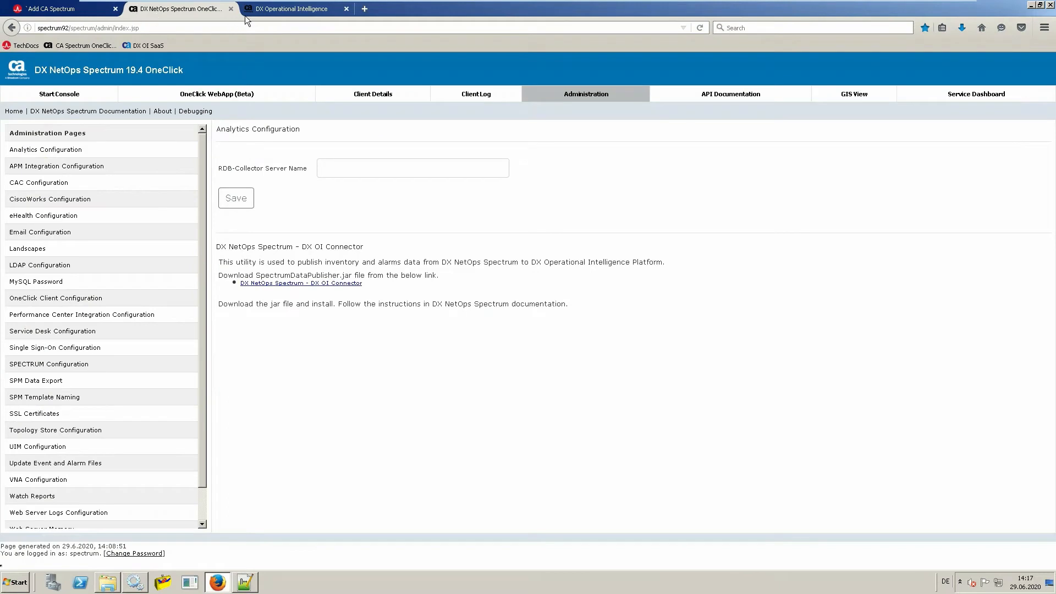
mouse_move(290, 8)
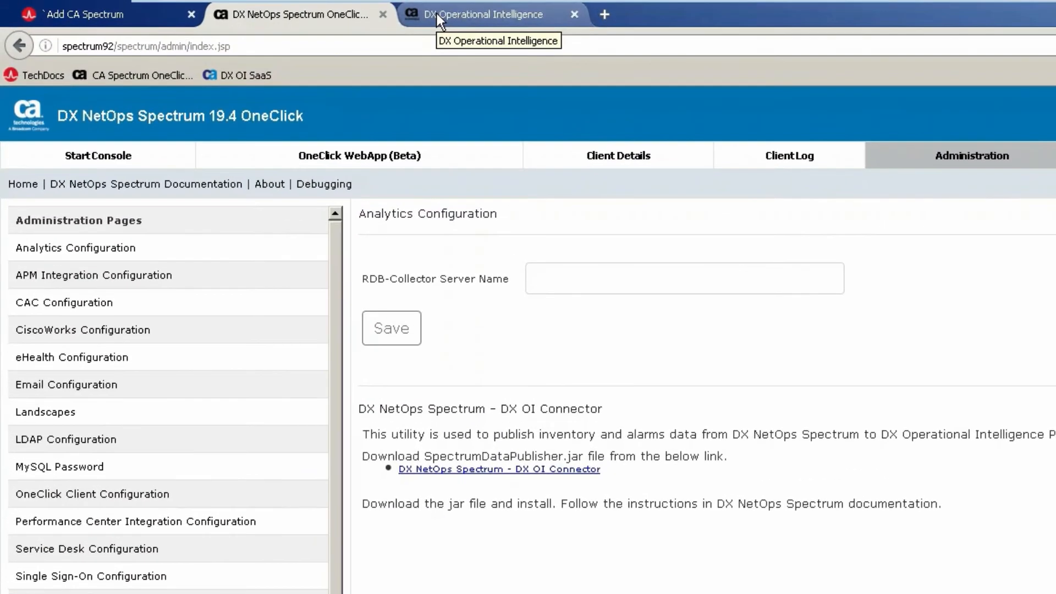
mouse_move(414, 32)
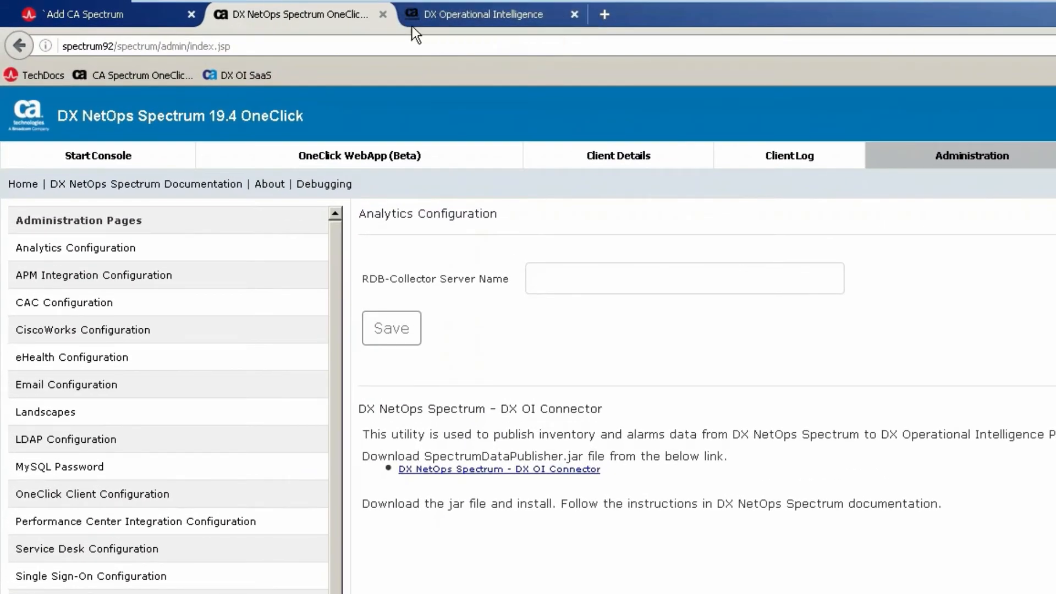
click(483, 15)
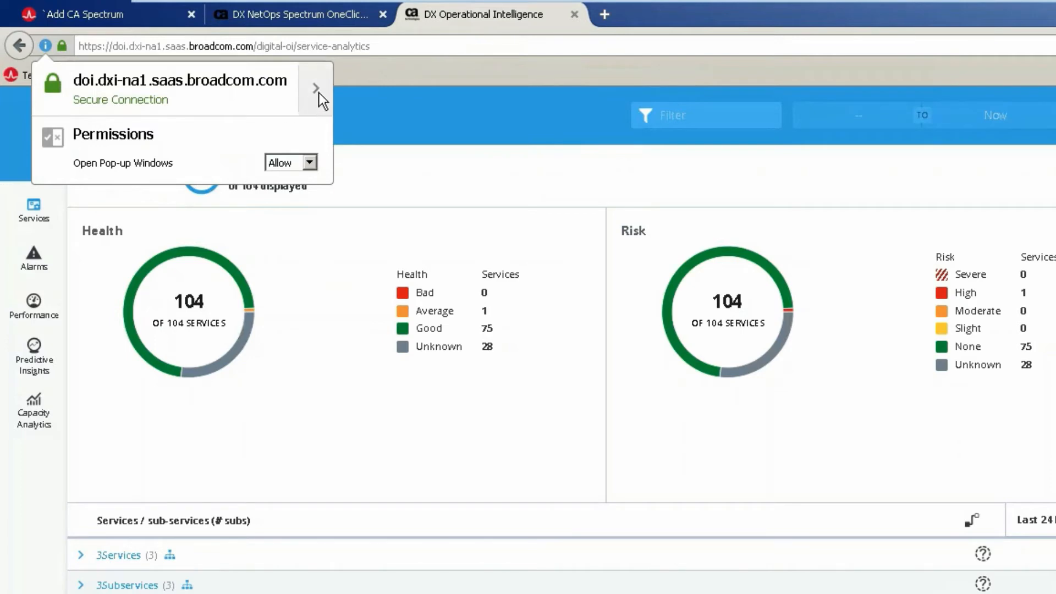
click(317, 88)
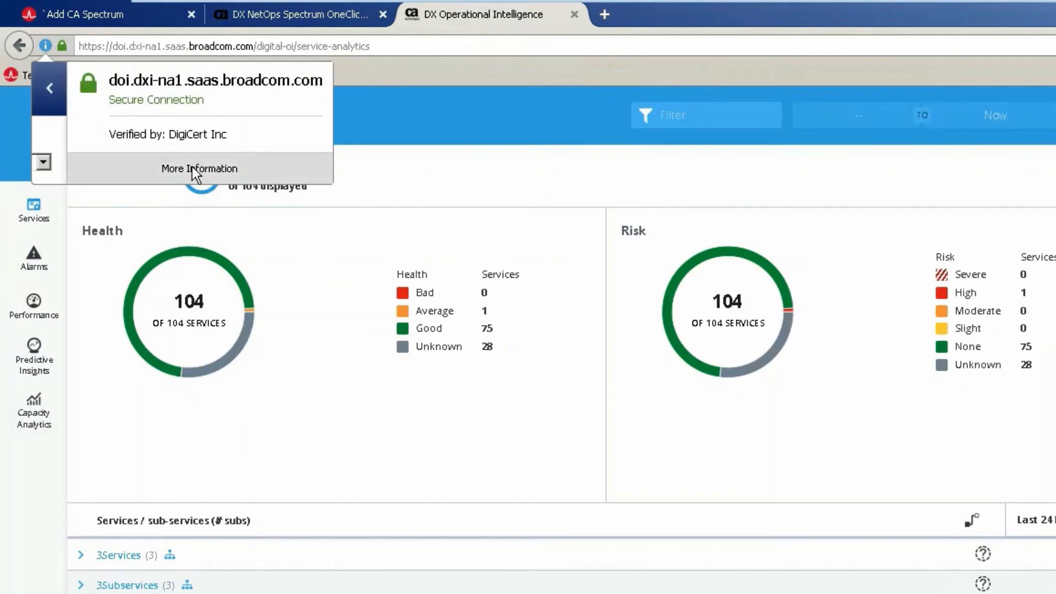
click(199, 169)
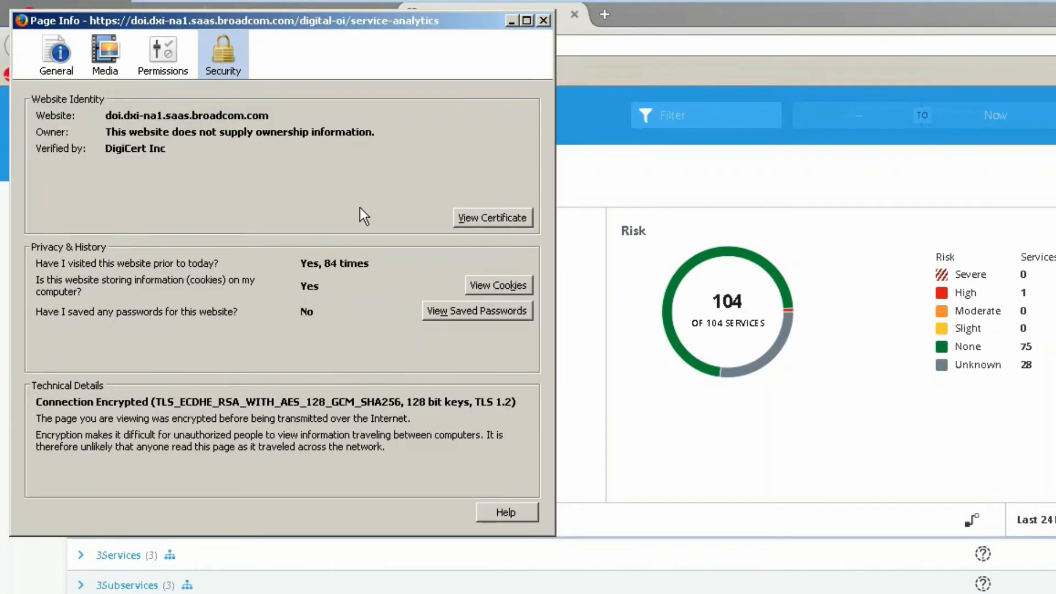
click(492, 217)
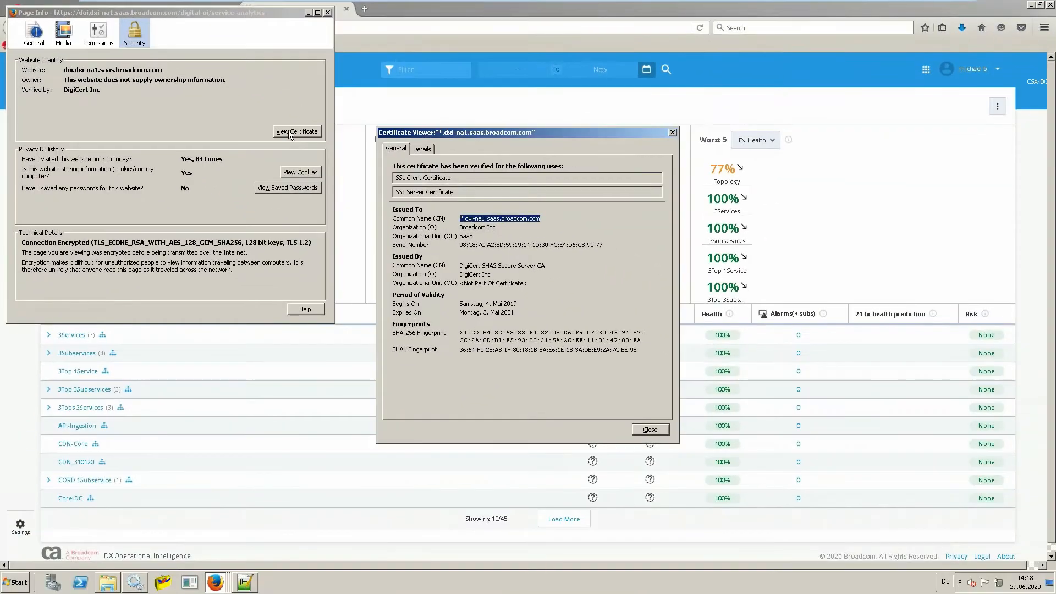
click(422, 149)
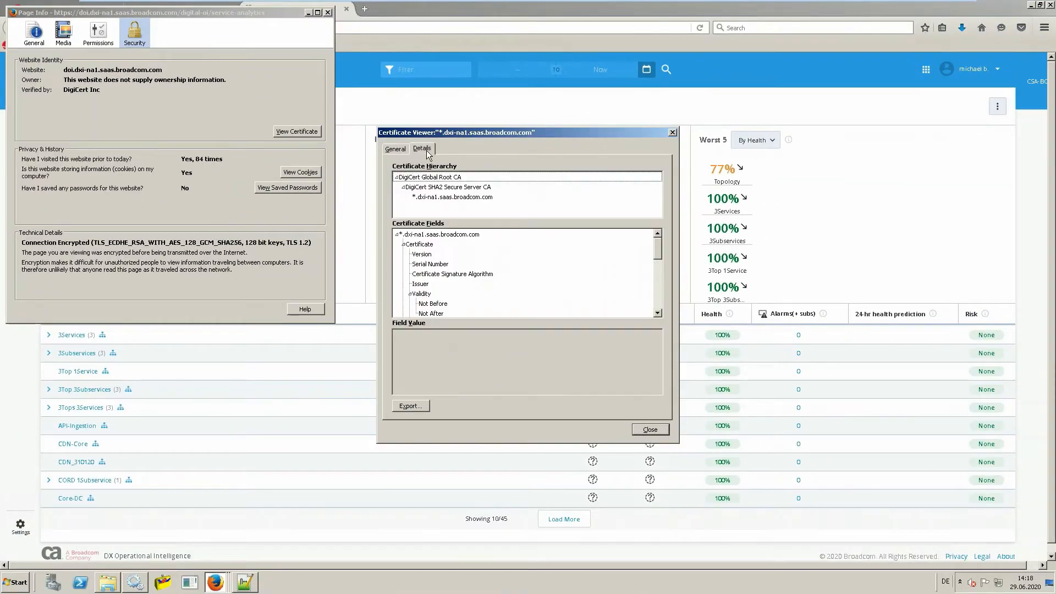
mouse_move(404, 411)
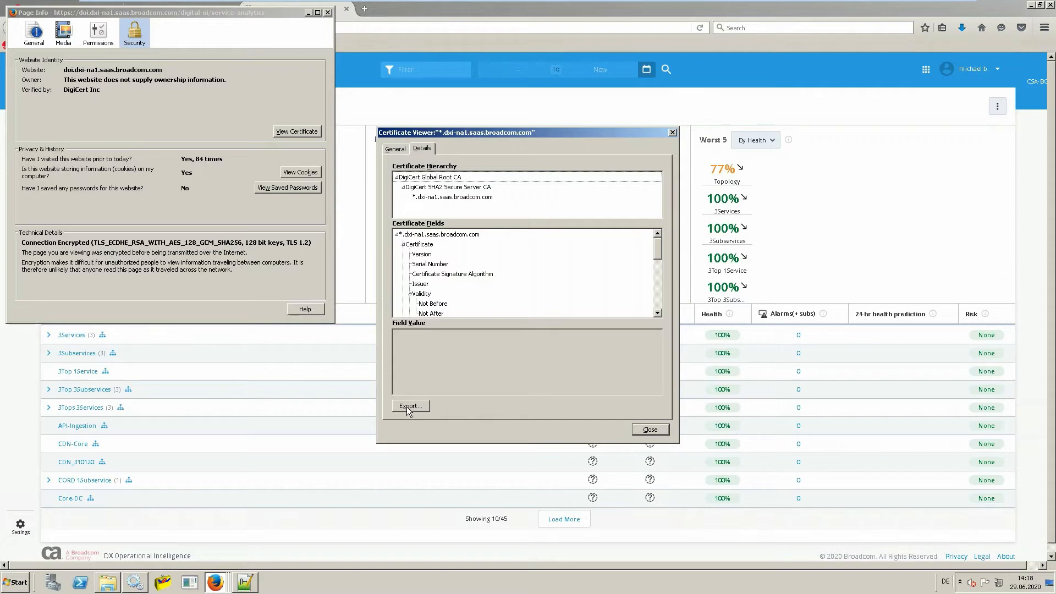
Export the certificate as OI-SaaS.crt, then close Certificate Viewer and Page Info.
click(409, 406)
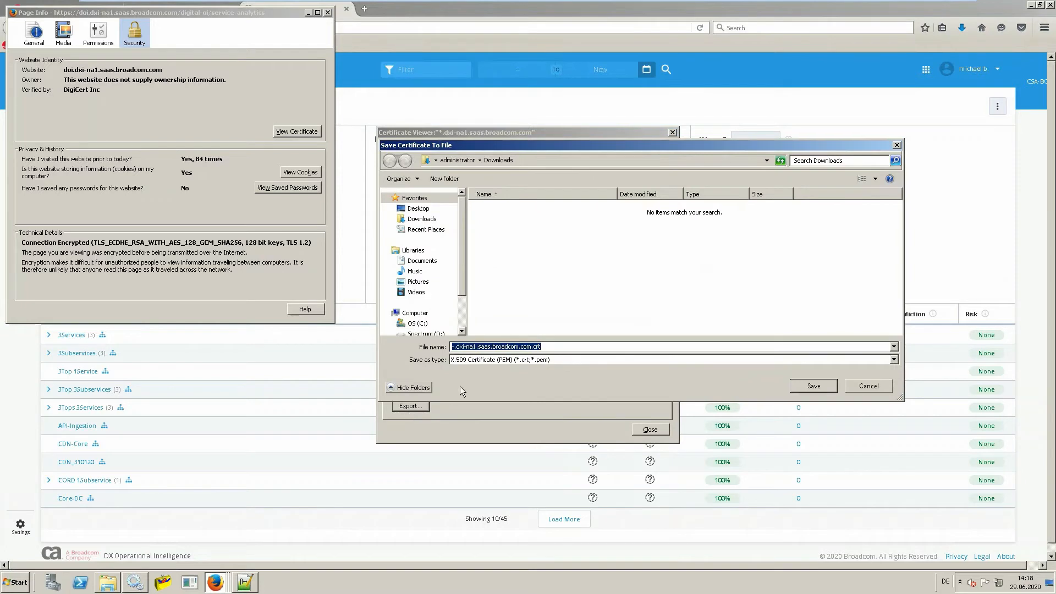
mouse_move(552, 347)
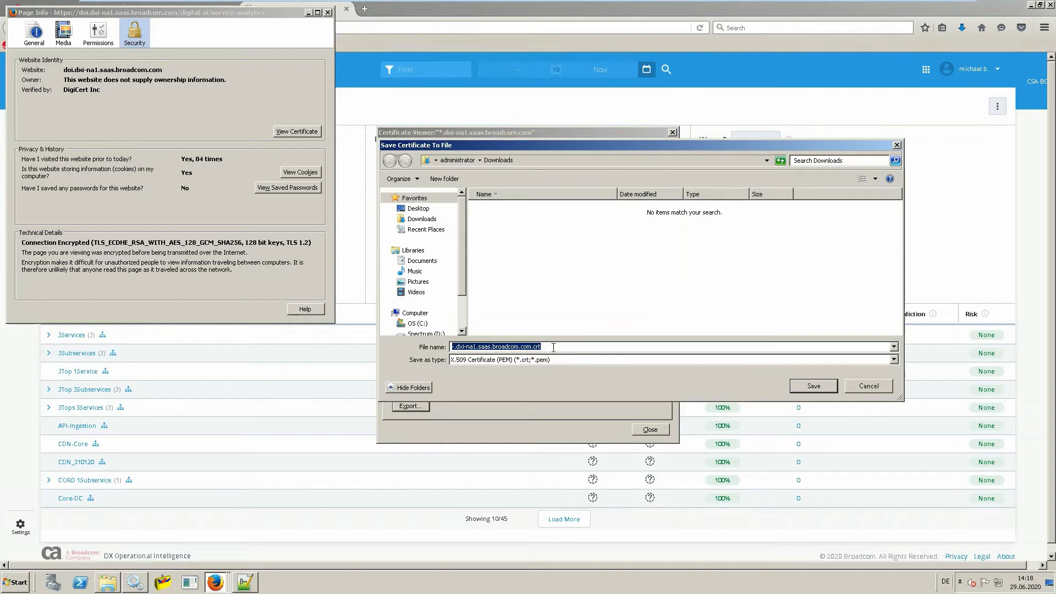
text(OI-Saa)
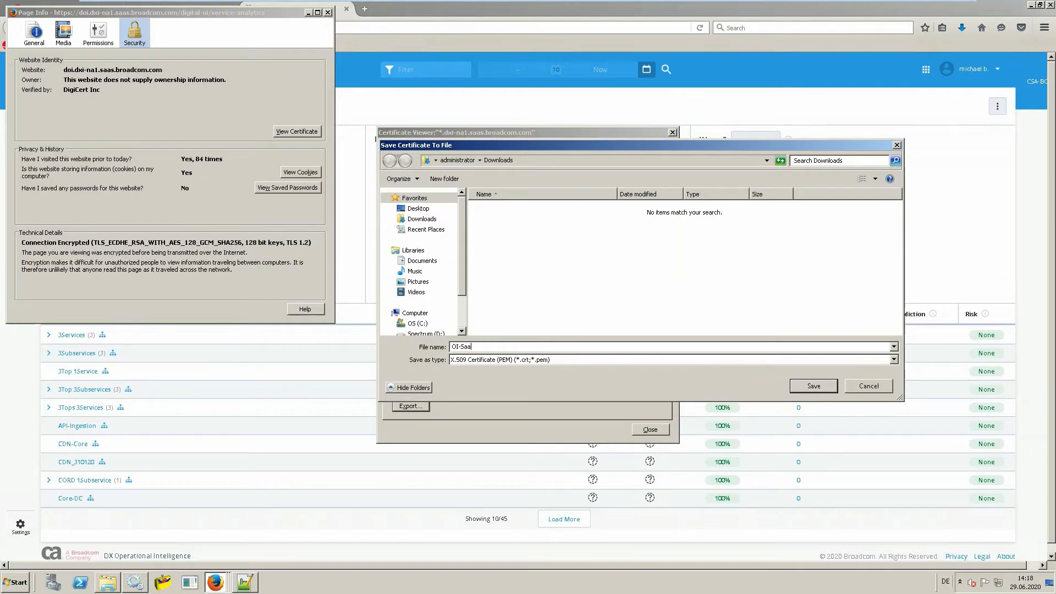
text(S.crt)
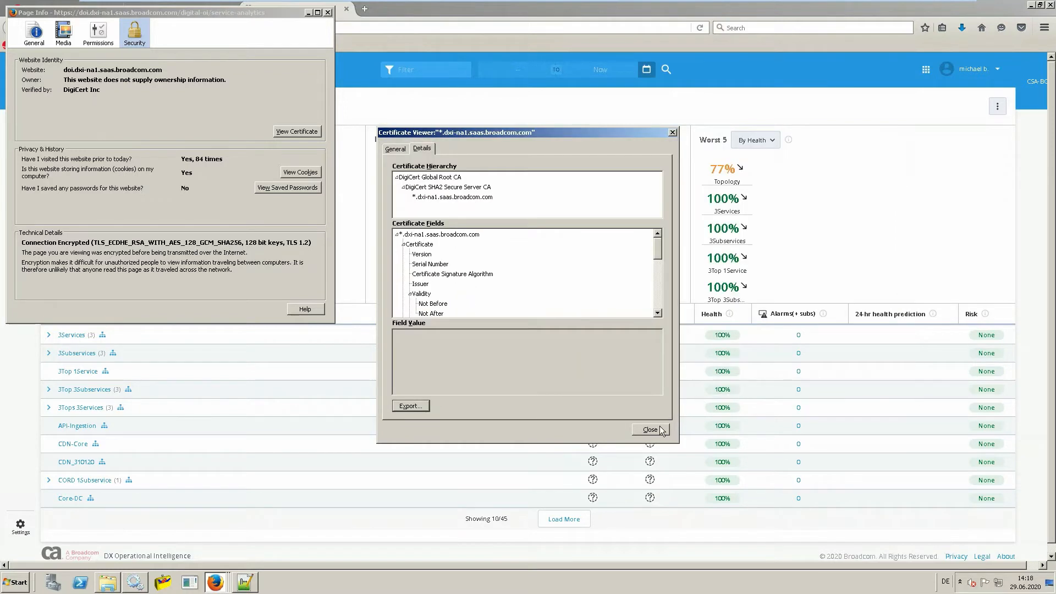
click(648, 429)
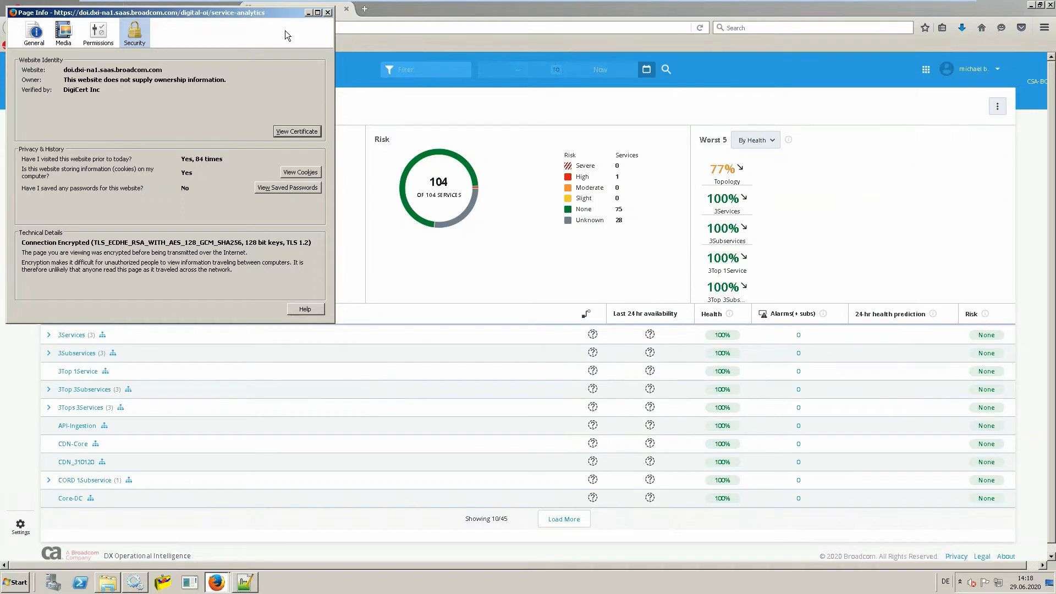
click(328, 12)
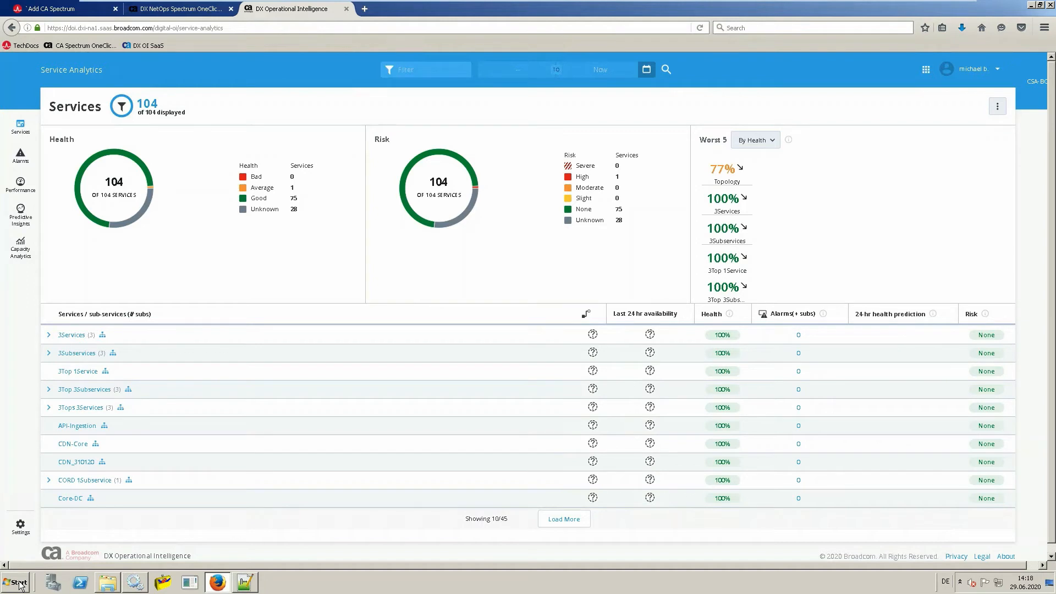
mouse_move(62, 436)
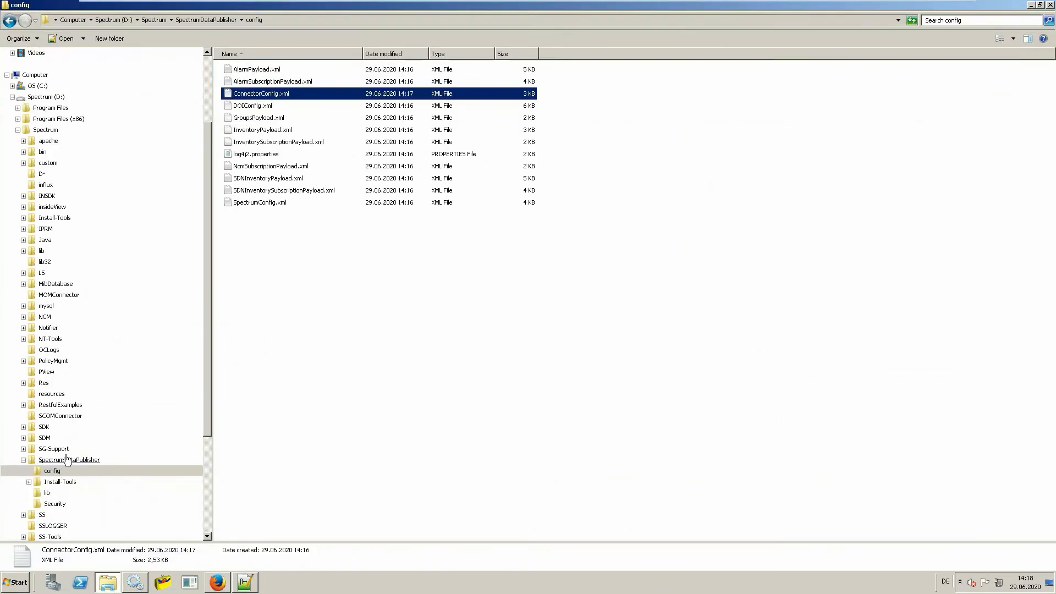
Open a command window at D:\Spectrum\SpectrumDataPublisher from the folder's right-click menu.
right_click(69, 459)
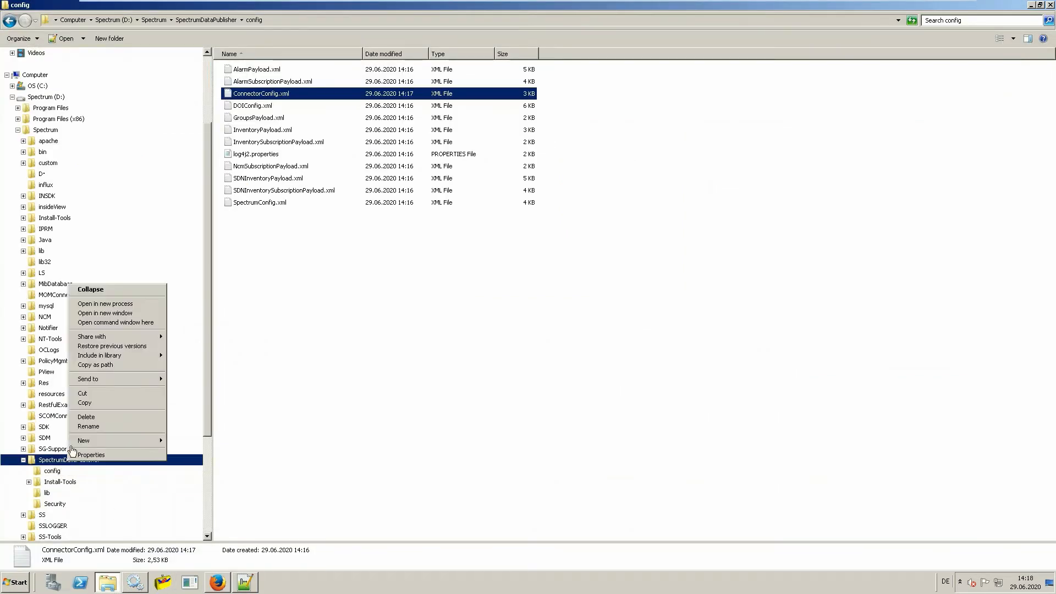
click(115, 322)
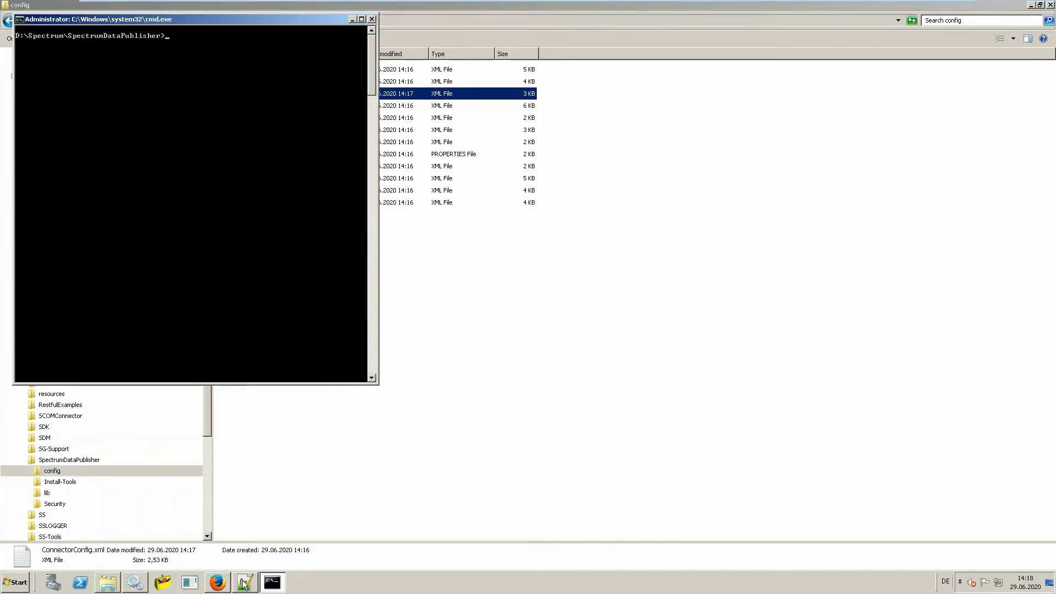
Run the keytool -importcert command from Tenant.txt, enter the keystore password, and answer yes.
click(243, 581)
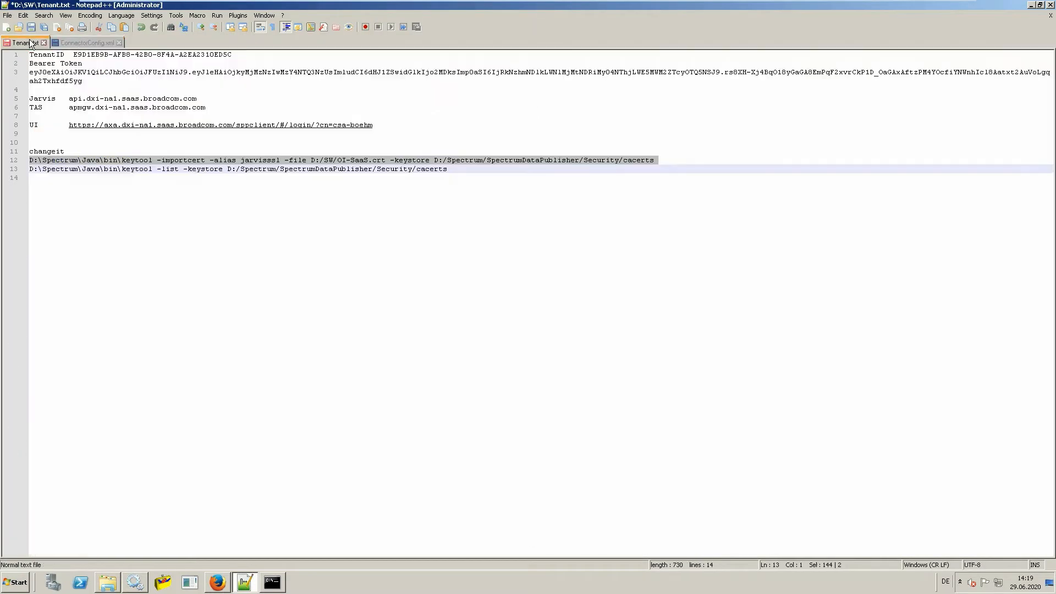
right_click(108, 169)
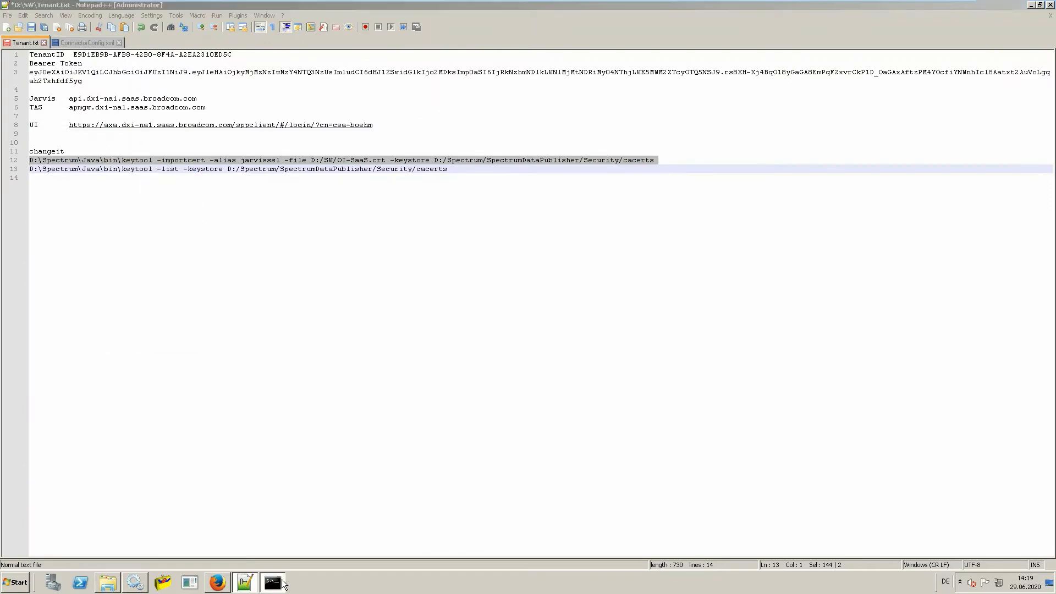
click(272, 582)
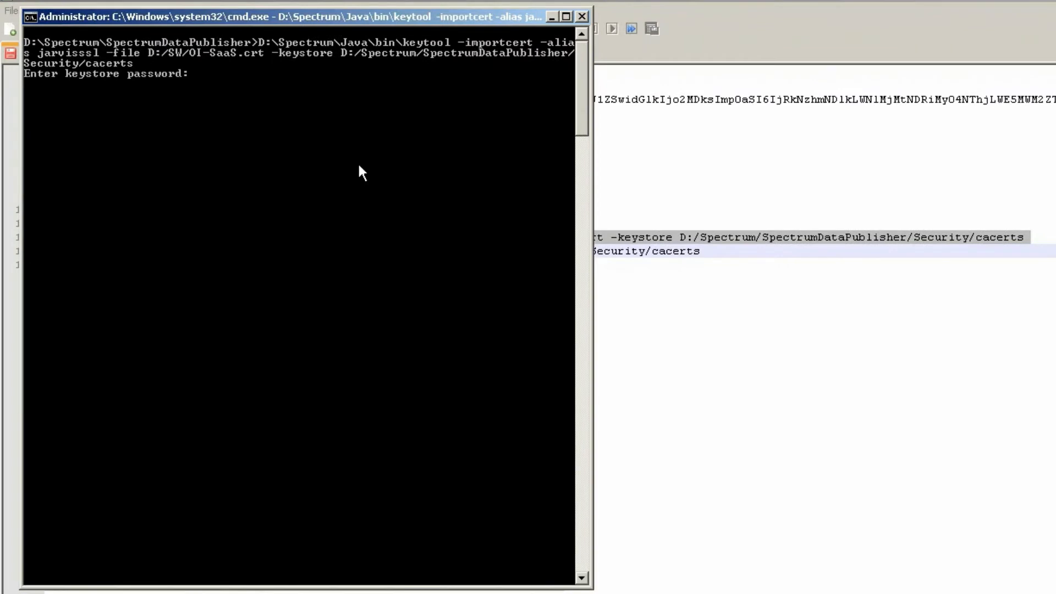
key(Return)
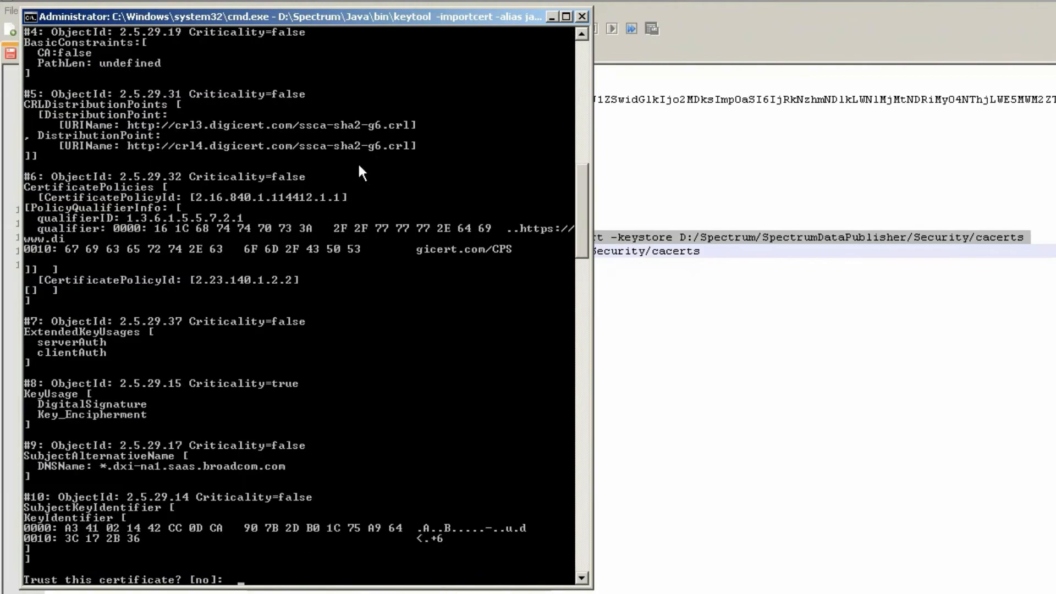
mouse_move(317, 572)
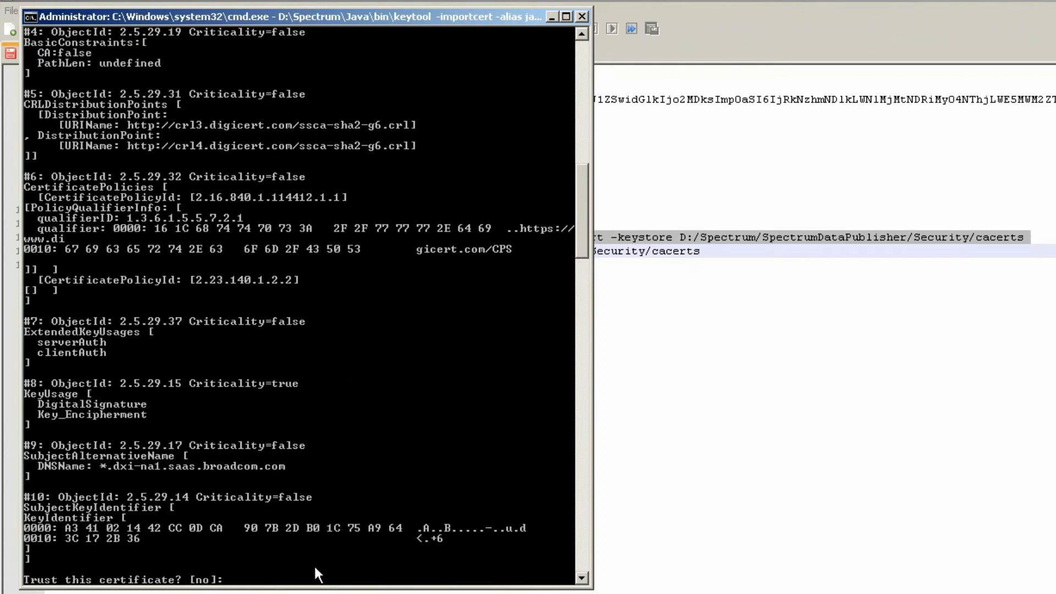
text(yes)
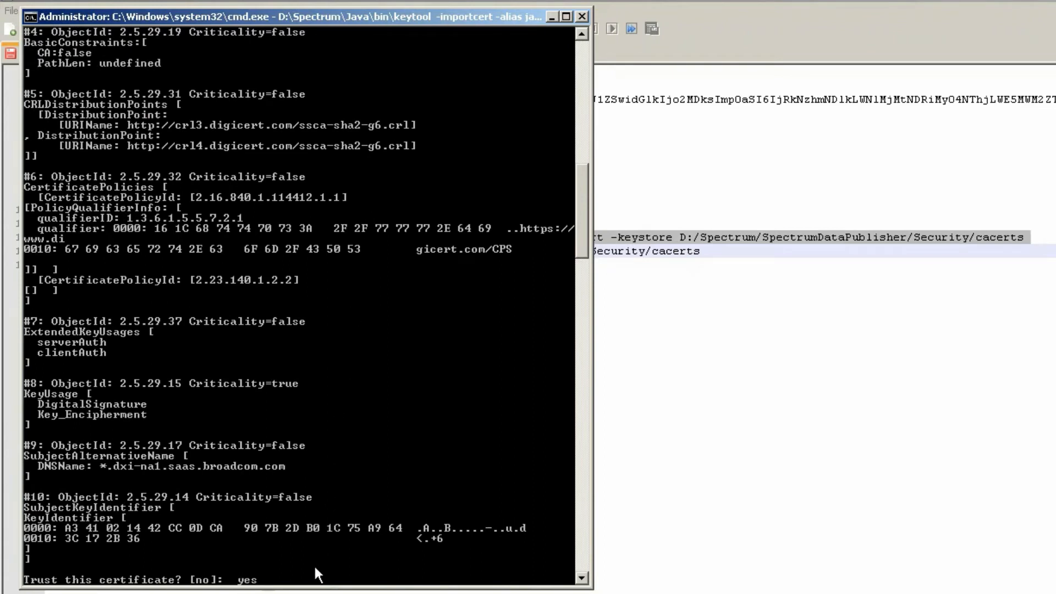
key(Return)
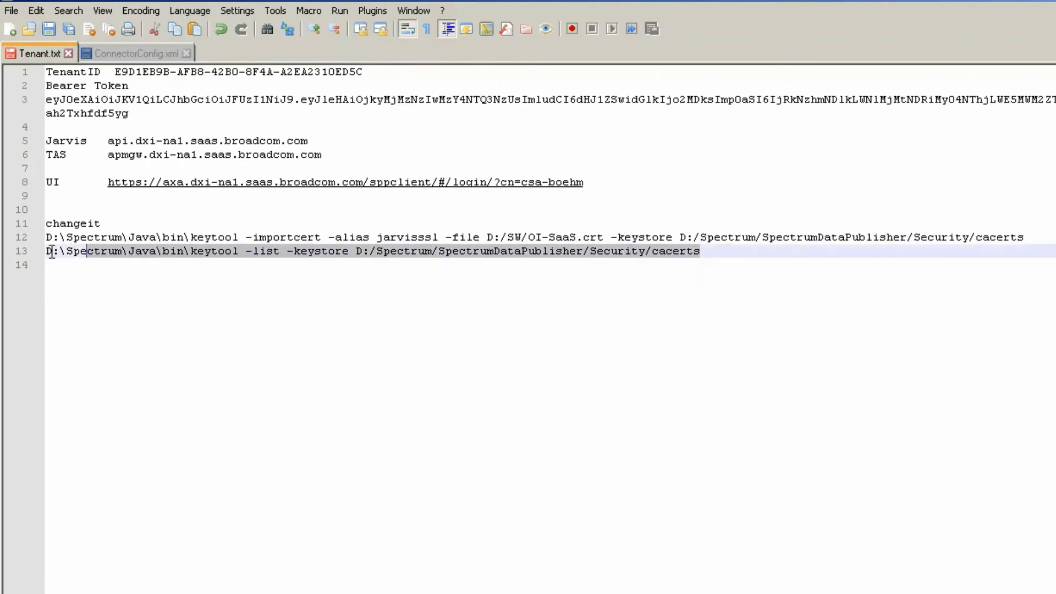
Run keytool -list and confirm one jarvisssl trustedCertEntry with its SHA1 fingerprint.
right_click(67, 252)
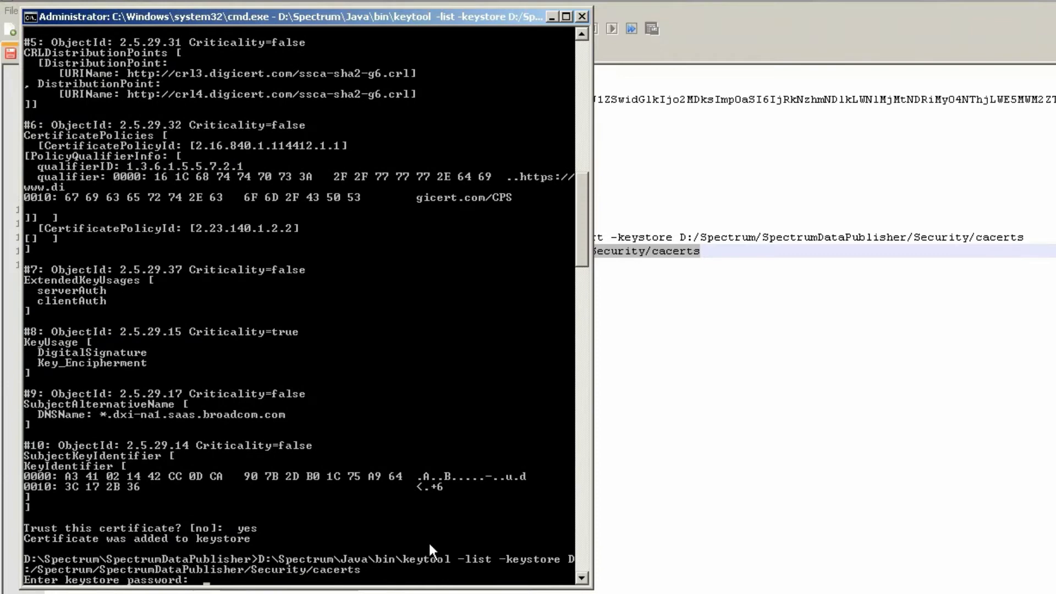
key(Return)
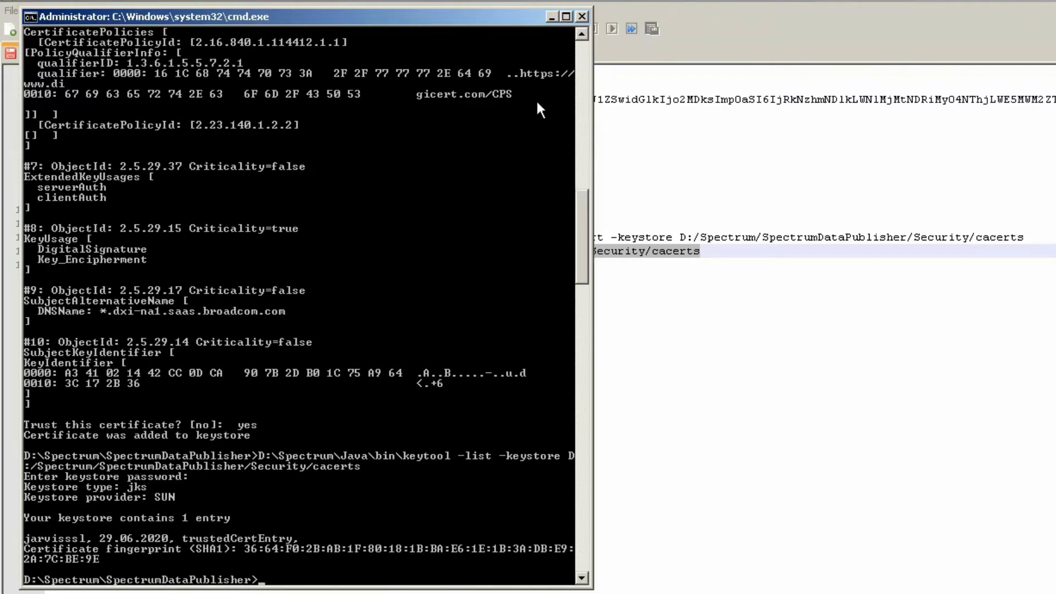
mouse_move(553, 19)
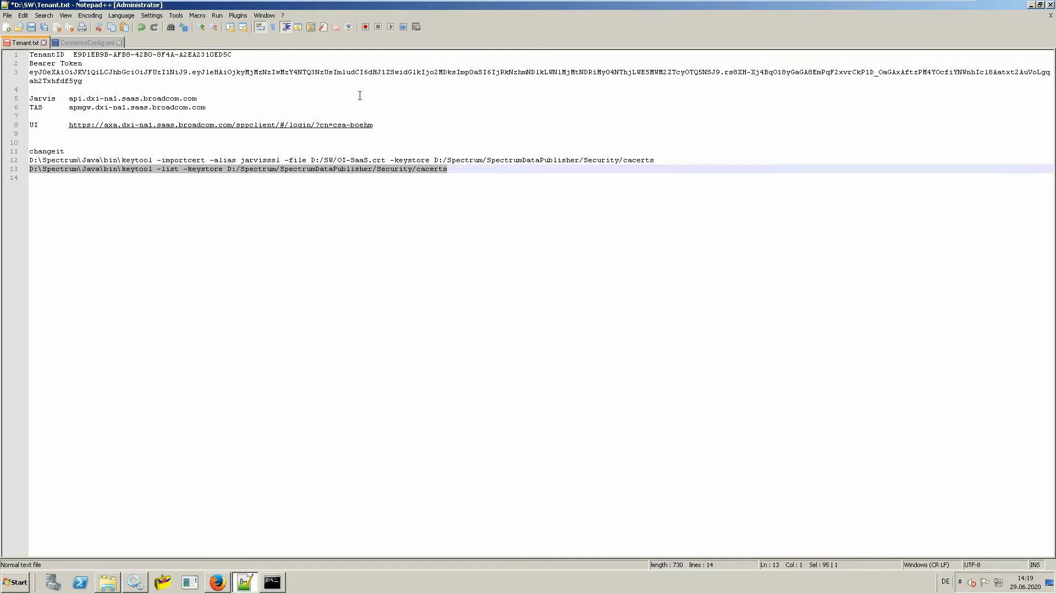
mouse_move(107, 582)
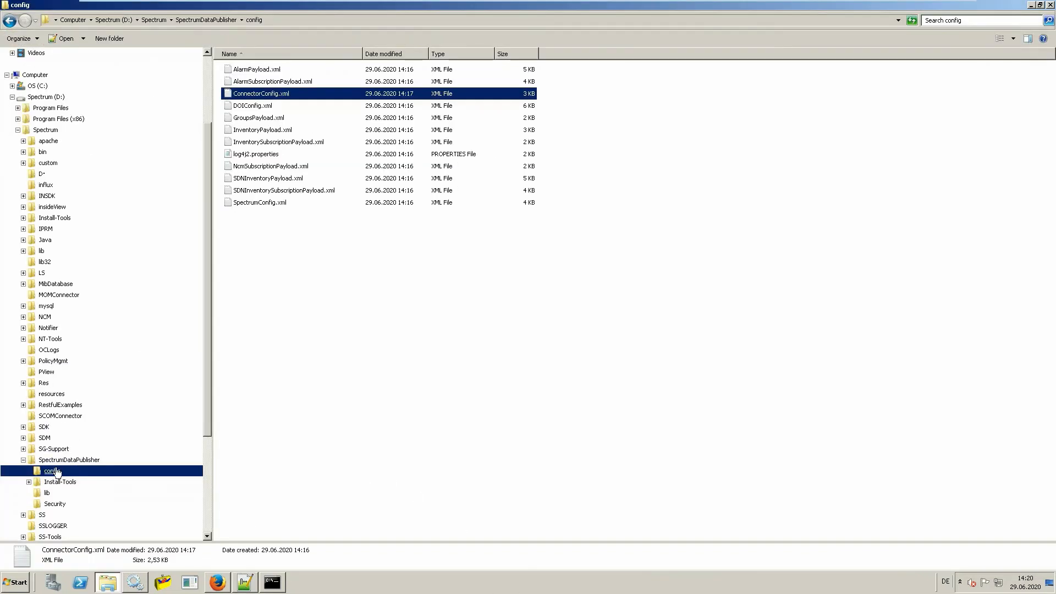
Show the SpectrumDataPublisher folder and its run.bat in Explorer, then return to cmd.
click(68, 460)
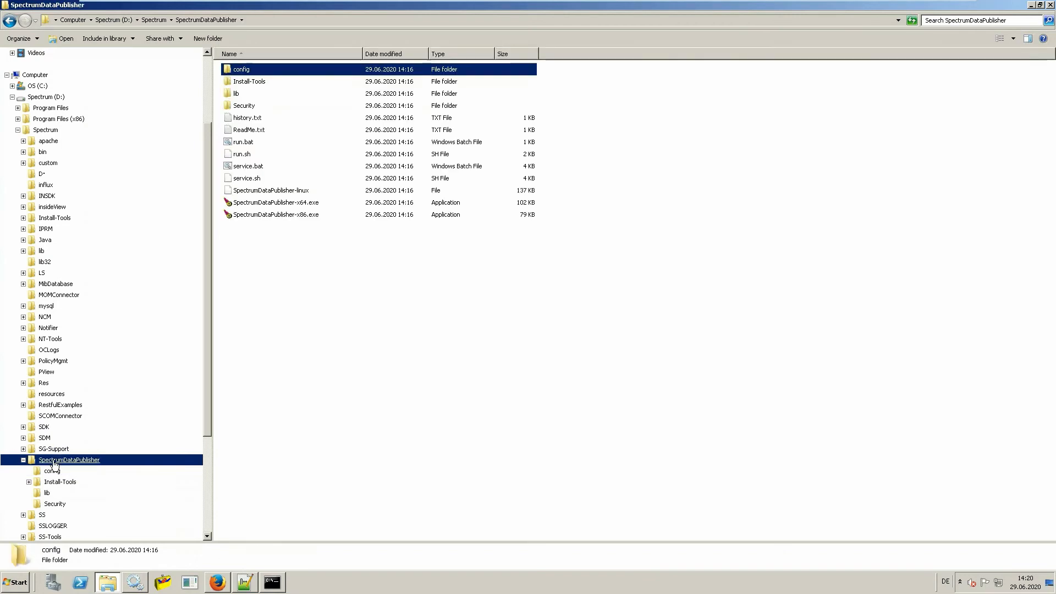
mouse_move(248, 389)
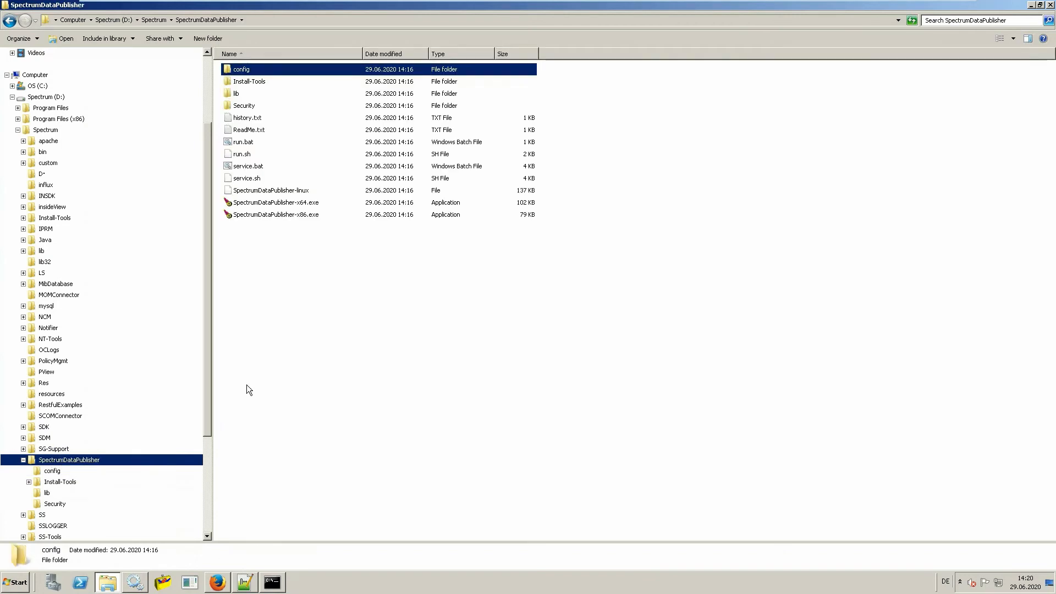
mouse_move(244, 146)
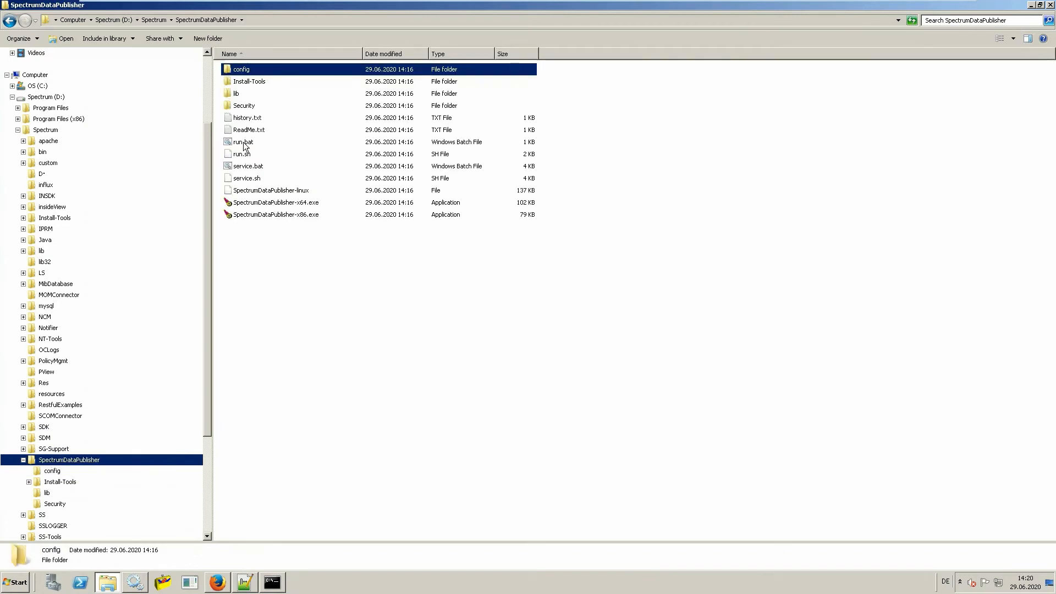
mouse_move(252, 159)
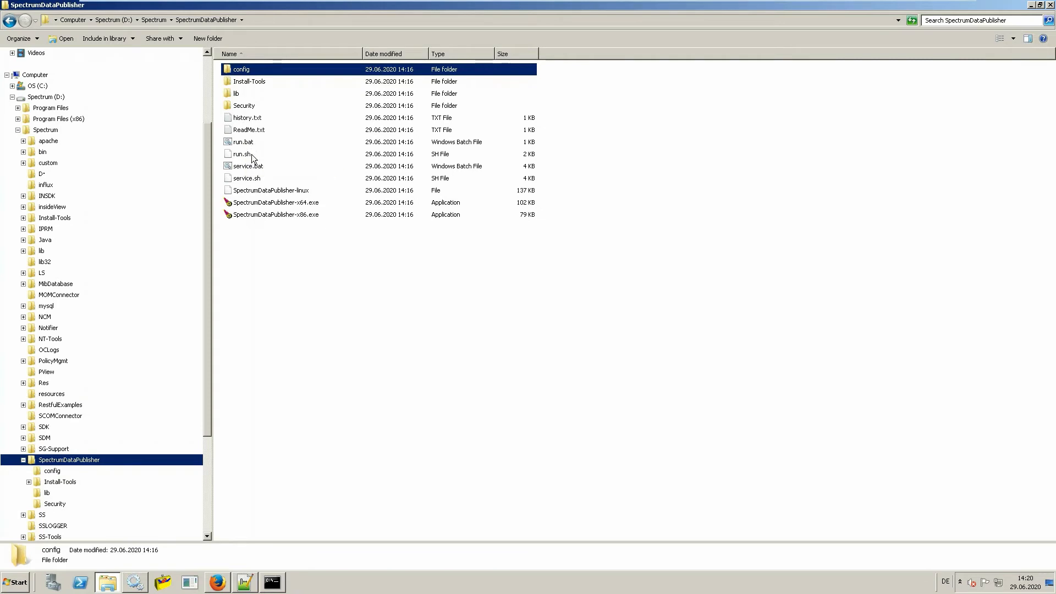
mouse_move(302, 351)
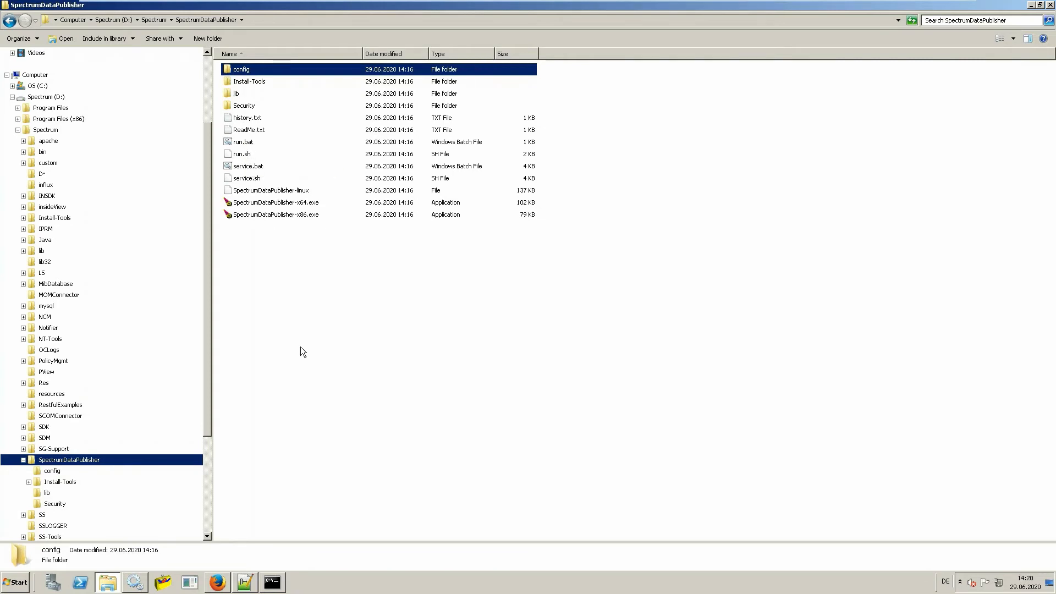
click(272, 582)
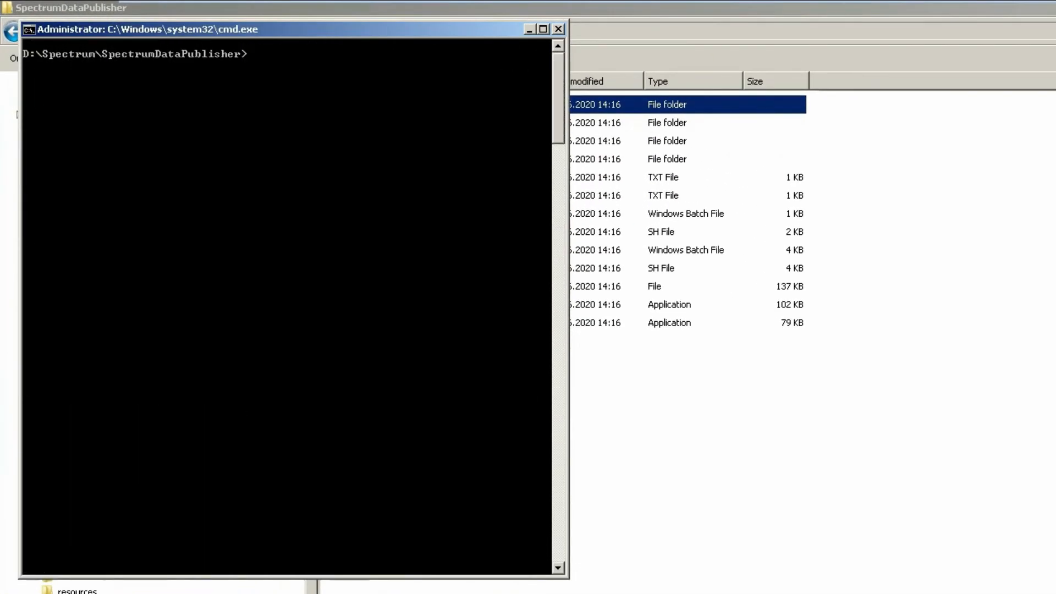
Check run's usage, then run start with OneClick user spectrum and proxy user ProxyUser.
text(run)
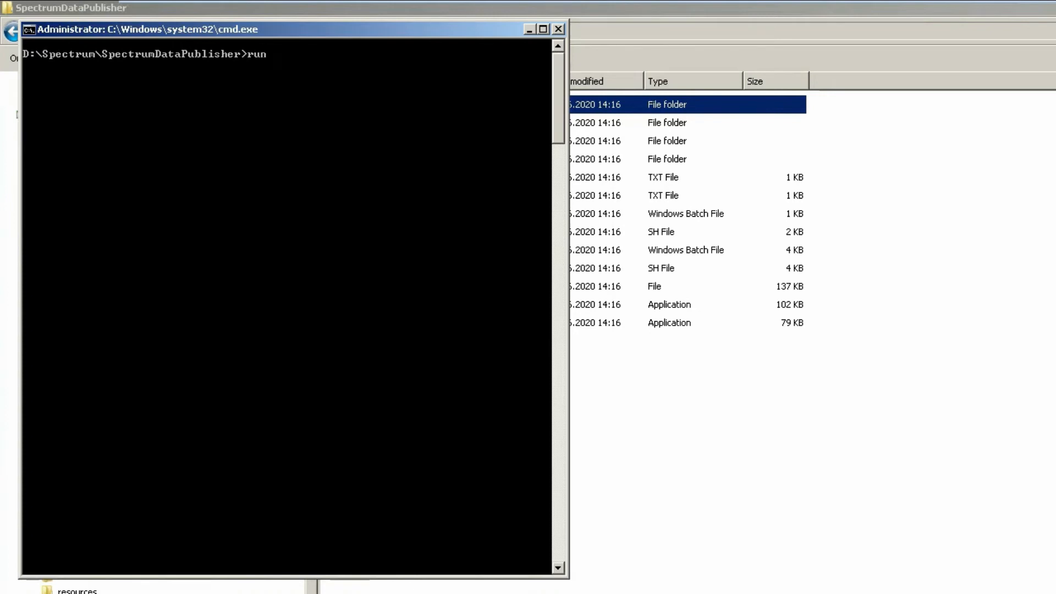
key(Return)
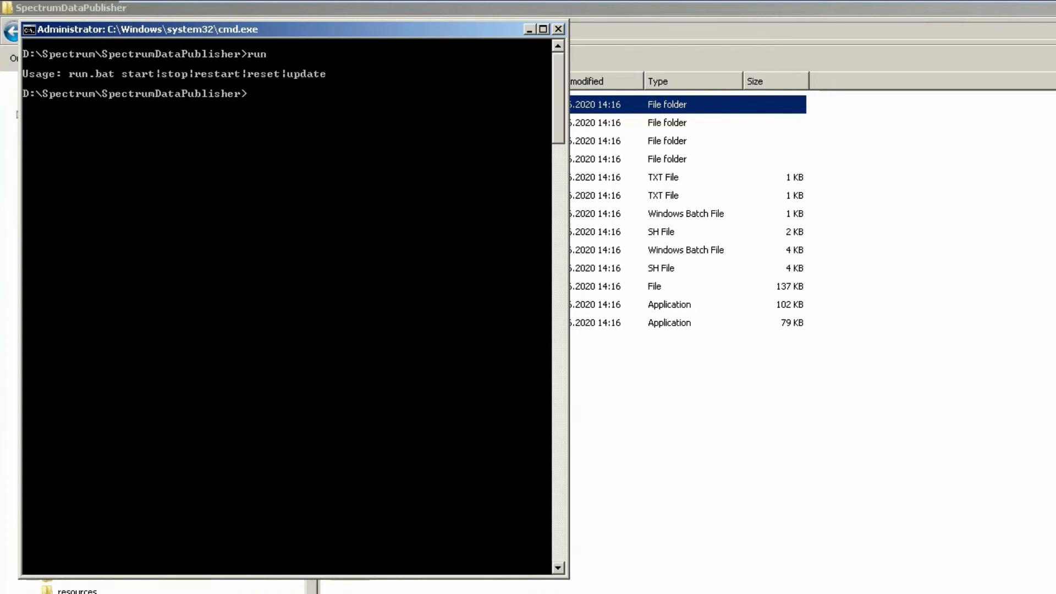
text(run)
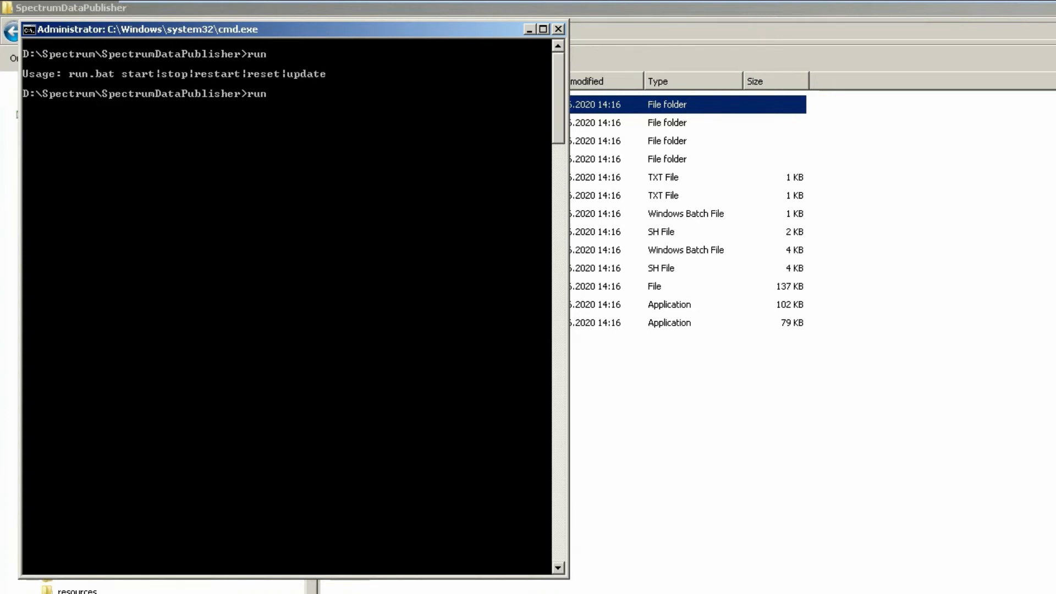
text(start)
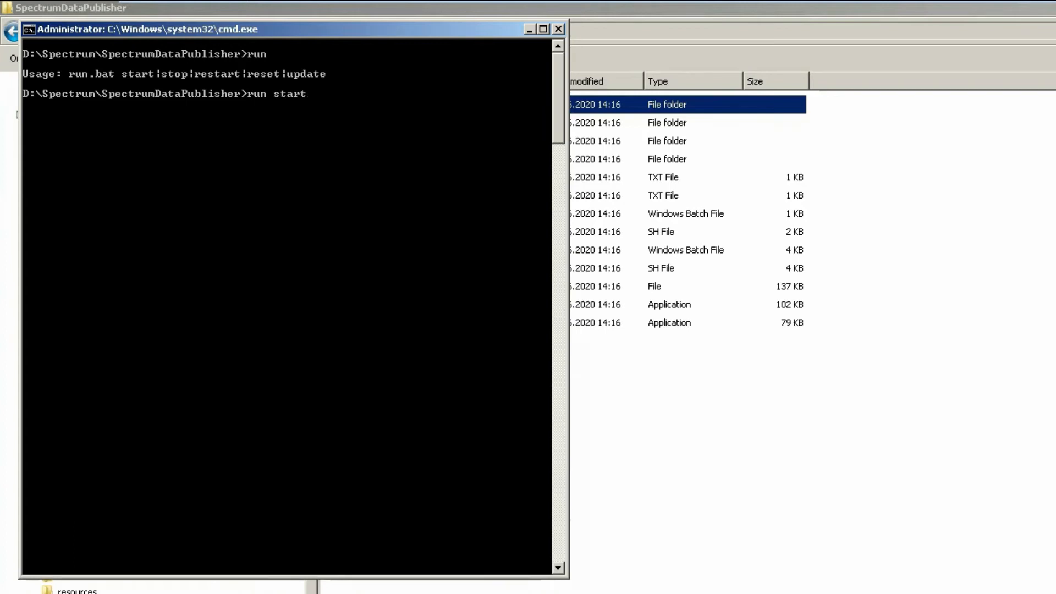
key(Return)
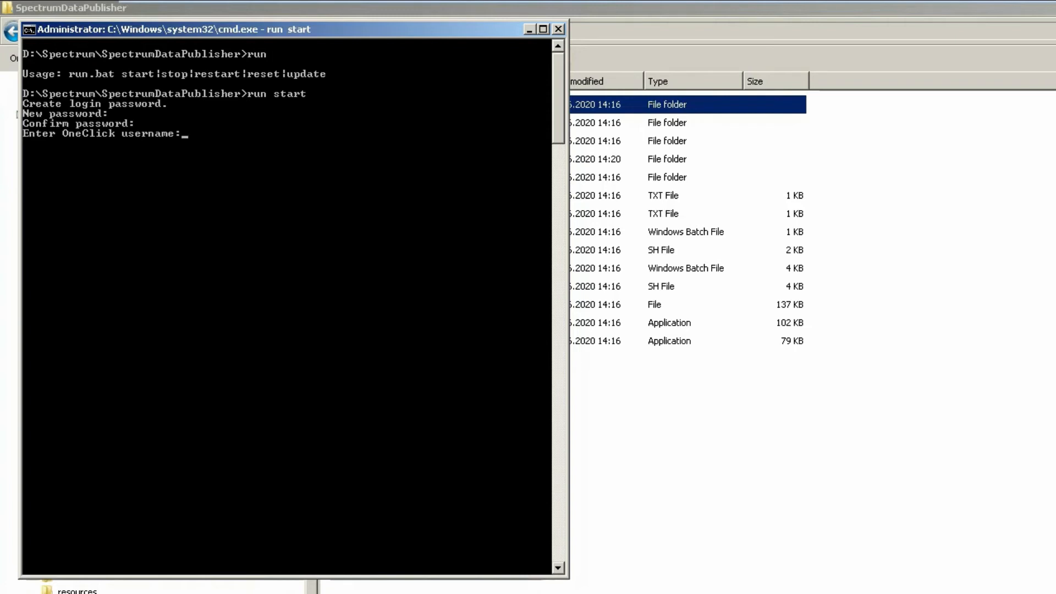
text(spectrum)
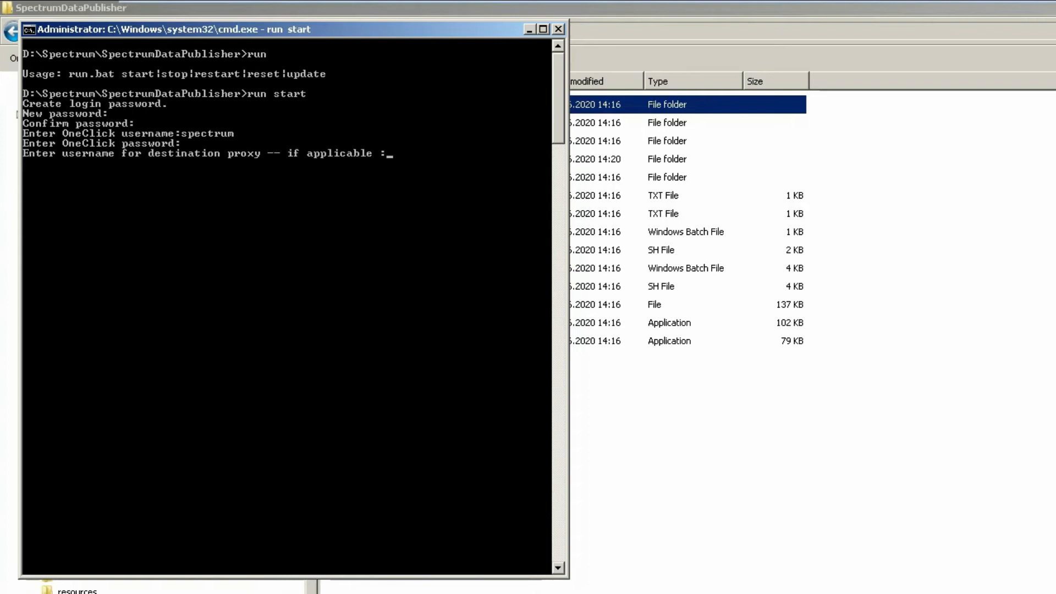
text(ProxyUser)
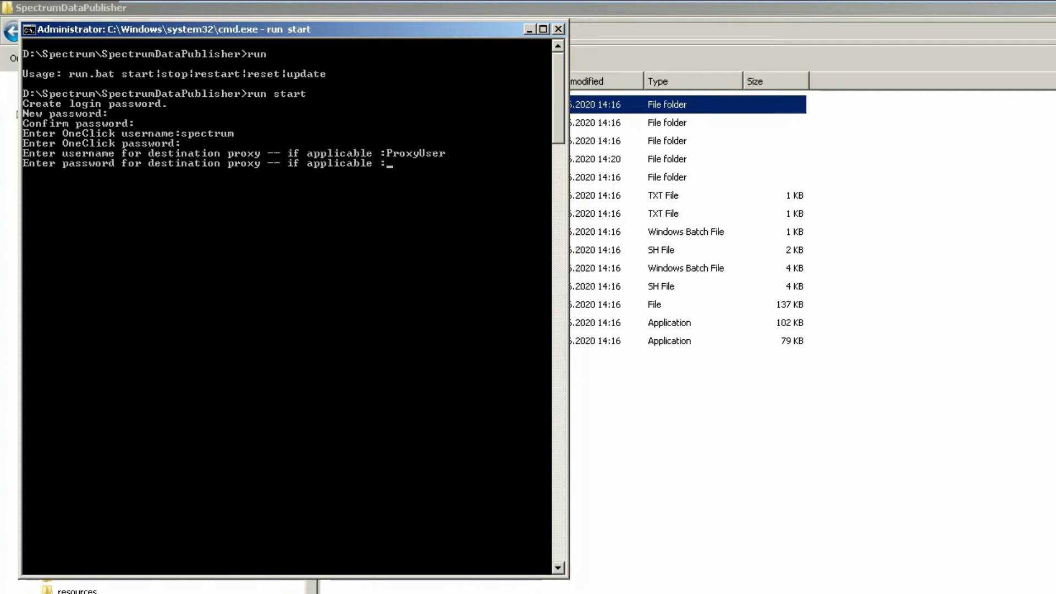
key(Return)
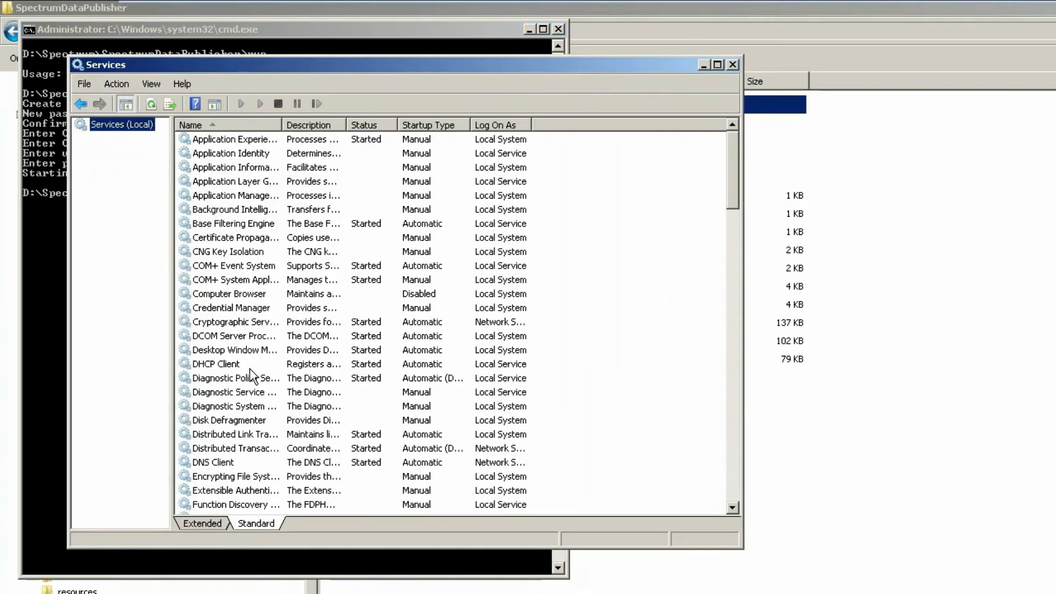
Scroll Services down to SpectrumDataPublisher, shown as Started and Automatic.
scroll(down, 3)
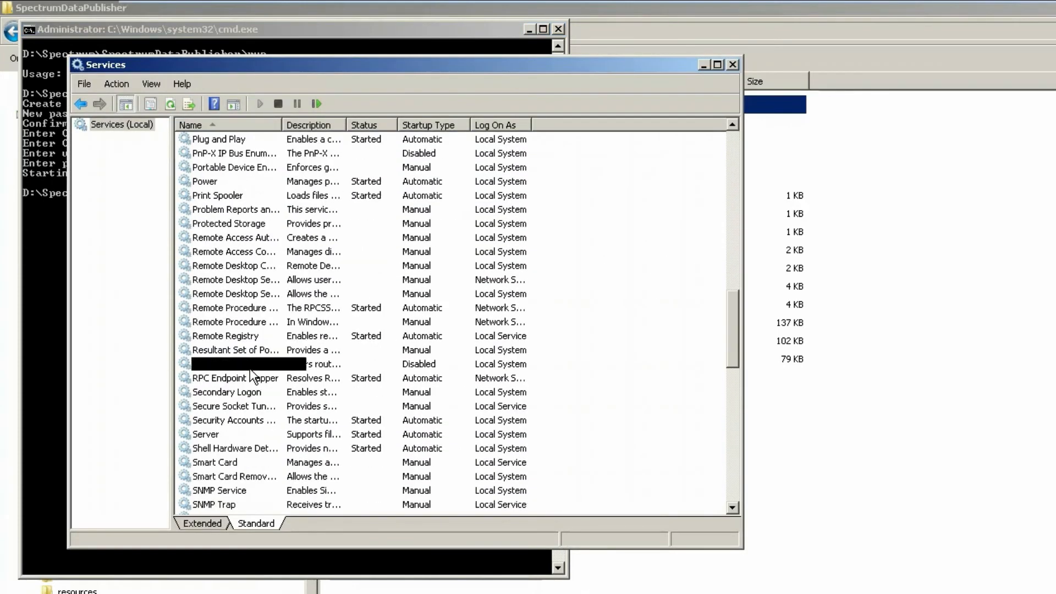
scroll(down, 3)
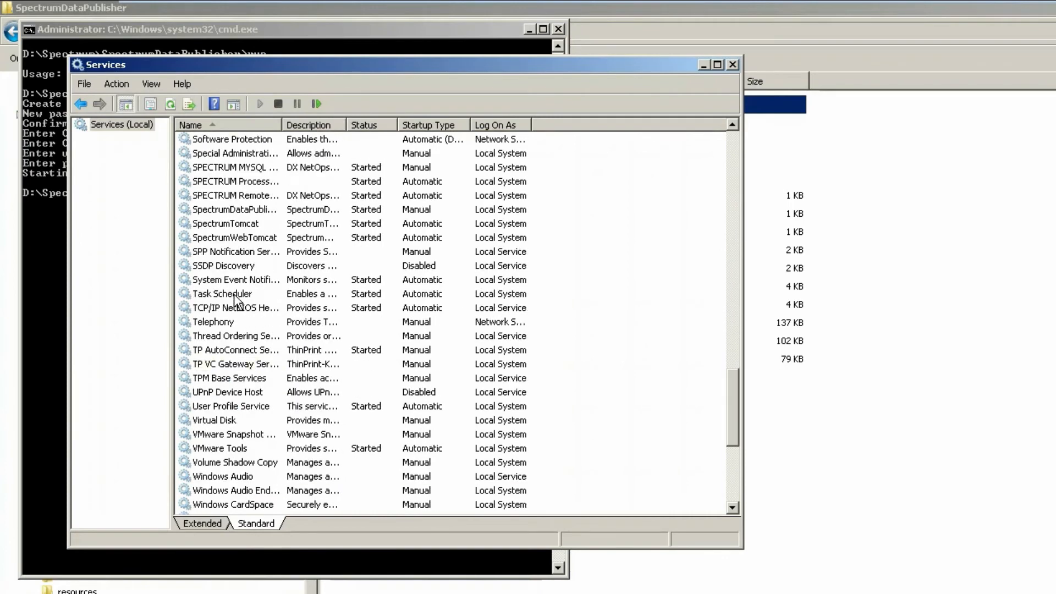
mouse_move(237, 232)
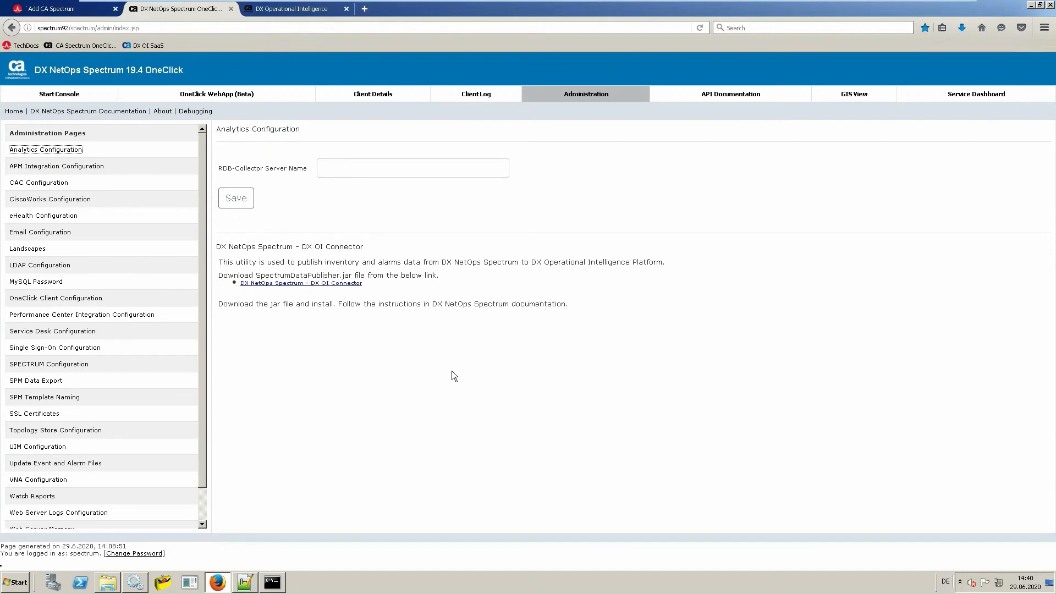
mouse_move(195, 430)
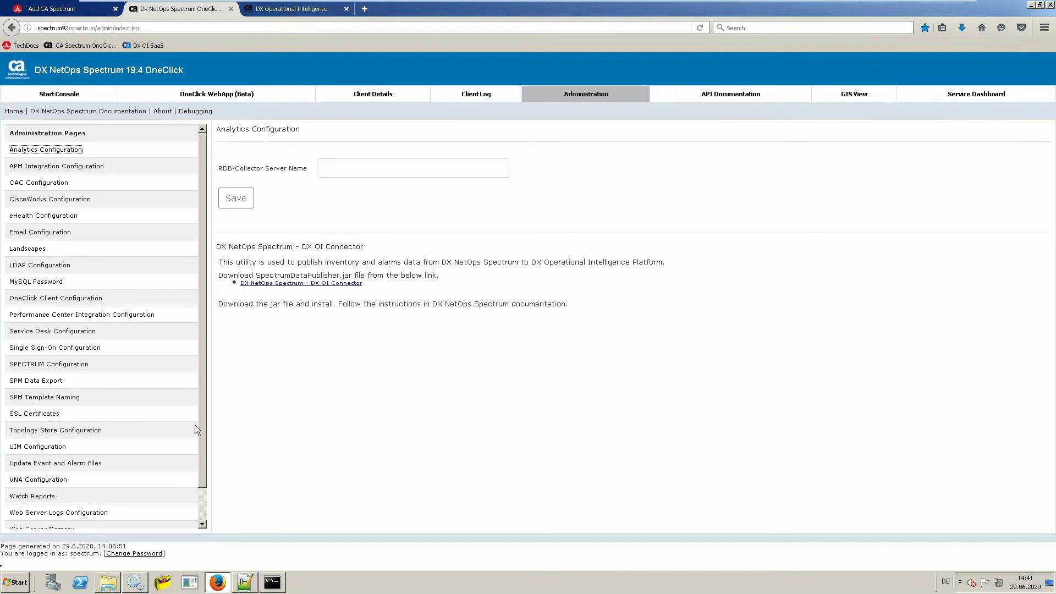
mouse_move(75, 432)
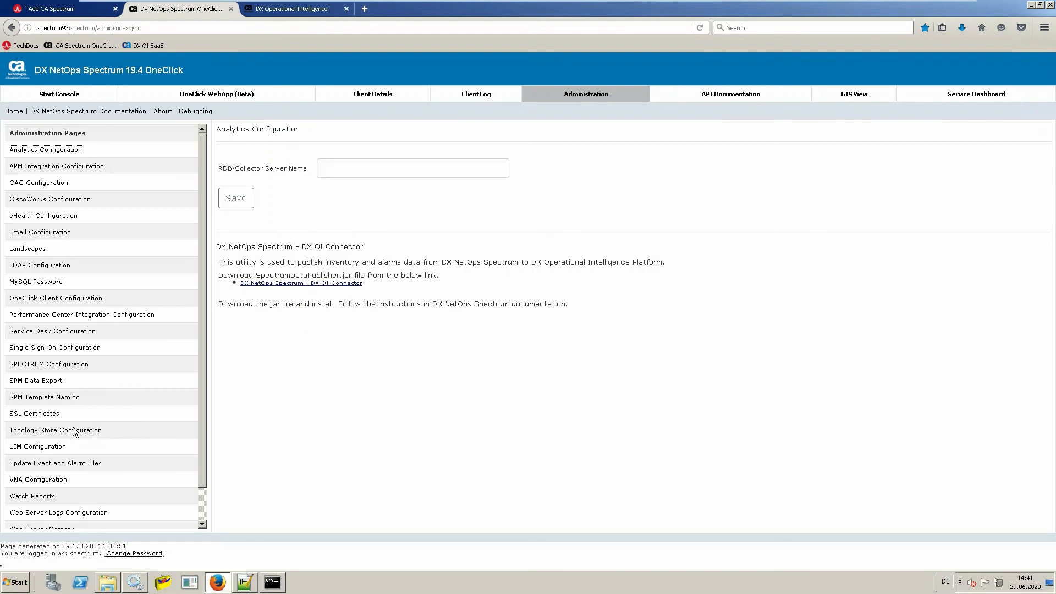
Save Topology Store Configuration as Enabled with the 192.168.164.133 proxy, then dismiss the login prompt.
click(55, 429)
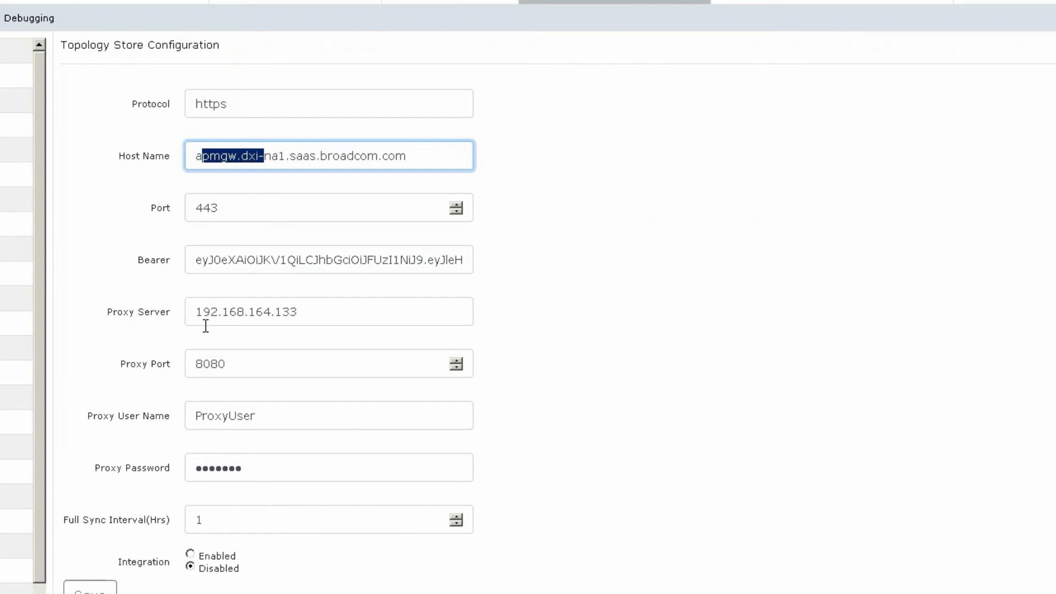
mouse_move(202, 564)
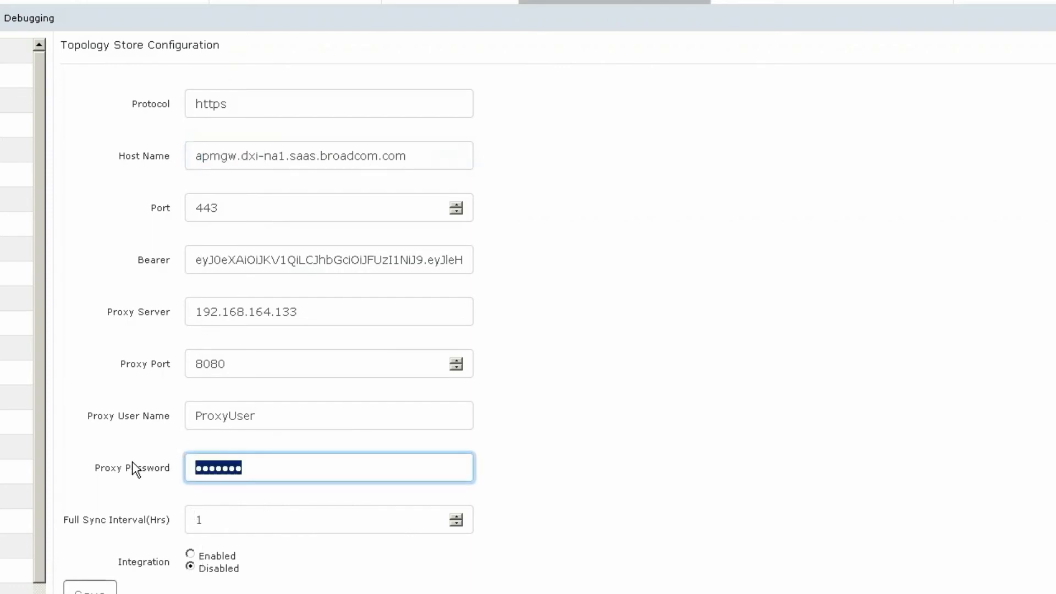
click(328, 467)
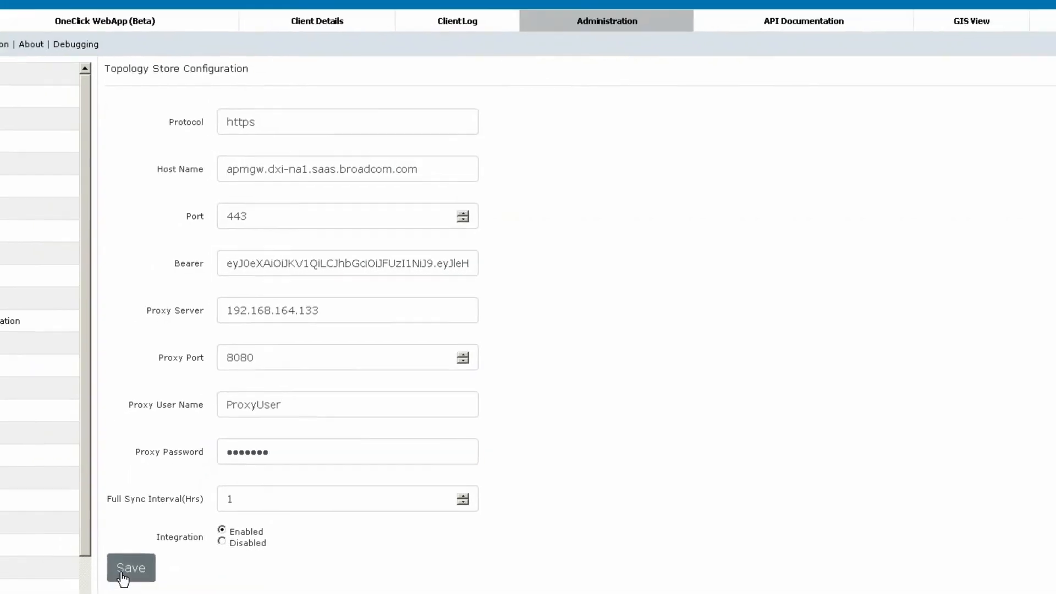
click(131, 566)
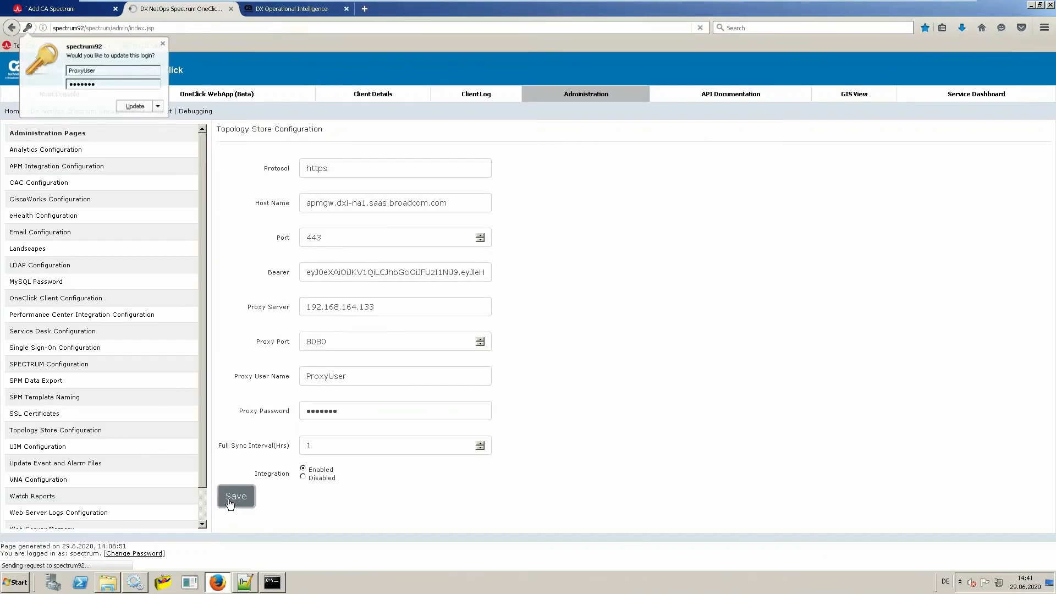
click(236, 496)
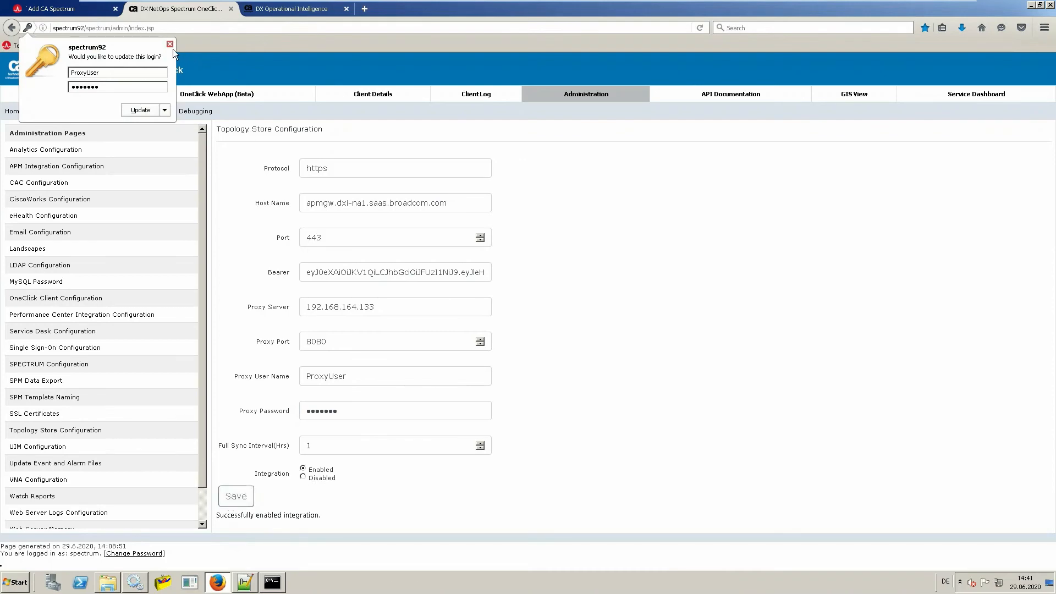
click(170, 44)
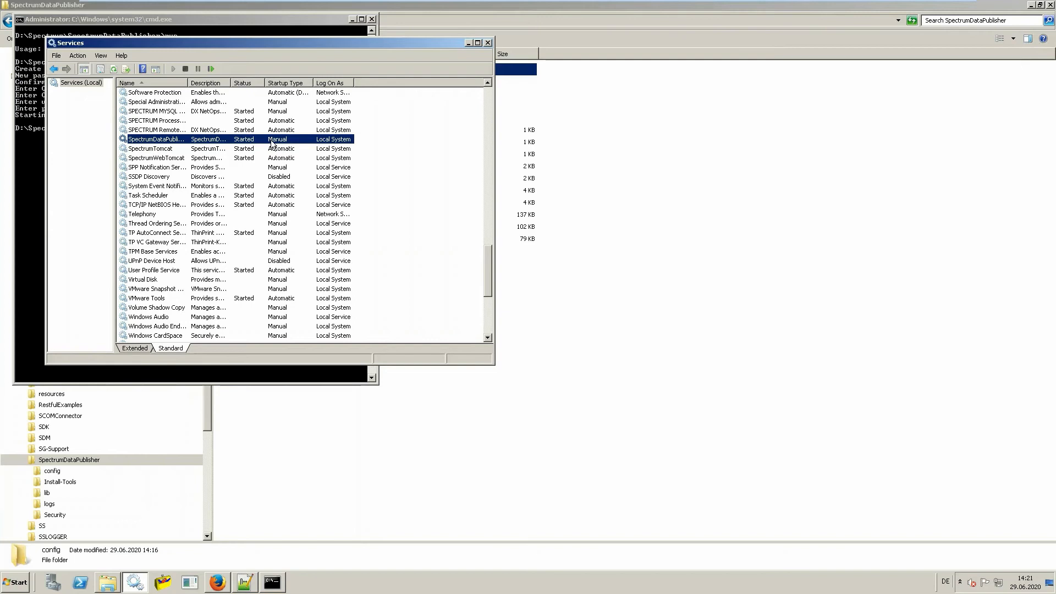
mouse_move(545, 37)
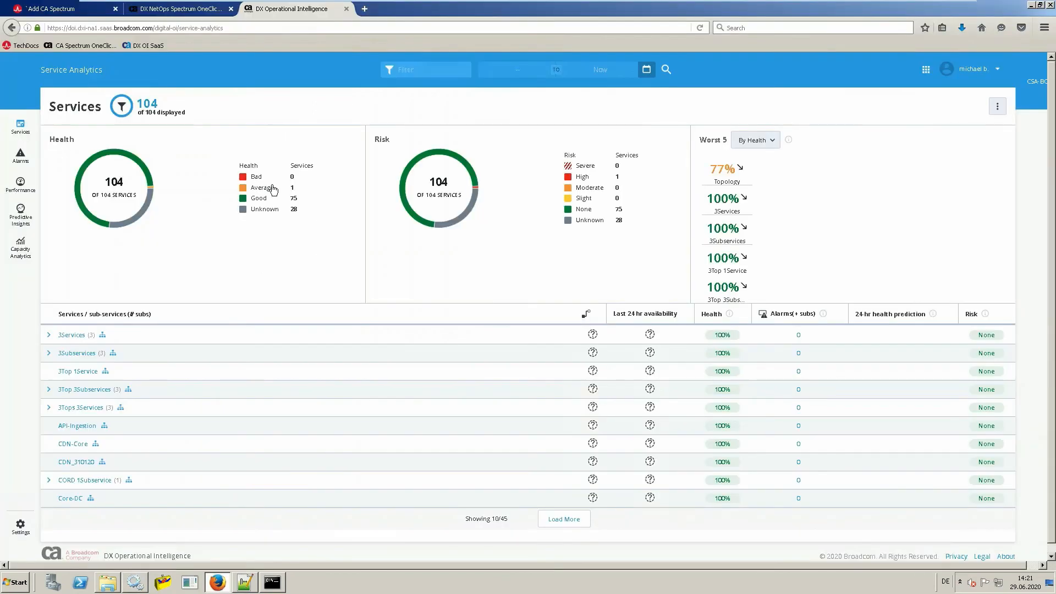
mouse_move(20, 155)
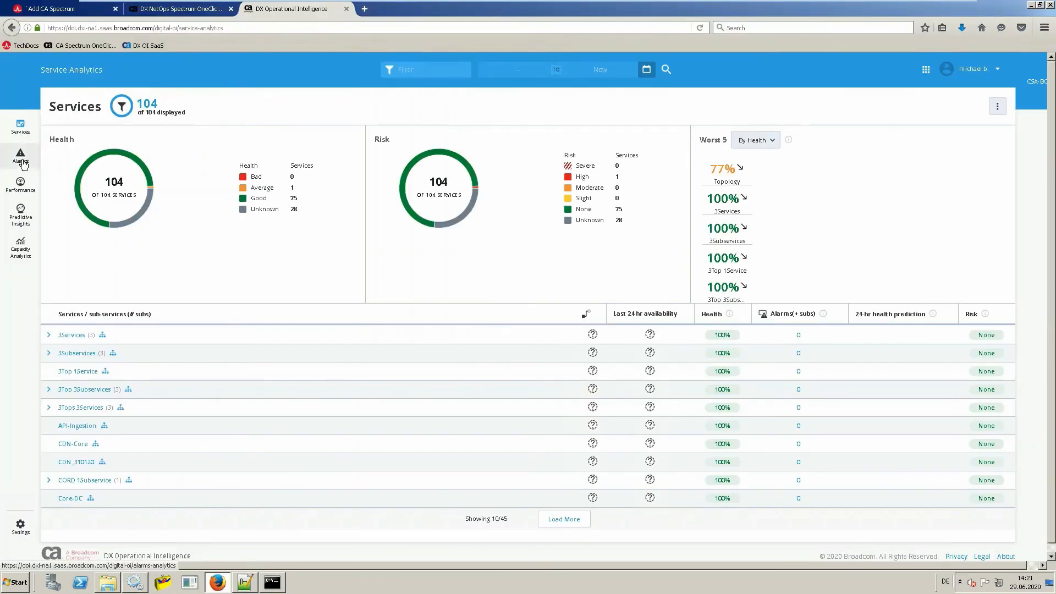
Show All alarms and filter them to the Spectrum queue, listing 72 alarms.
click(20, 156)
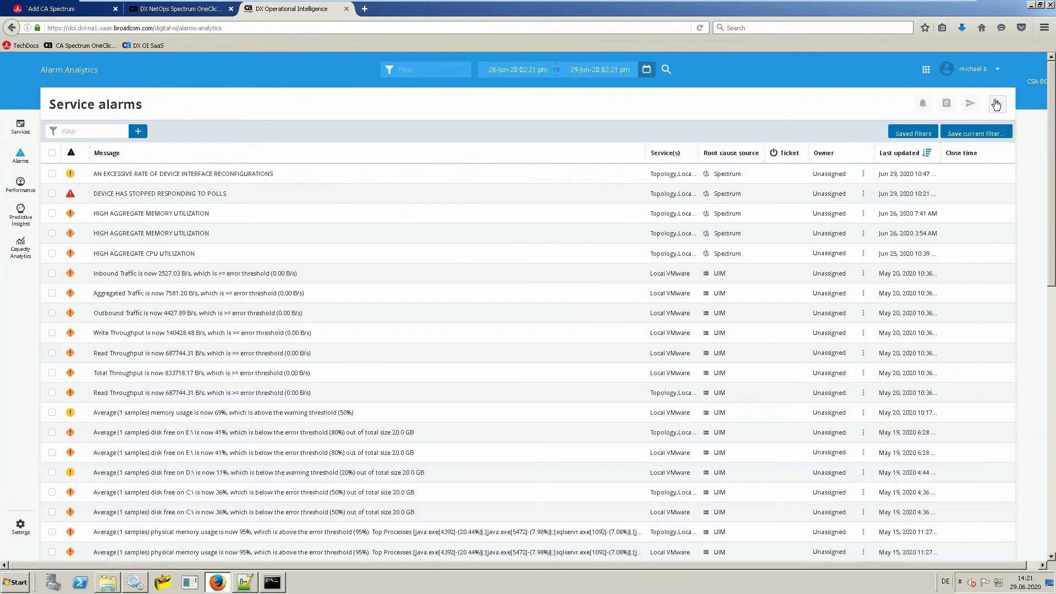
click(996, 103)
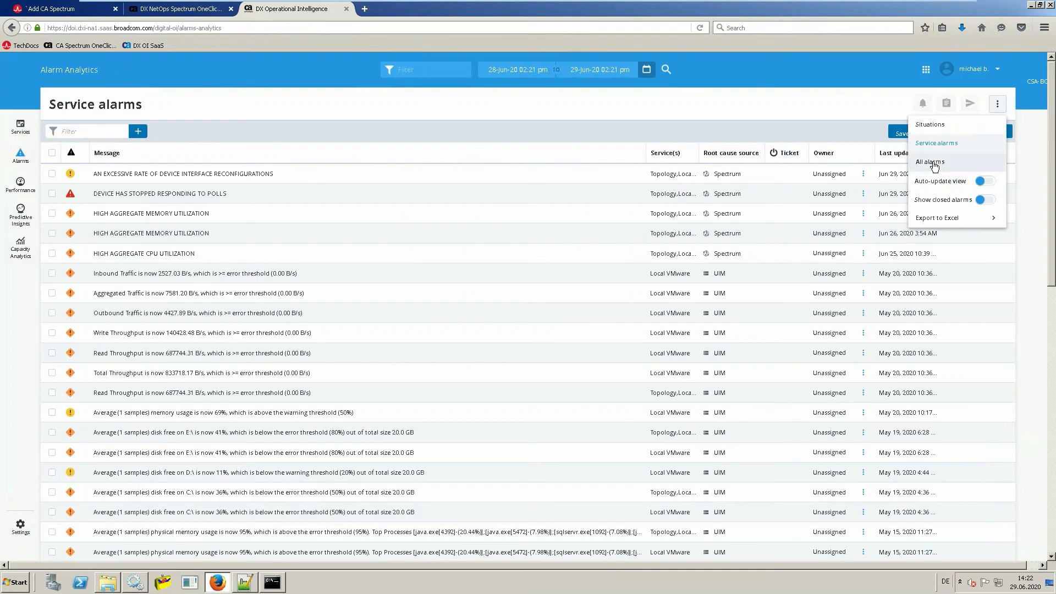
click(929, 162)
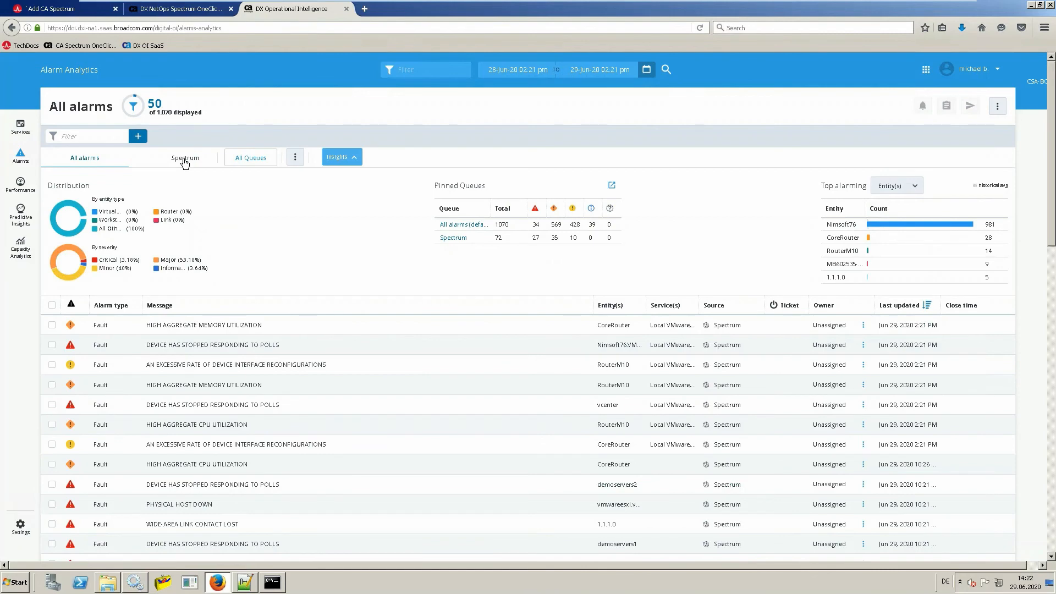
click(185, 158)
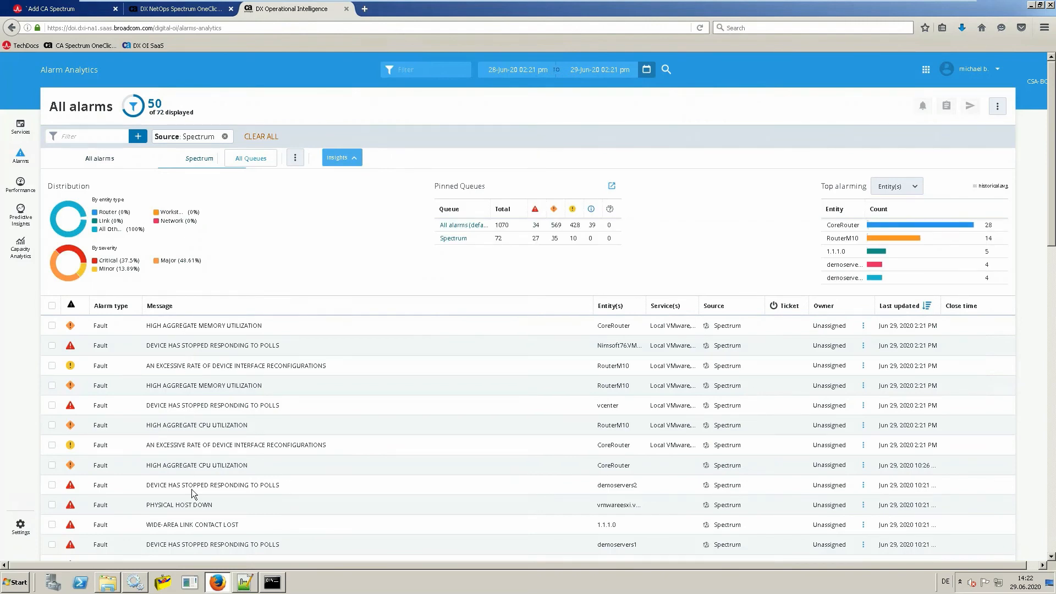
mouse_move(199, 382)
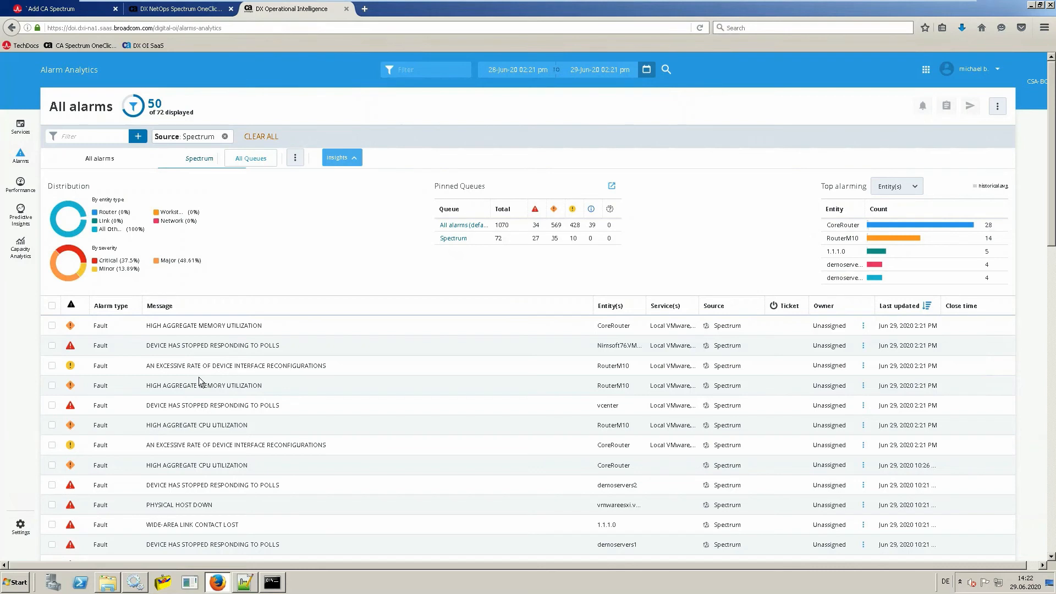
mouse_move(183, 337)
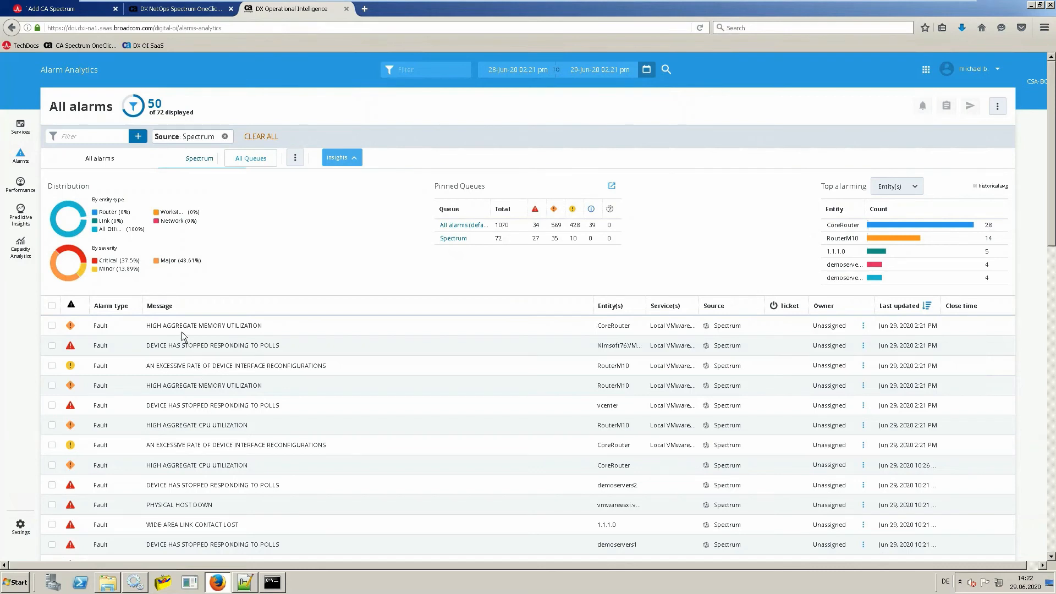
mouse_move(182, 325)
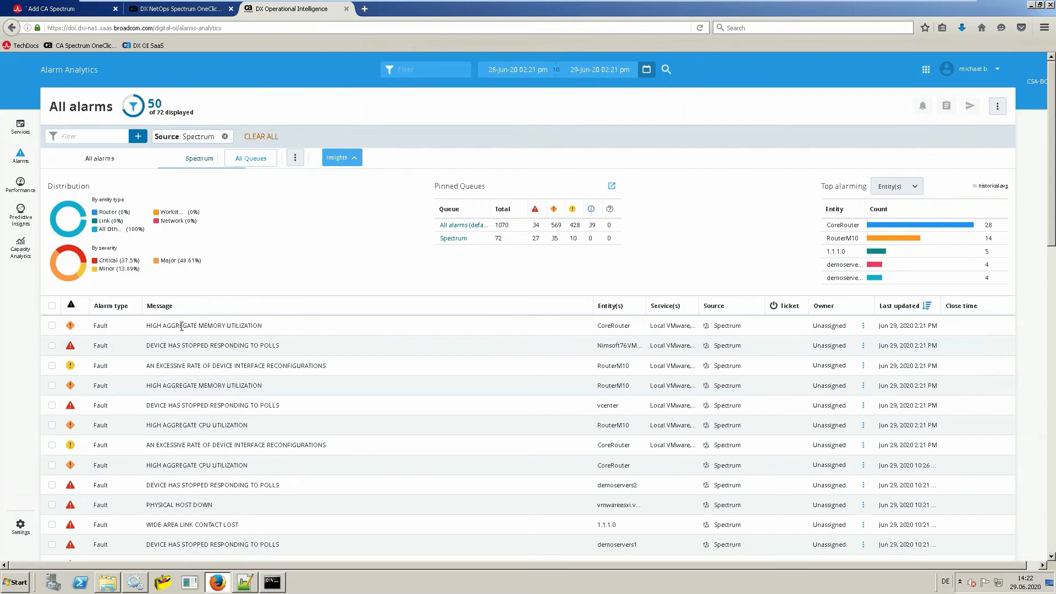
Expand the CoreRouter memory alarm and open its Topology tab showing RouterM10.
click(204, 325)
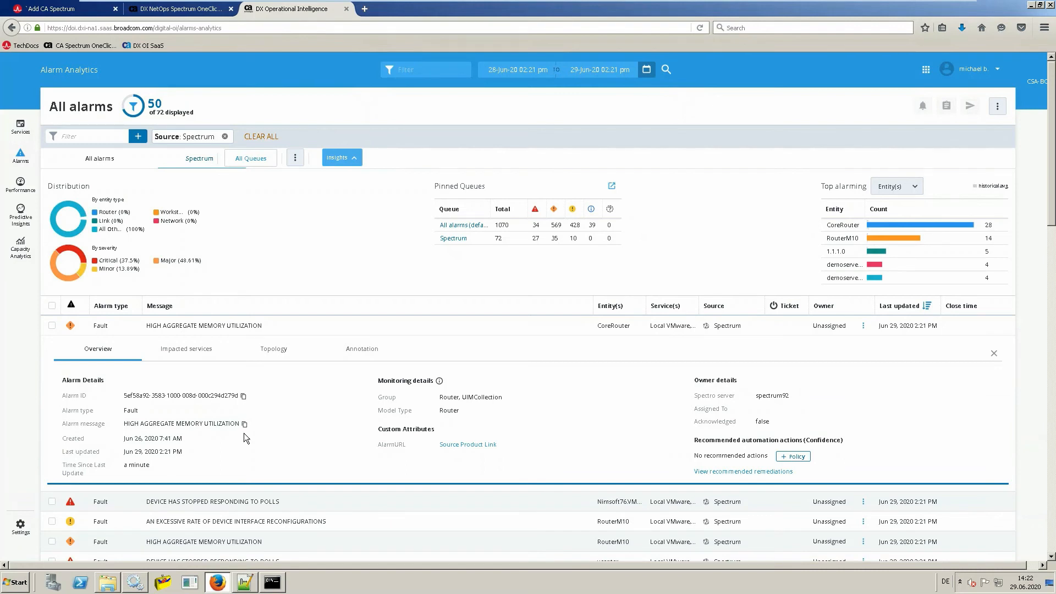
mouse_move(280, 356)
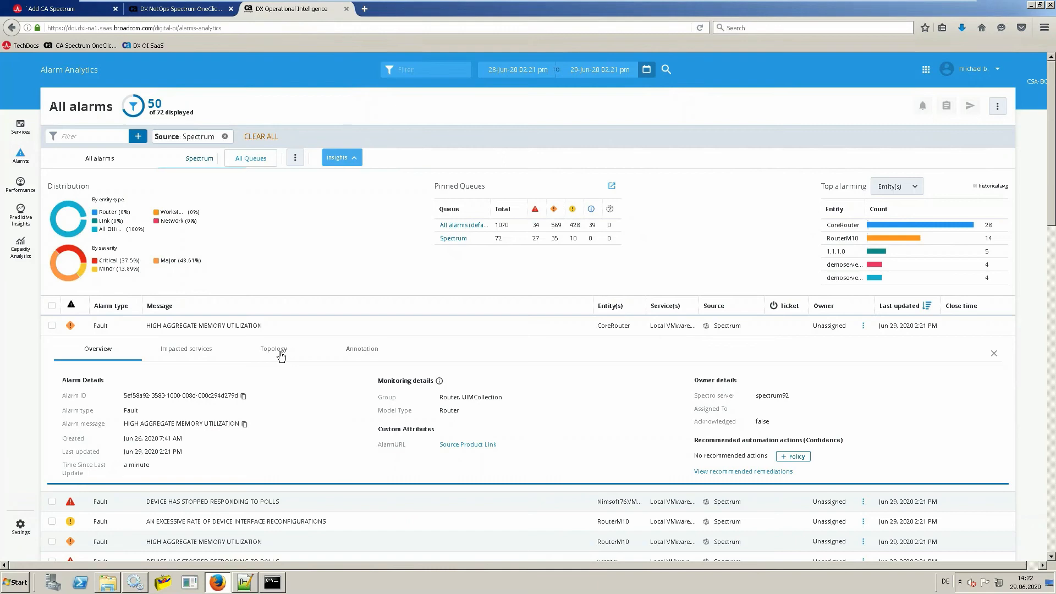
click(273, 349)
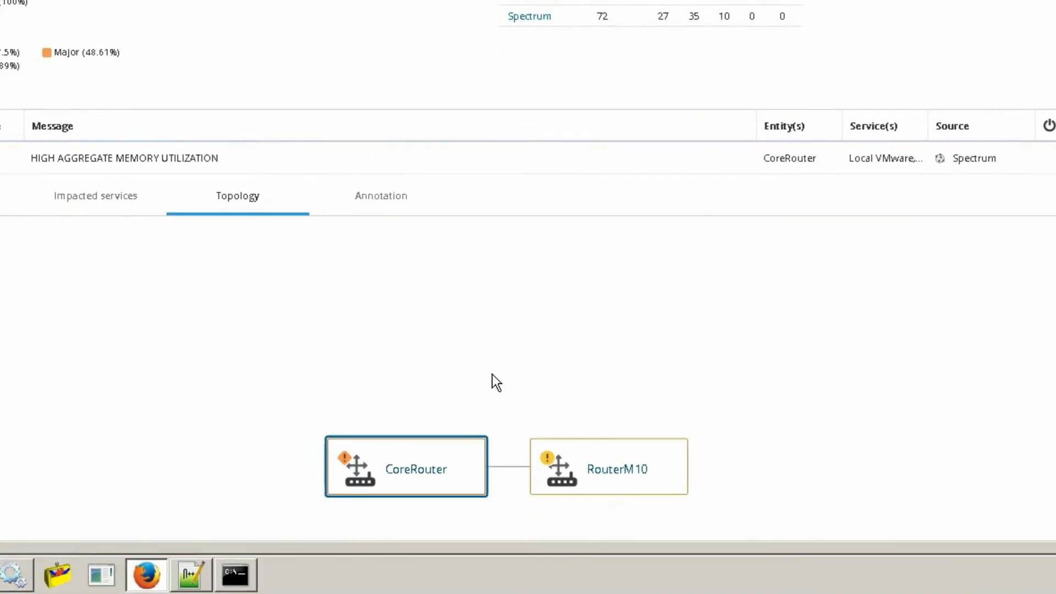
mouse_move(343, 291)
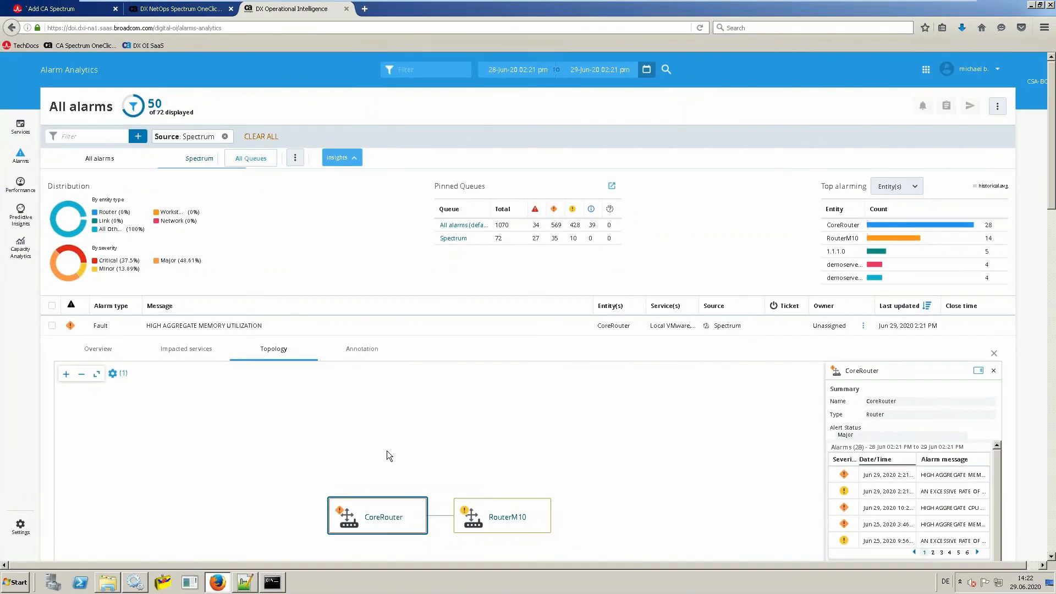
mouse_move(81, 236)
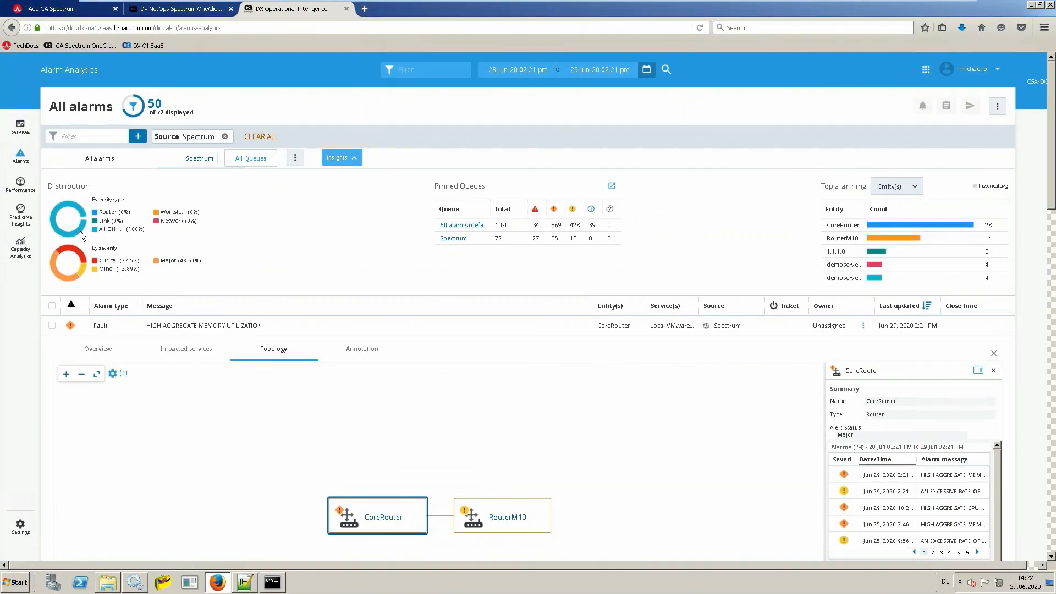
mouse_move(20, 128)
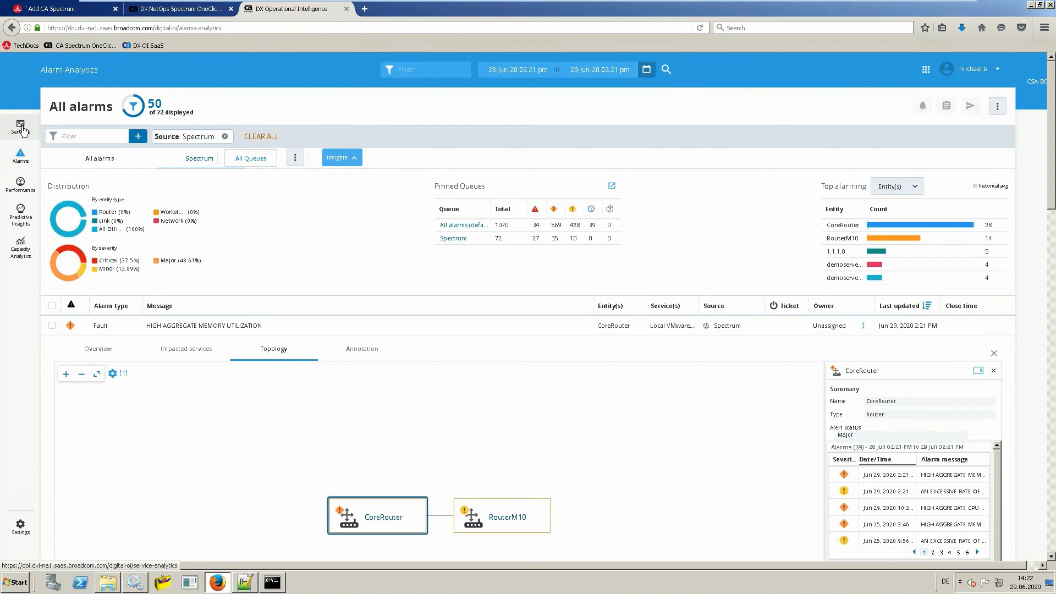
click(20, 127)
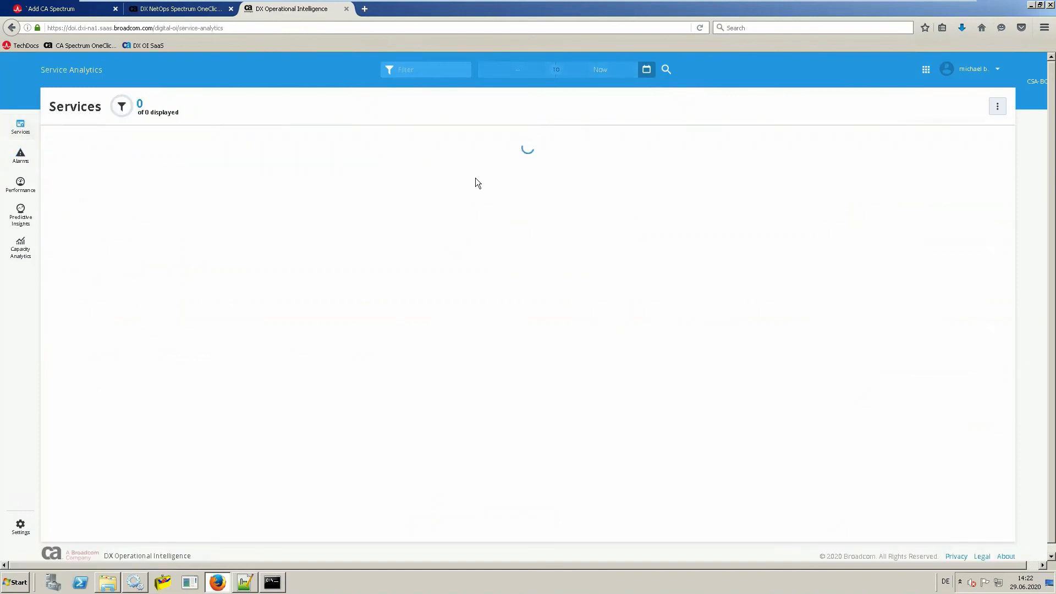
mouse_move(1014, 179)
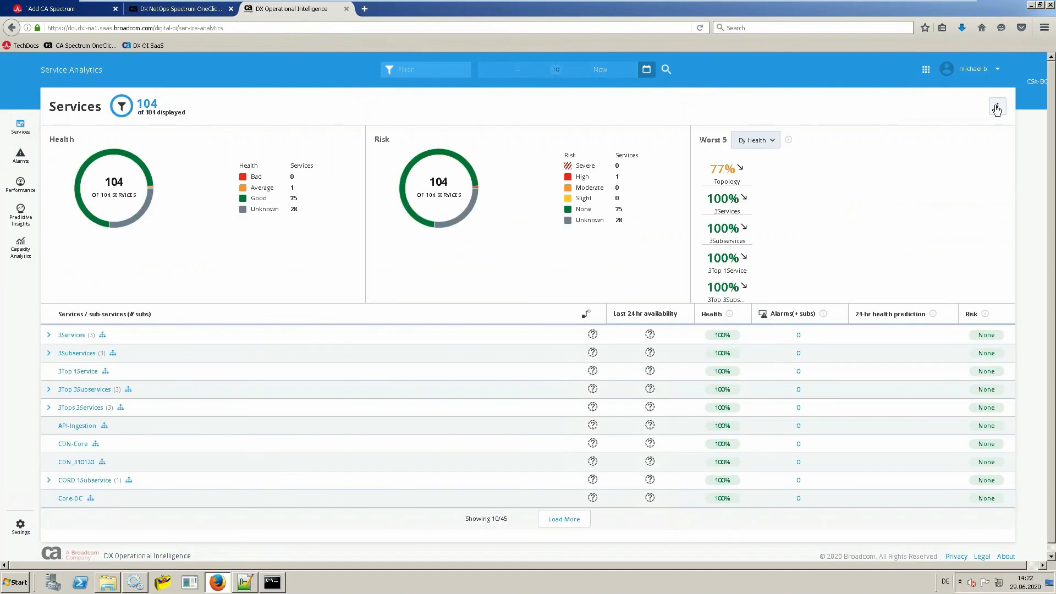
click(997, 106)
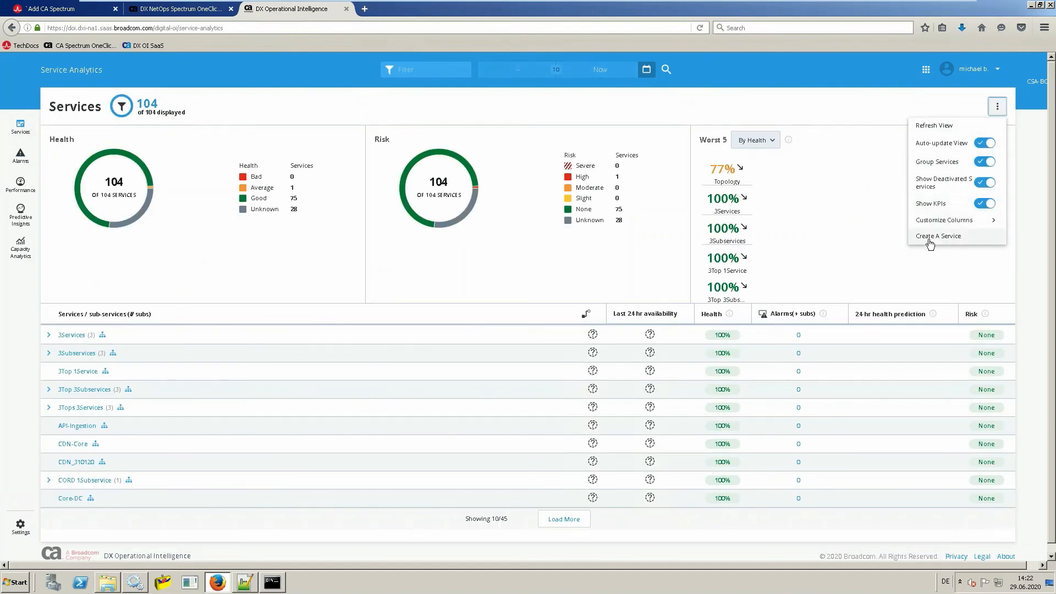
click(937, 236)
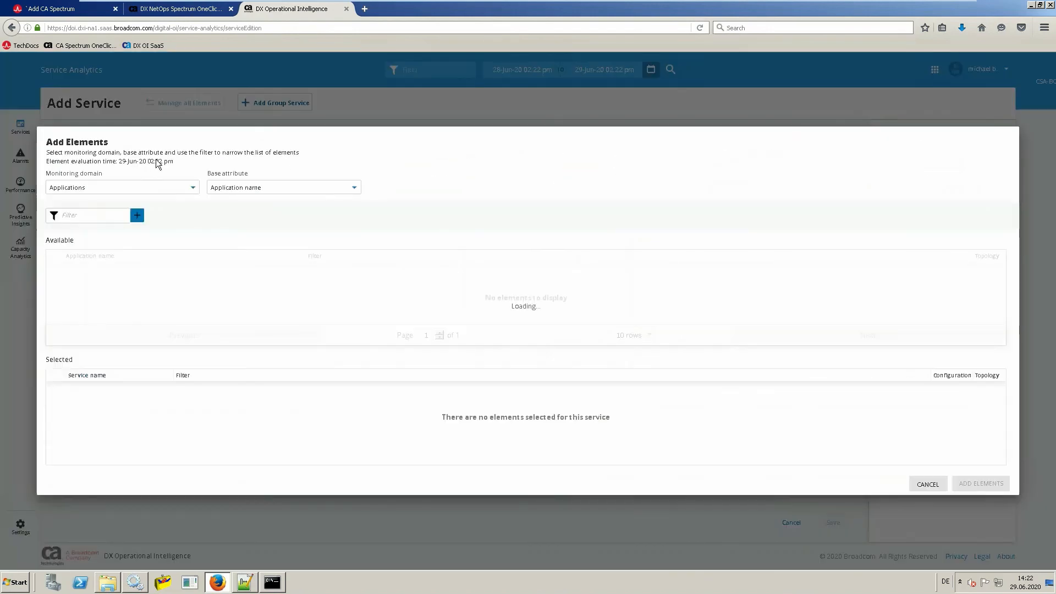
click(121, 187)
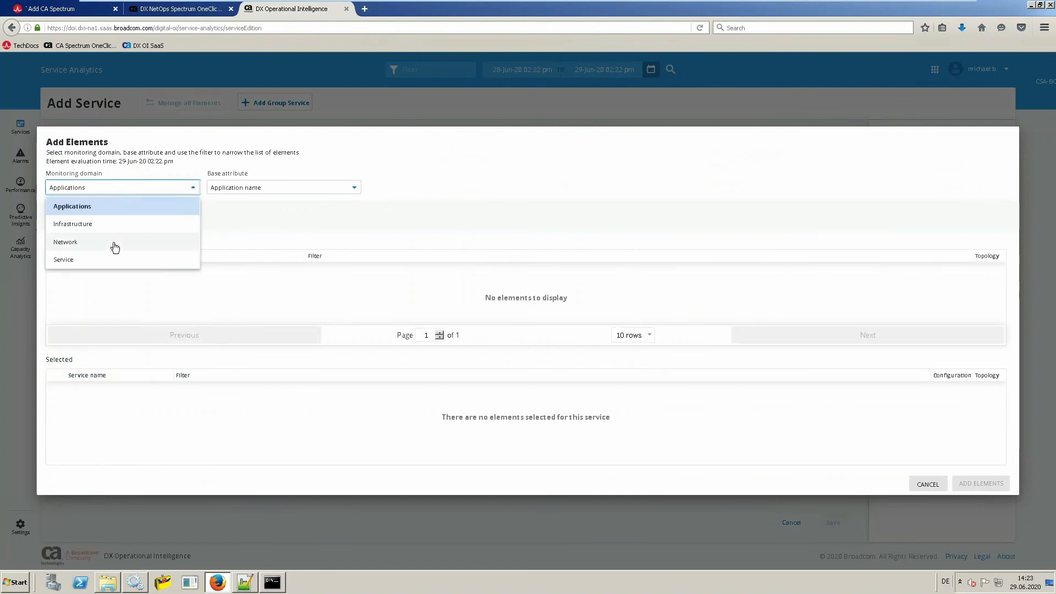
click(66, 242)
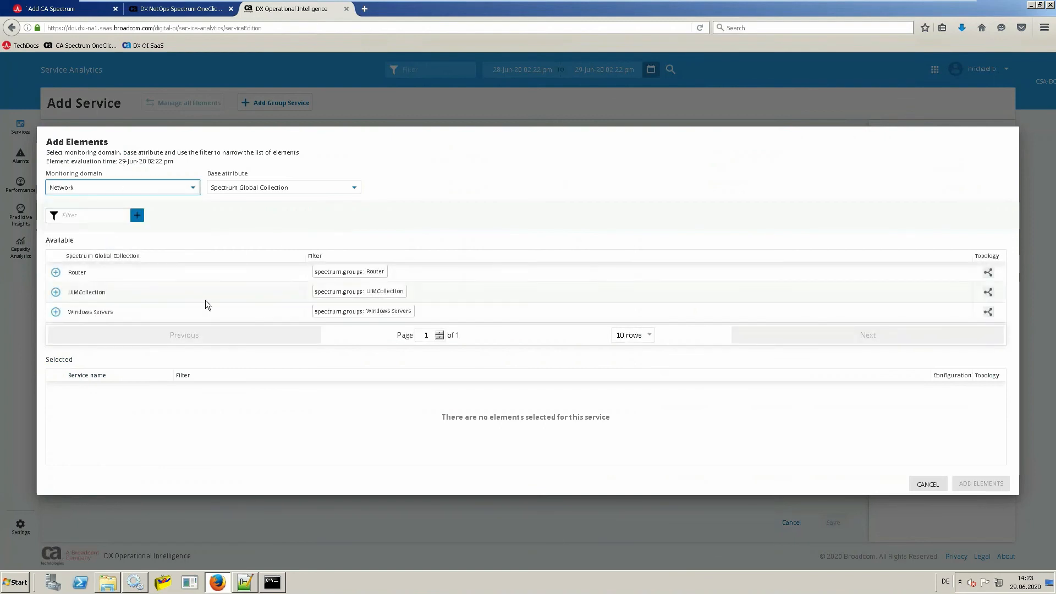
mouse_move(224, 236)
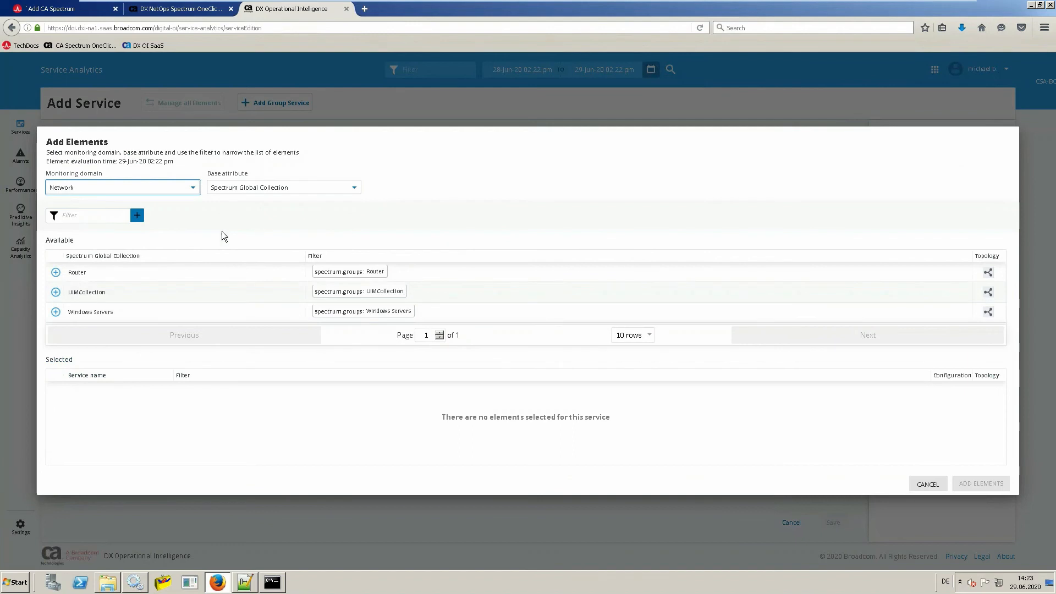
mouse_move(112, 308)
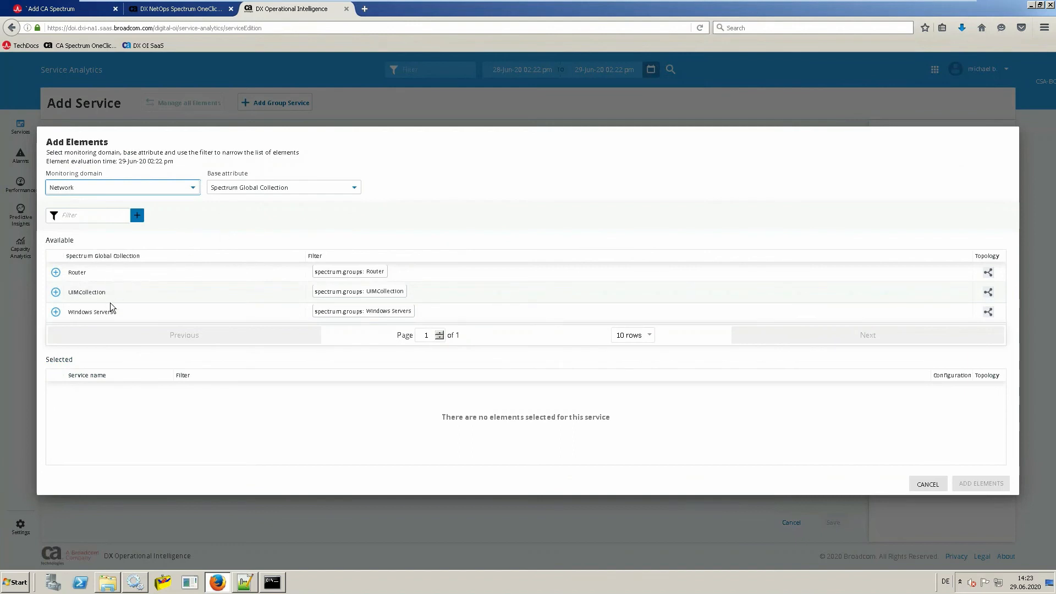
mouse_move(970, 289)
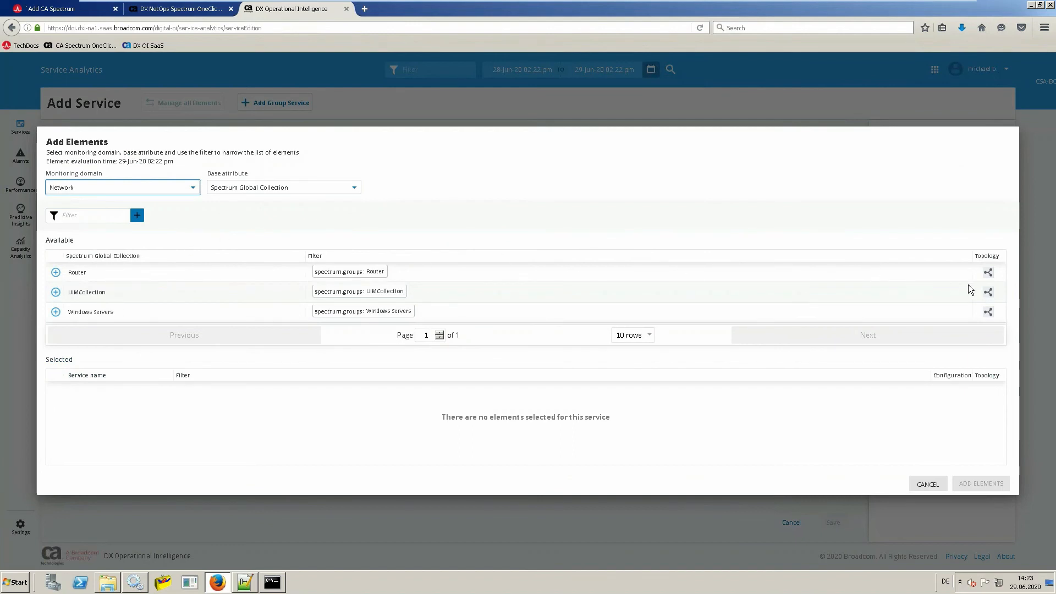
mouse_move(987, 312)
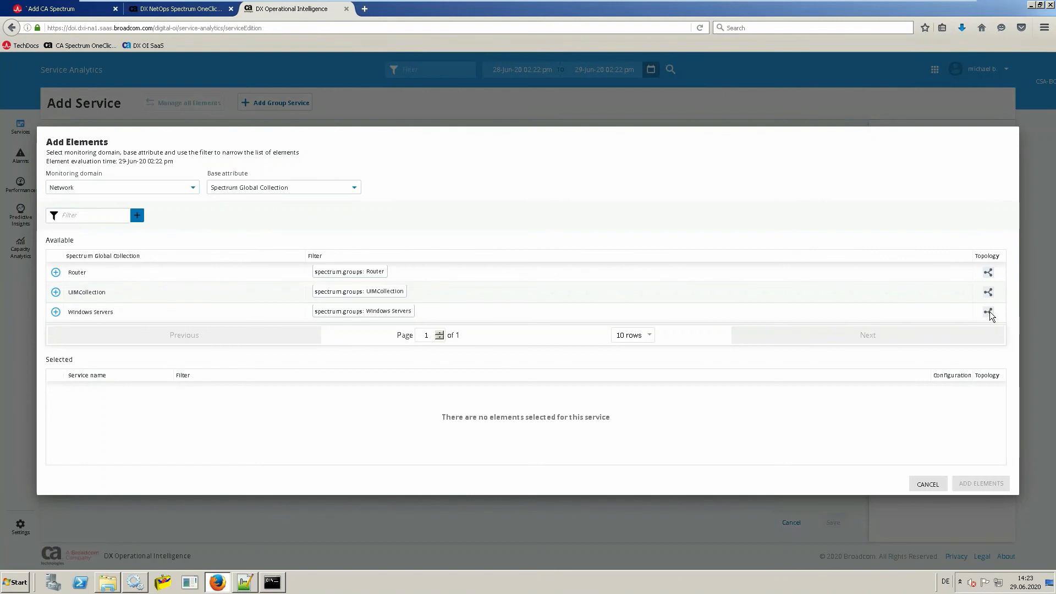
click(989, 312)
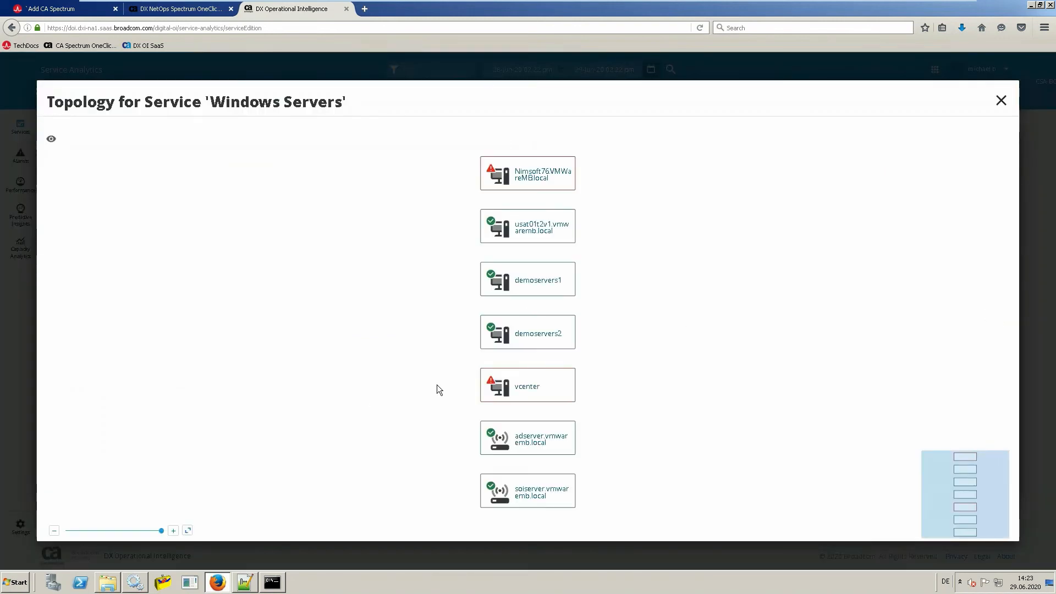
mouse_move(442, 389)
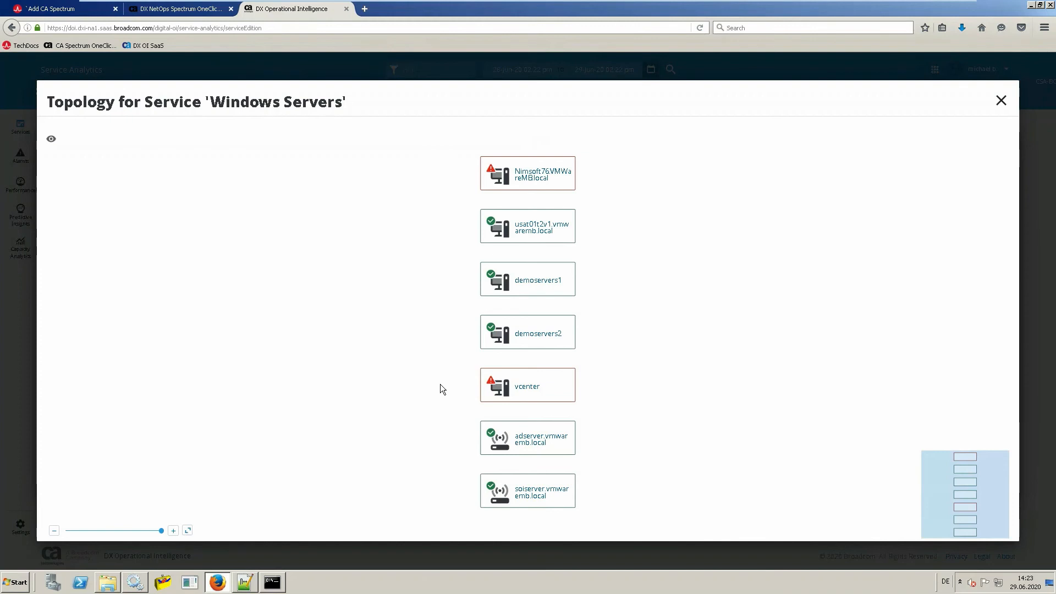
mouse_move(551, 204)
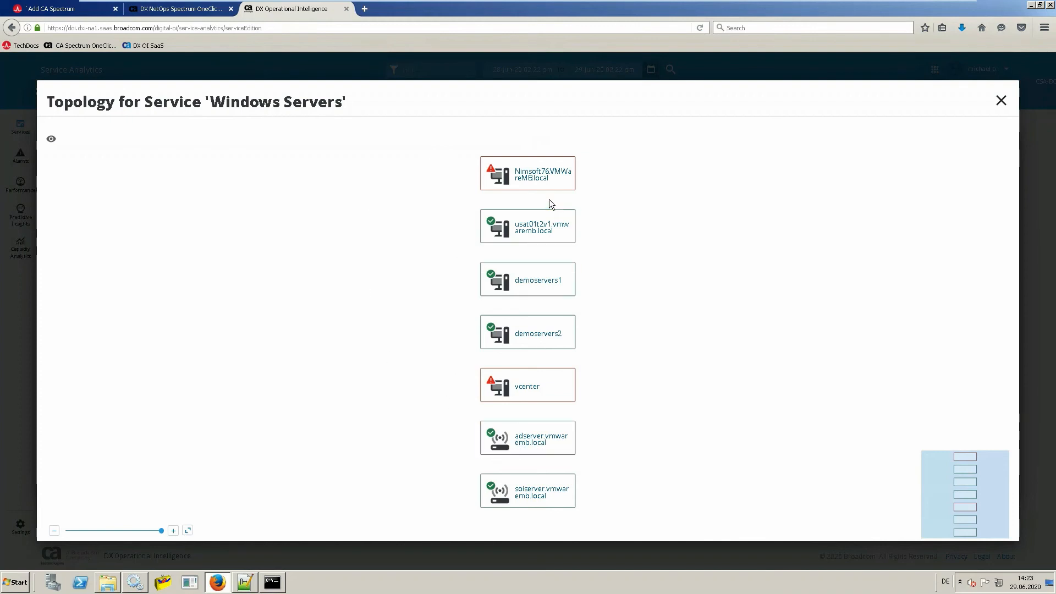
mouse_move(1002, 101)
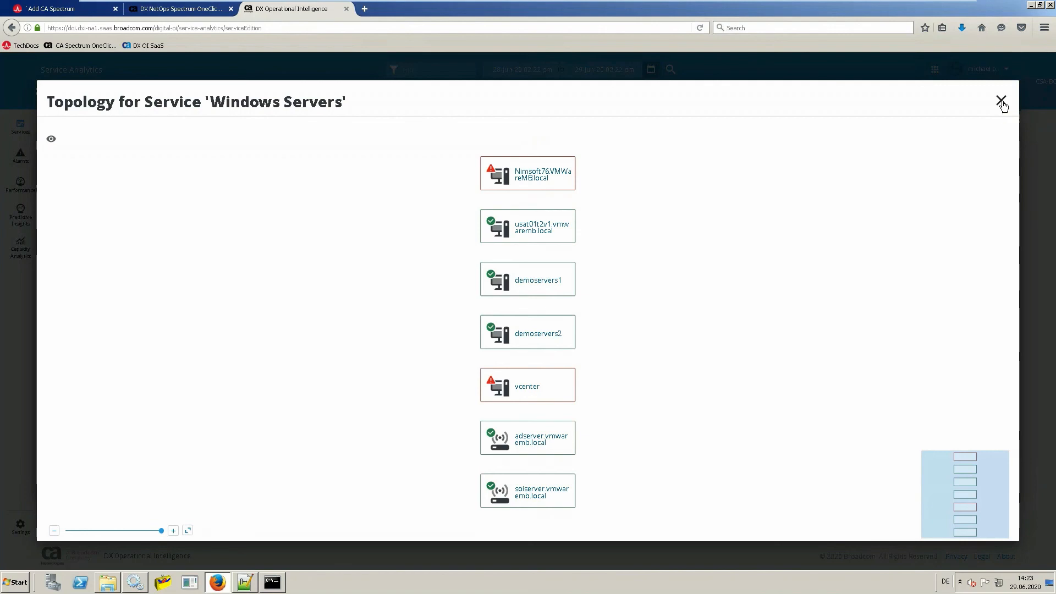
click(1001, 101)
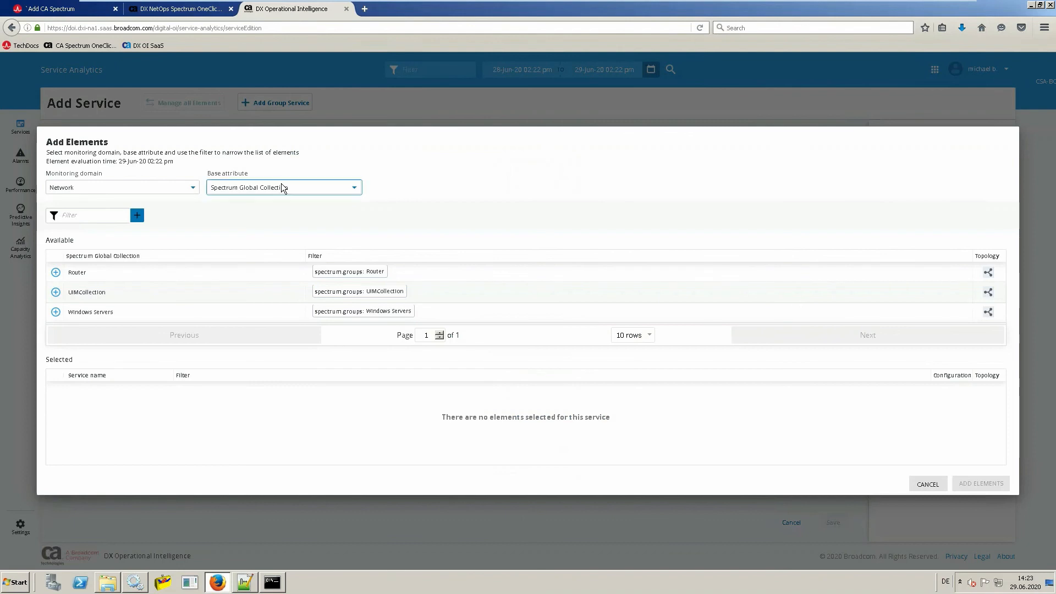
Browse elements by Spectrum Container, then Device Name, and cancel Add Elements.
click(353, 186)
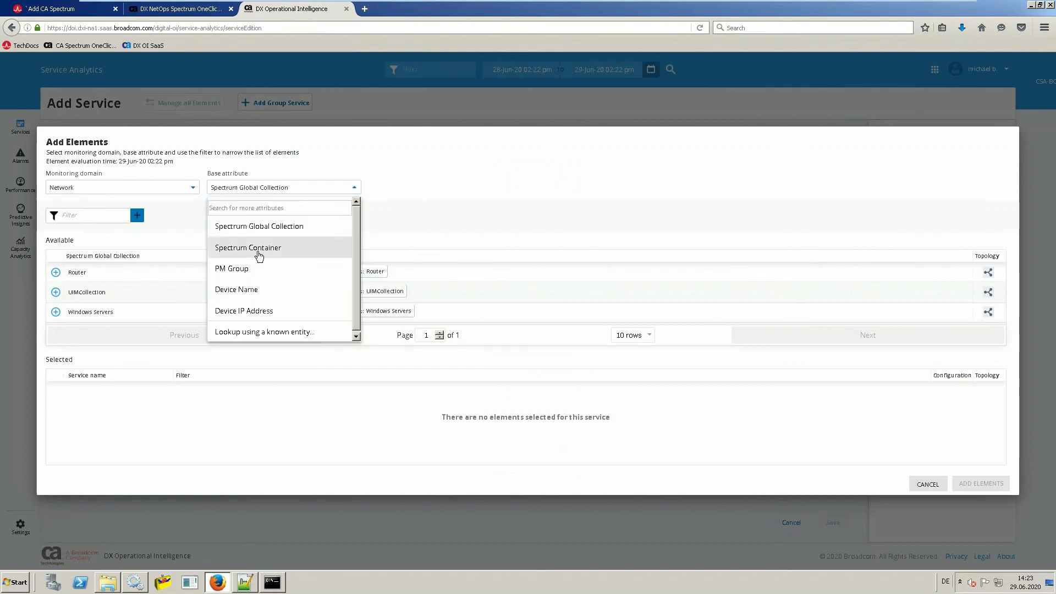
click(247, 247)
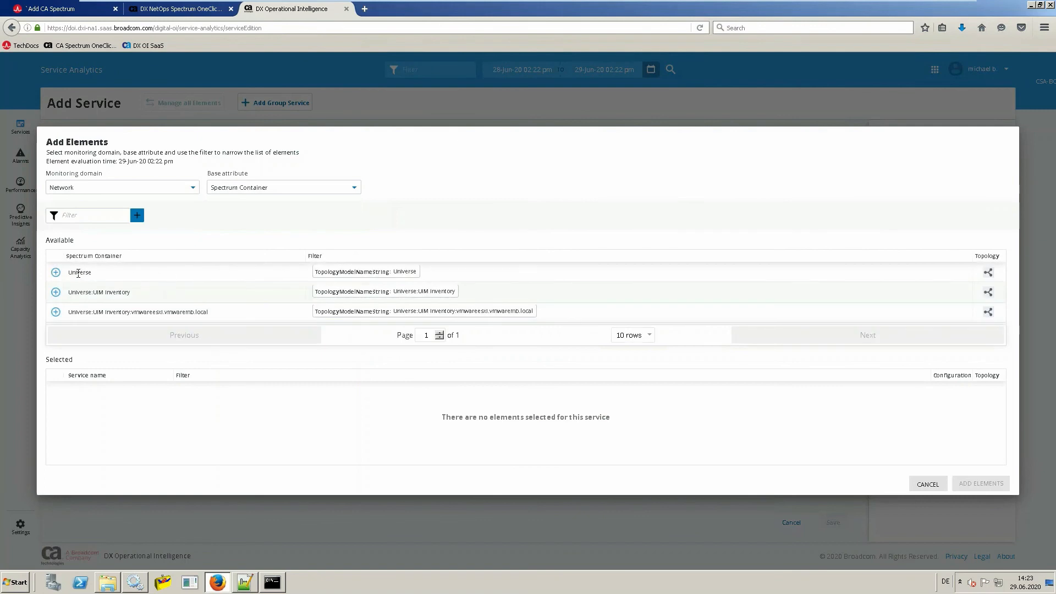
mouse_move(204, 275)
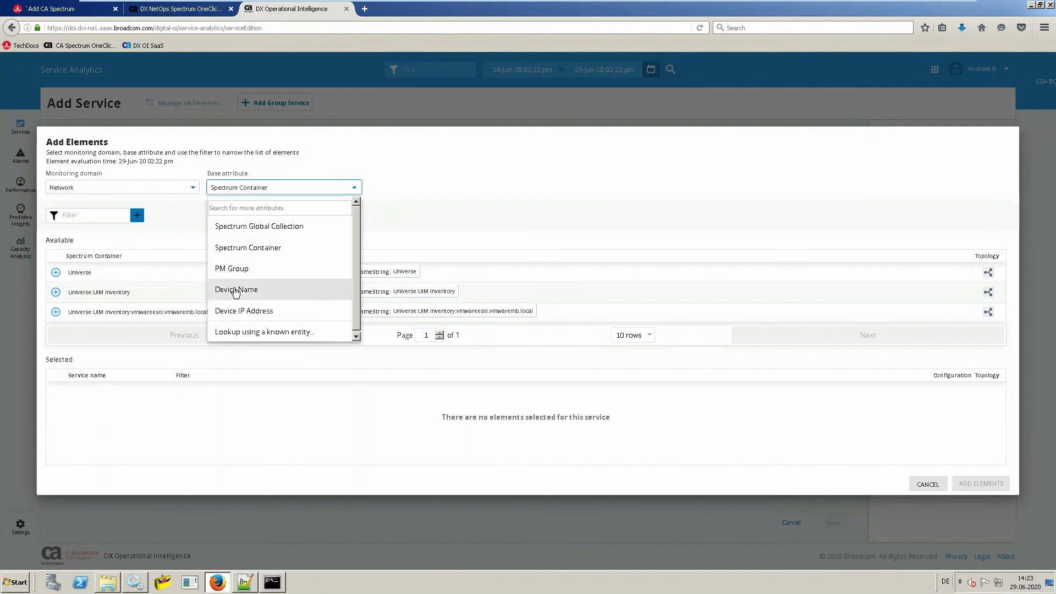
click(236, 289)
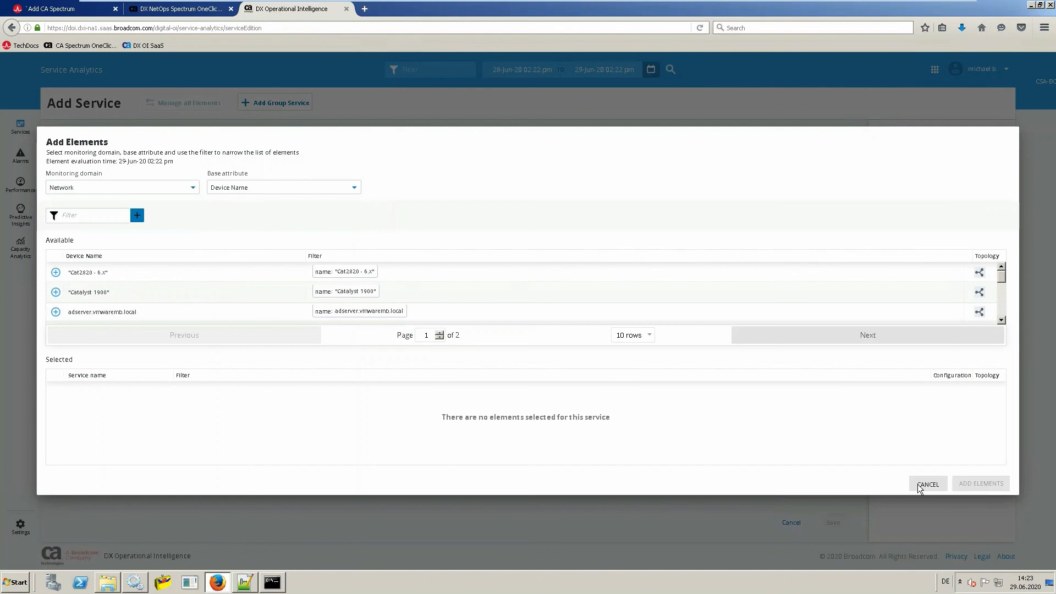
click(927, 483)
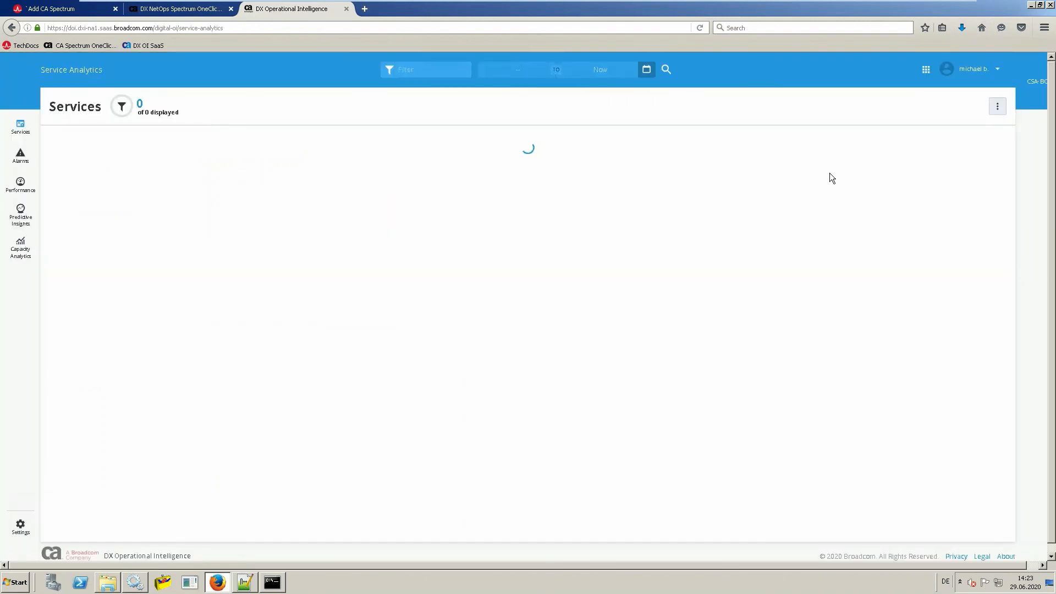
mouse_move(891, 84)
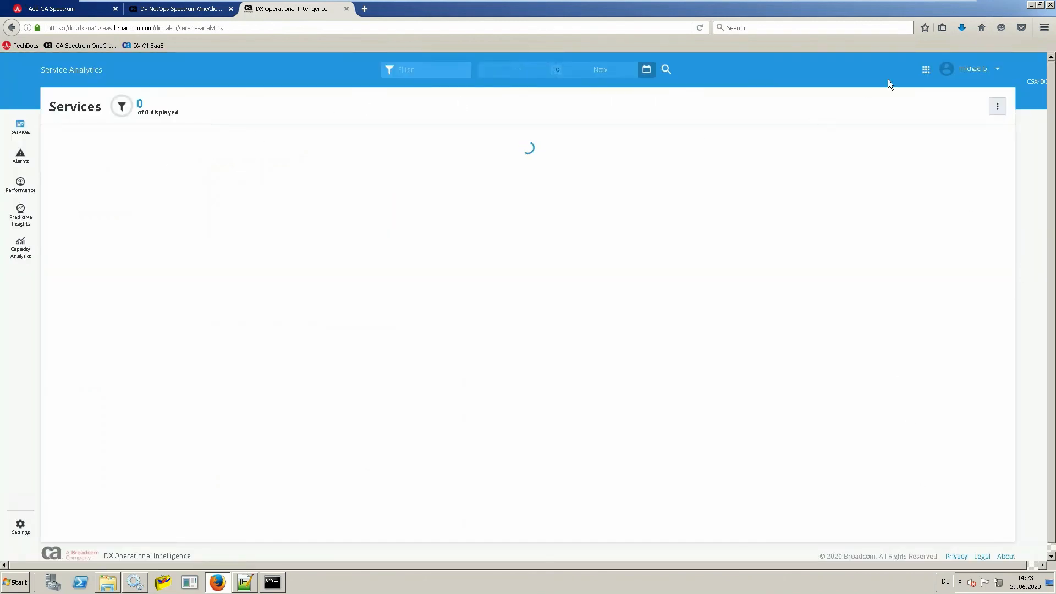
Switch to DX Dashboards, search 'spectrum', and open Spectrum: Fault Overview.
click(925, 69)
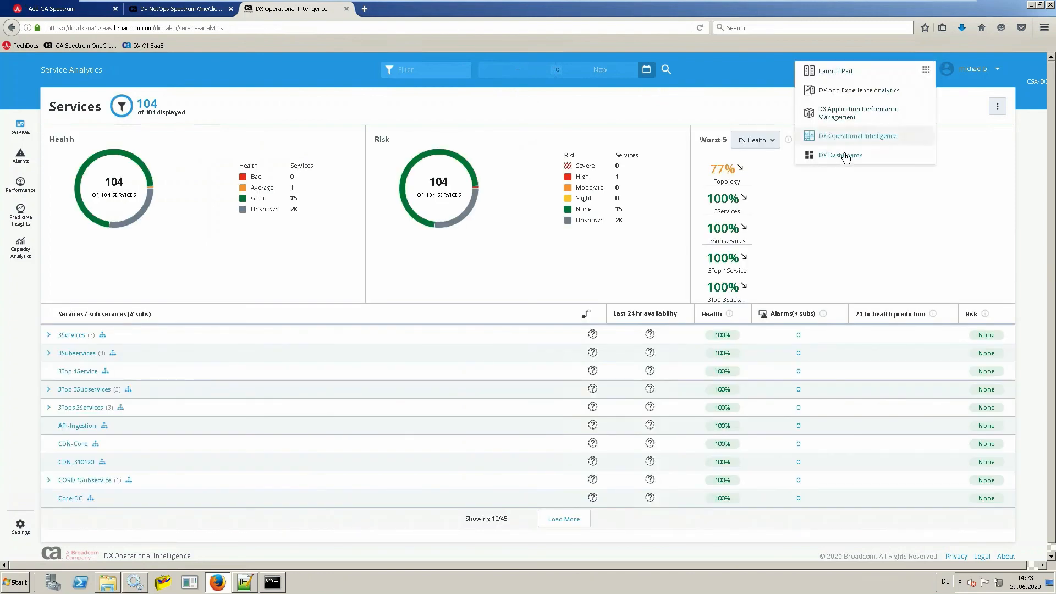
click(841, 155)
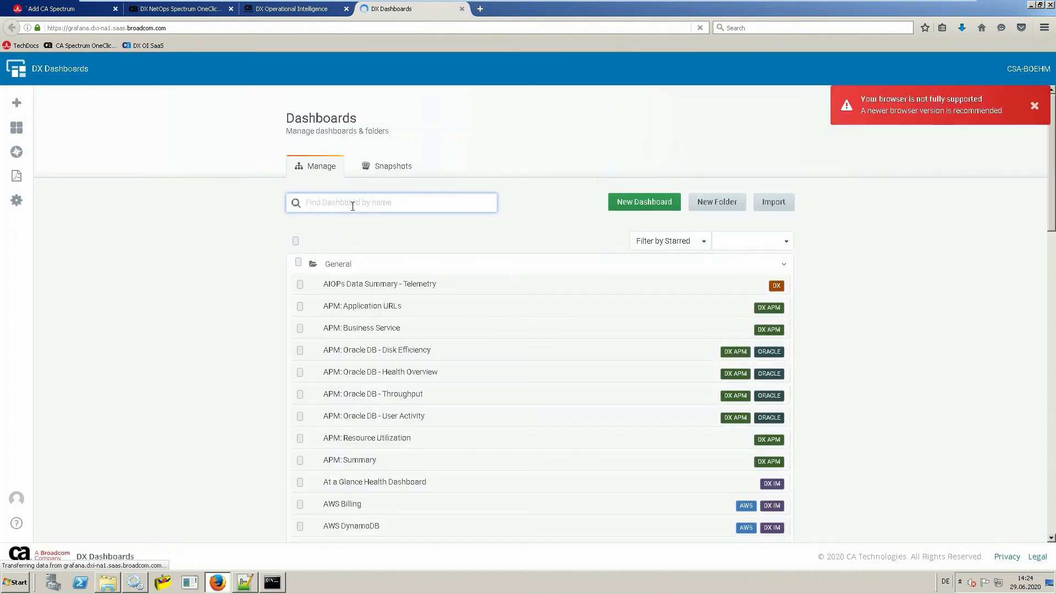
text(spe)
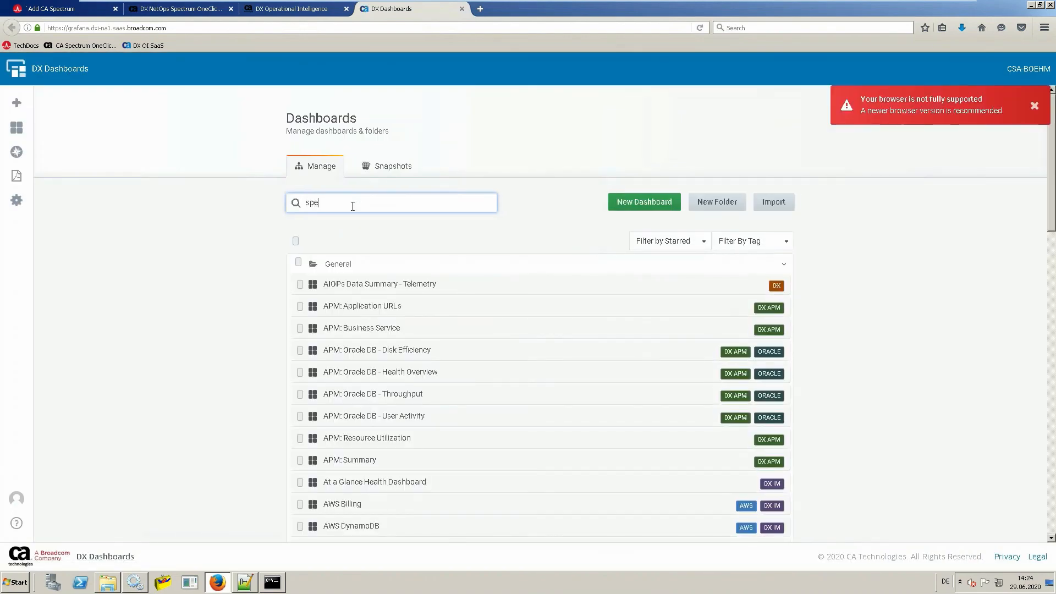
text(ctrum)
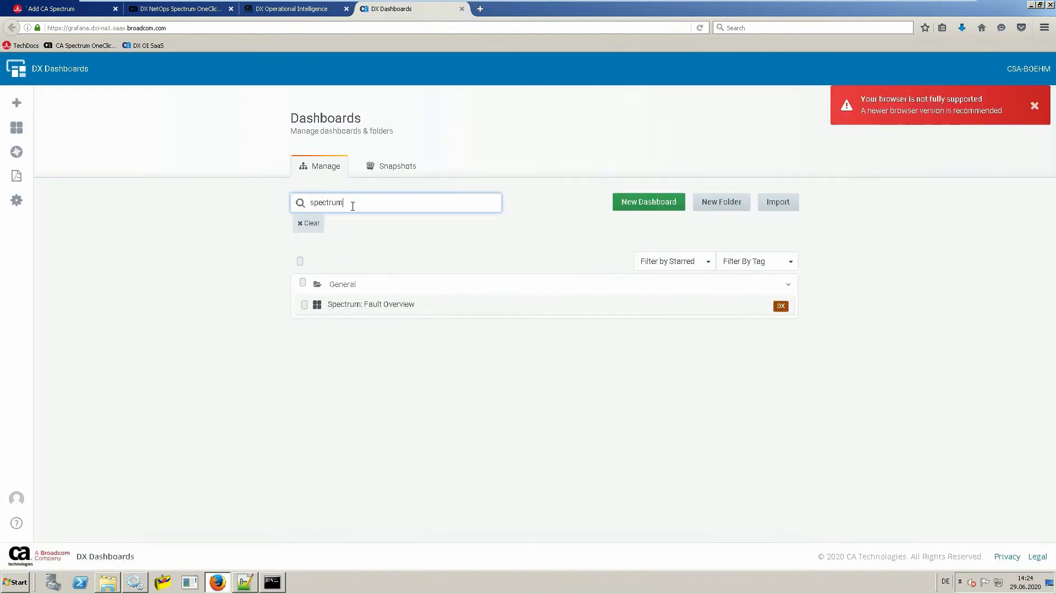
click(370, 303)
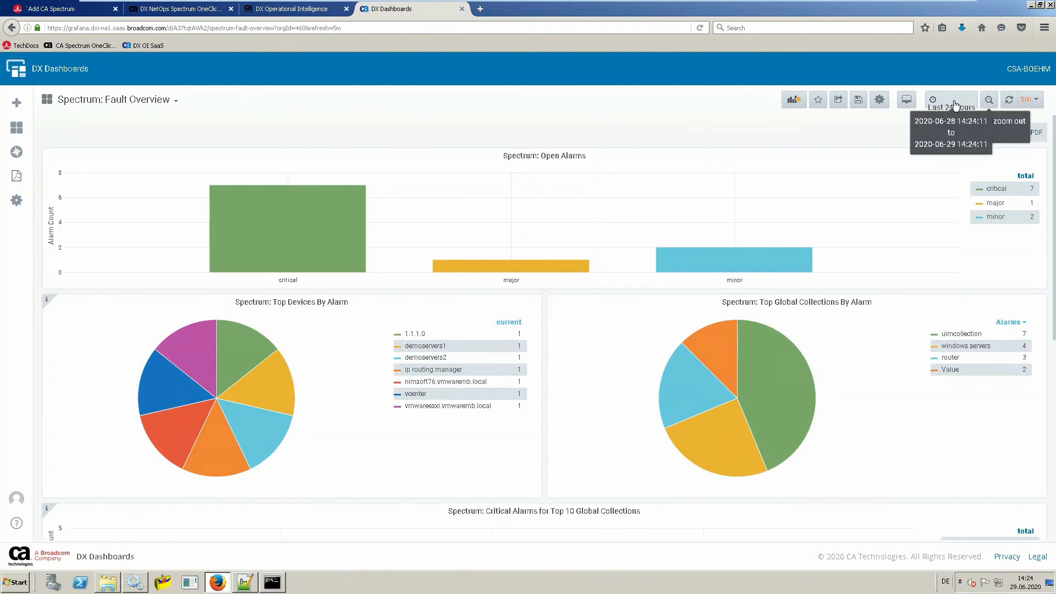
Widen the dashboard time range to Last 7 days and scroll through its panels.
click(950, 100)
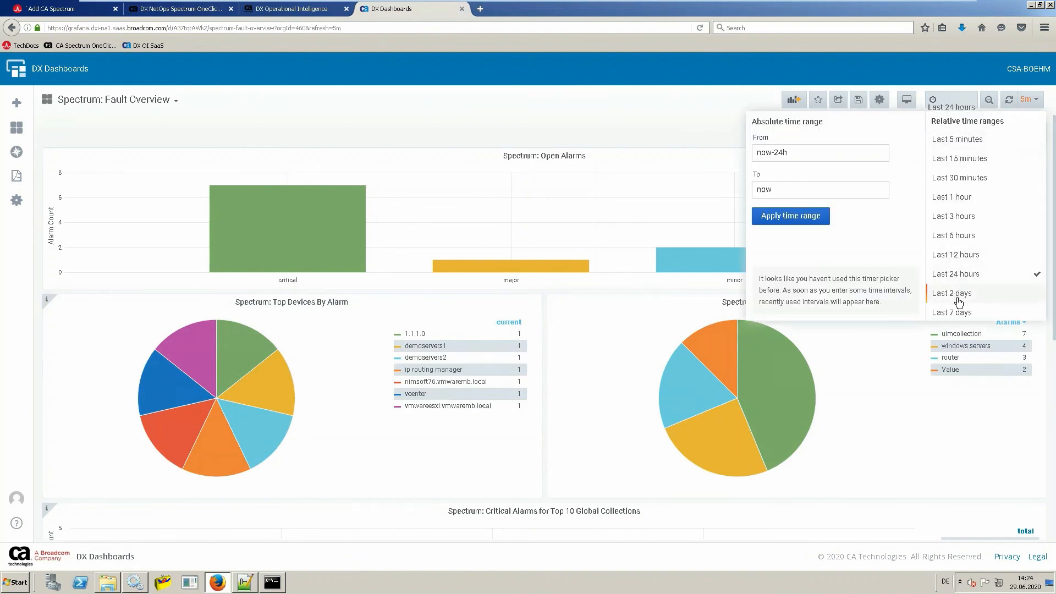
click(951, 312)
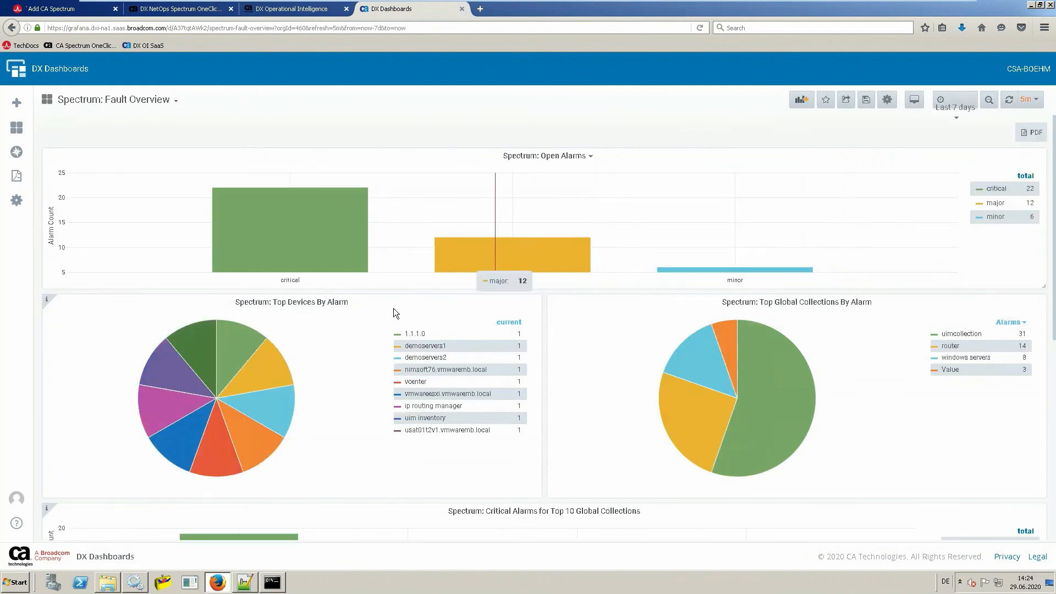
mouse_move(863, 366)
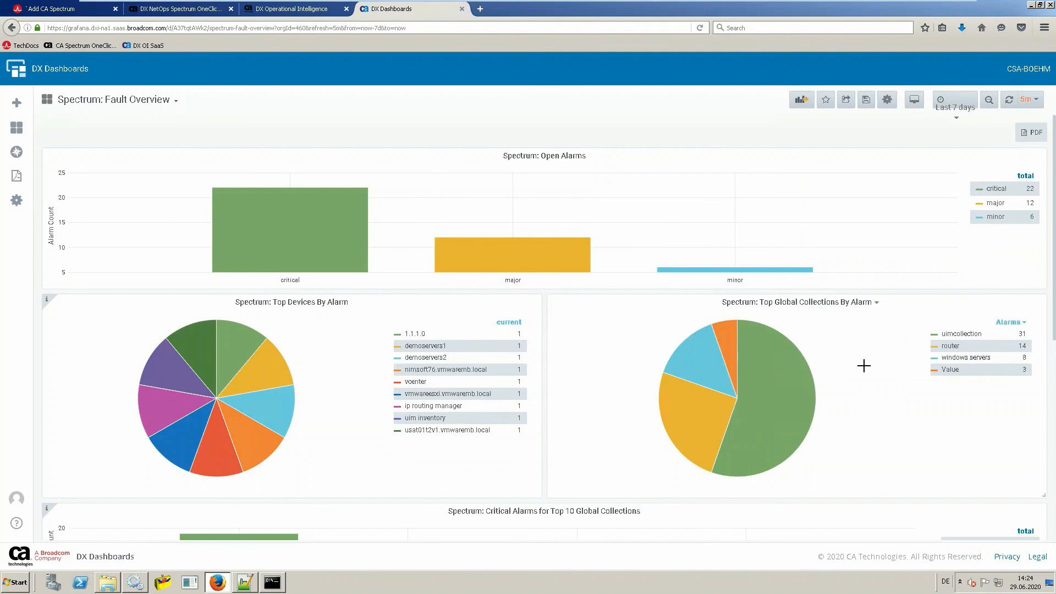
mouse_move(829, 321)
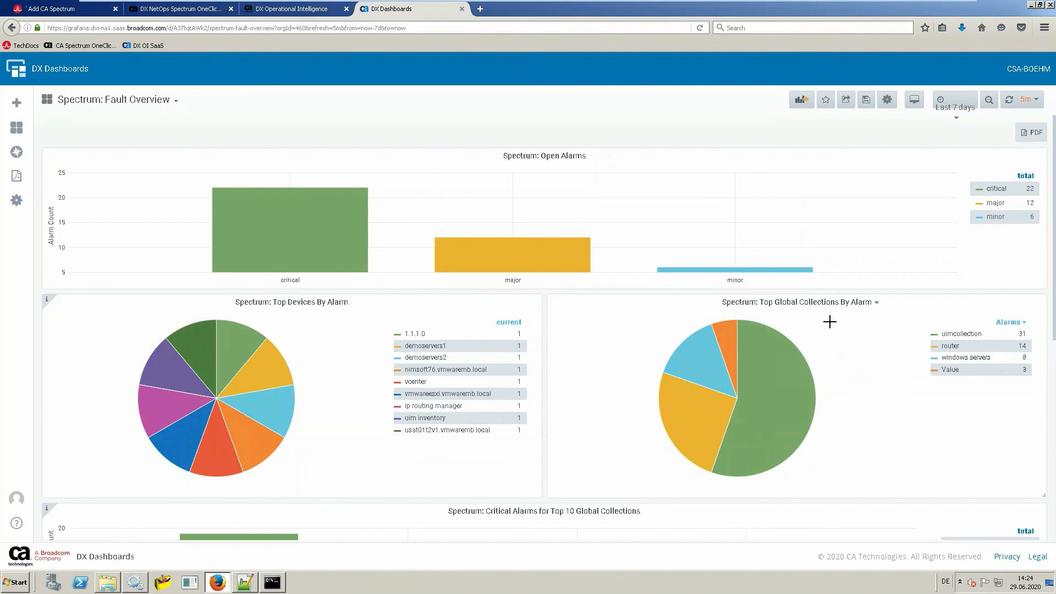
scroll(down, 3)
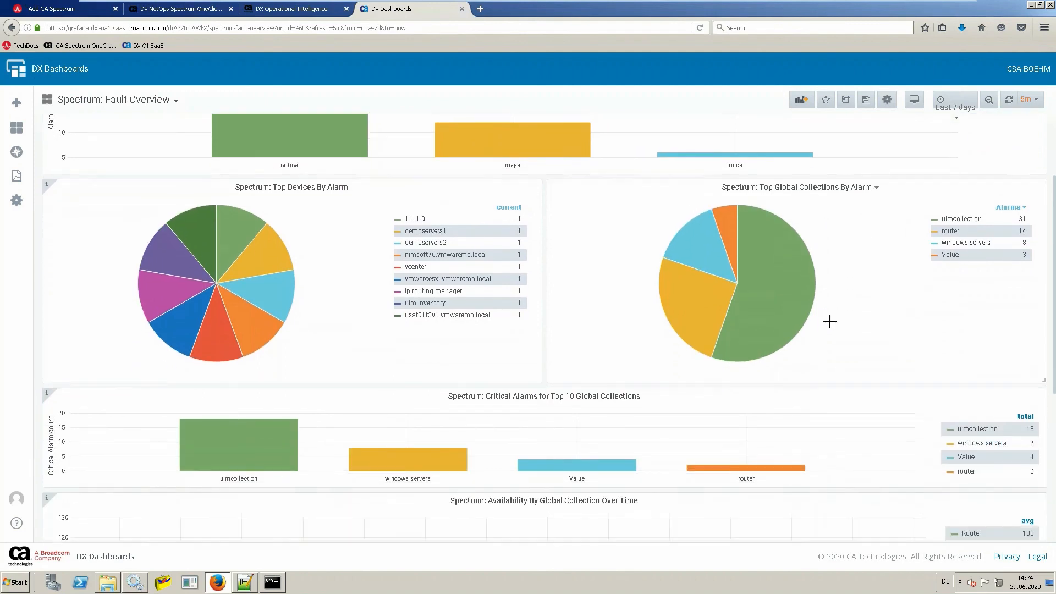
scroll(down, 3)
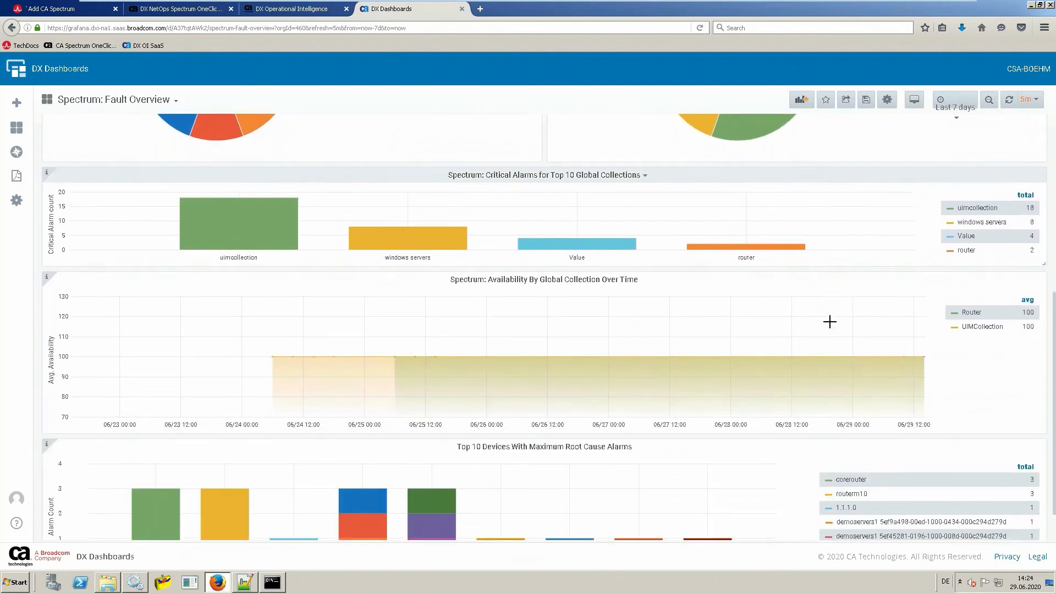
scroll(up, 3)
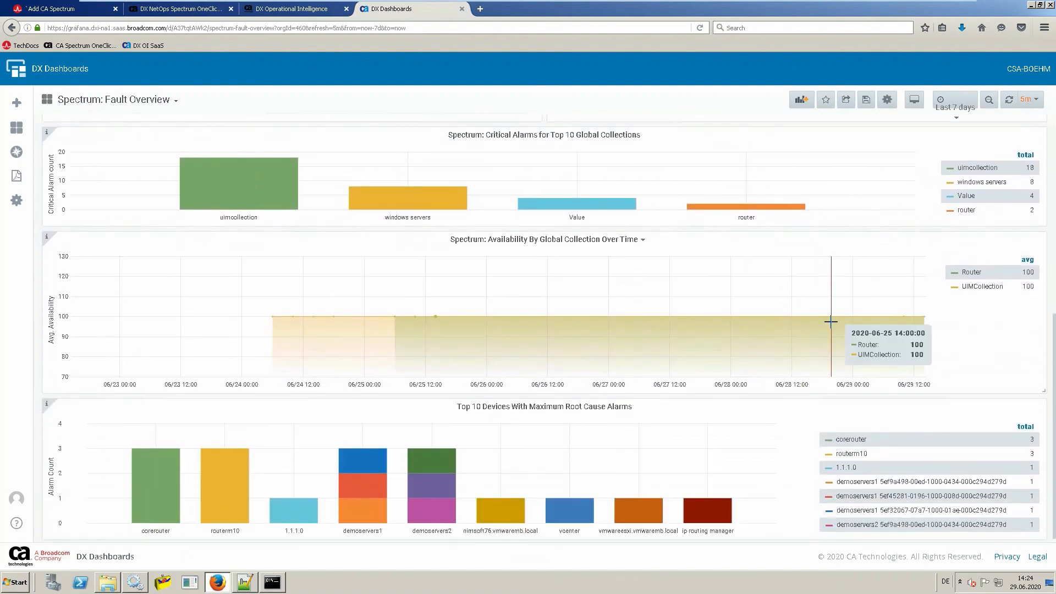